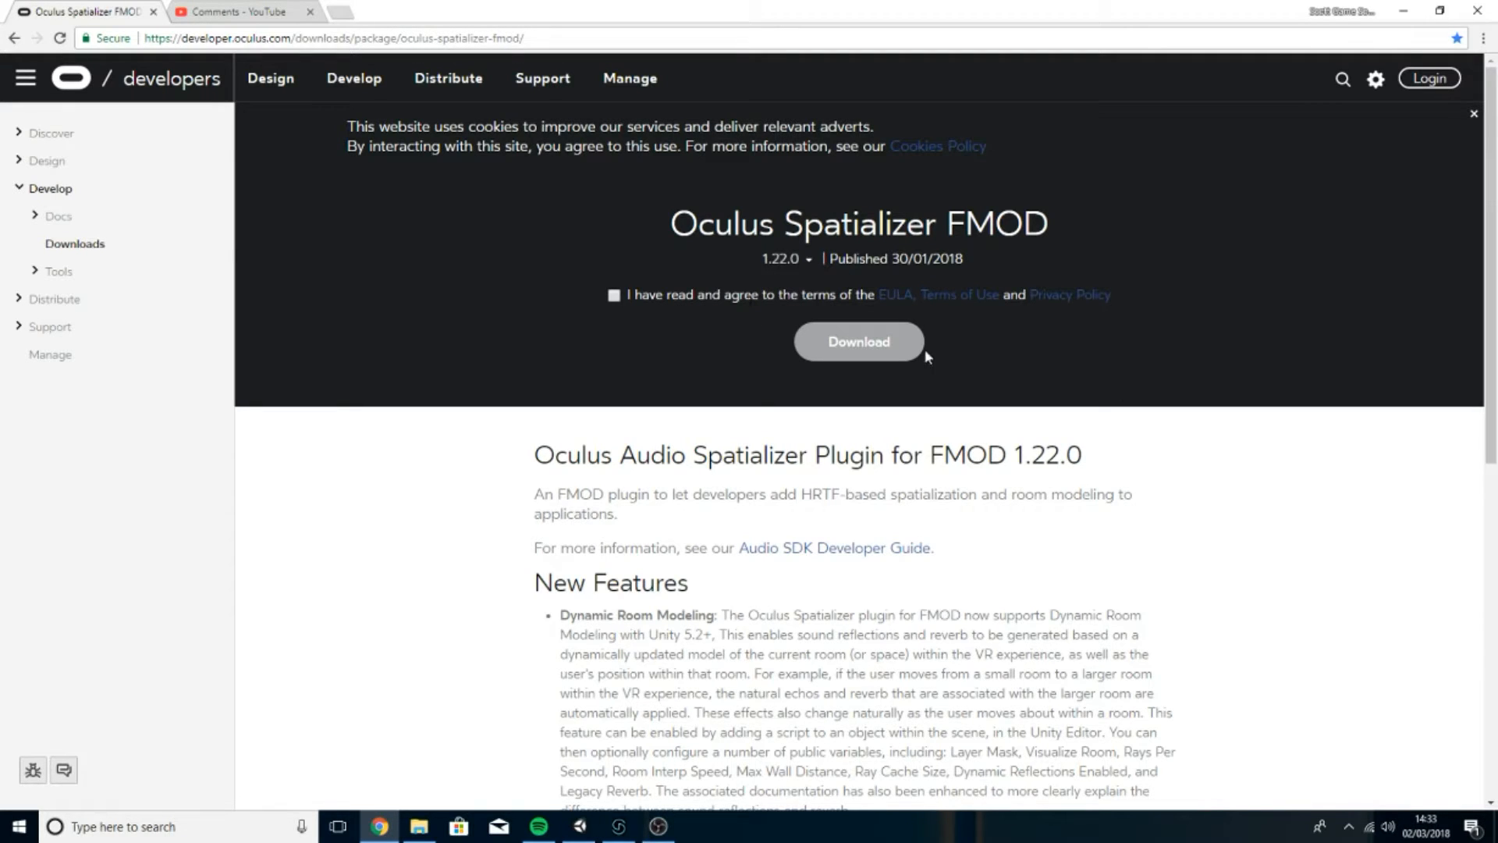
mouse_move(1203, 365)
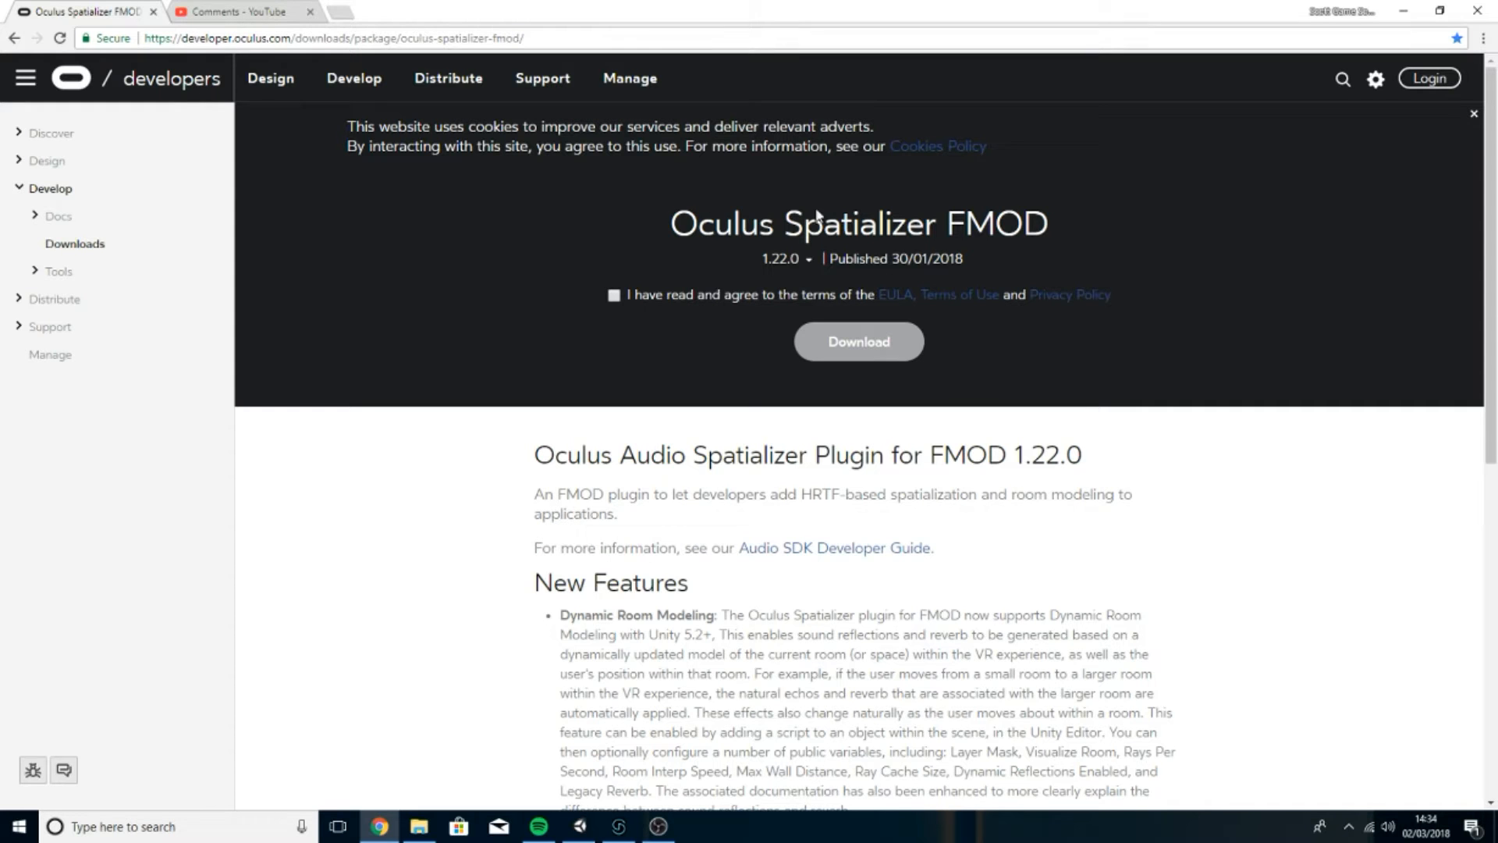
- Open the Downloads folder and inspect the actions for the downloaded spatializer zip
left_click(417, 833)
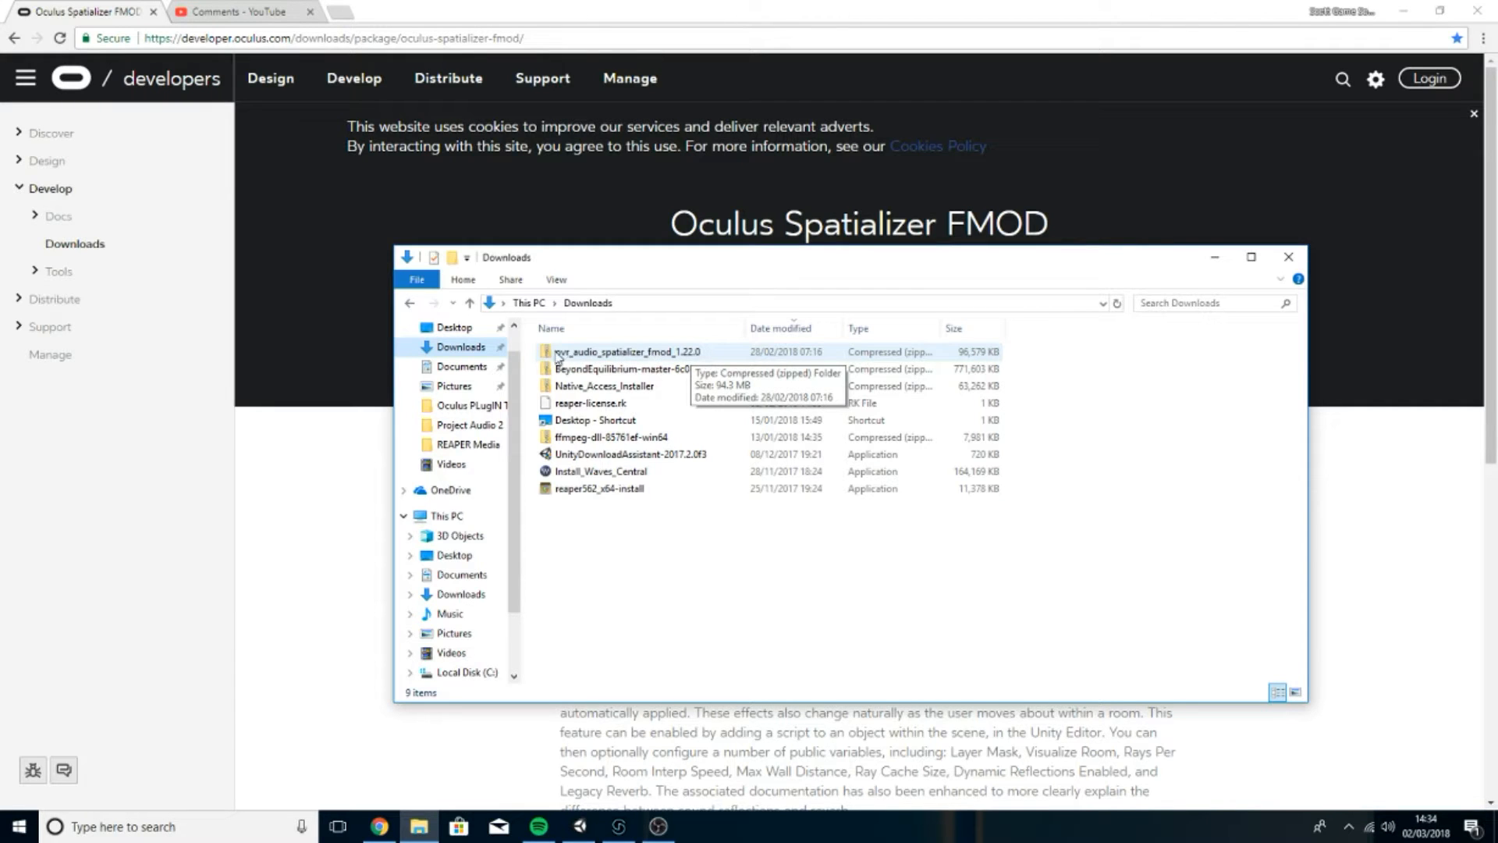
right_click(621, 352)
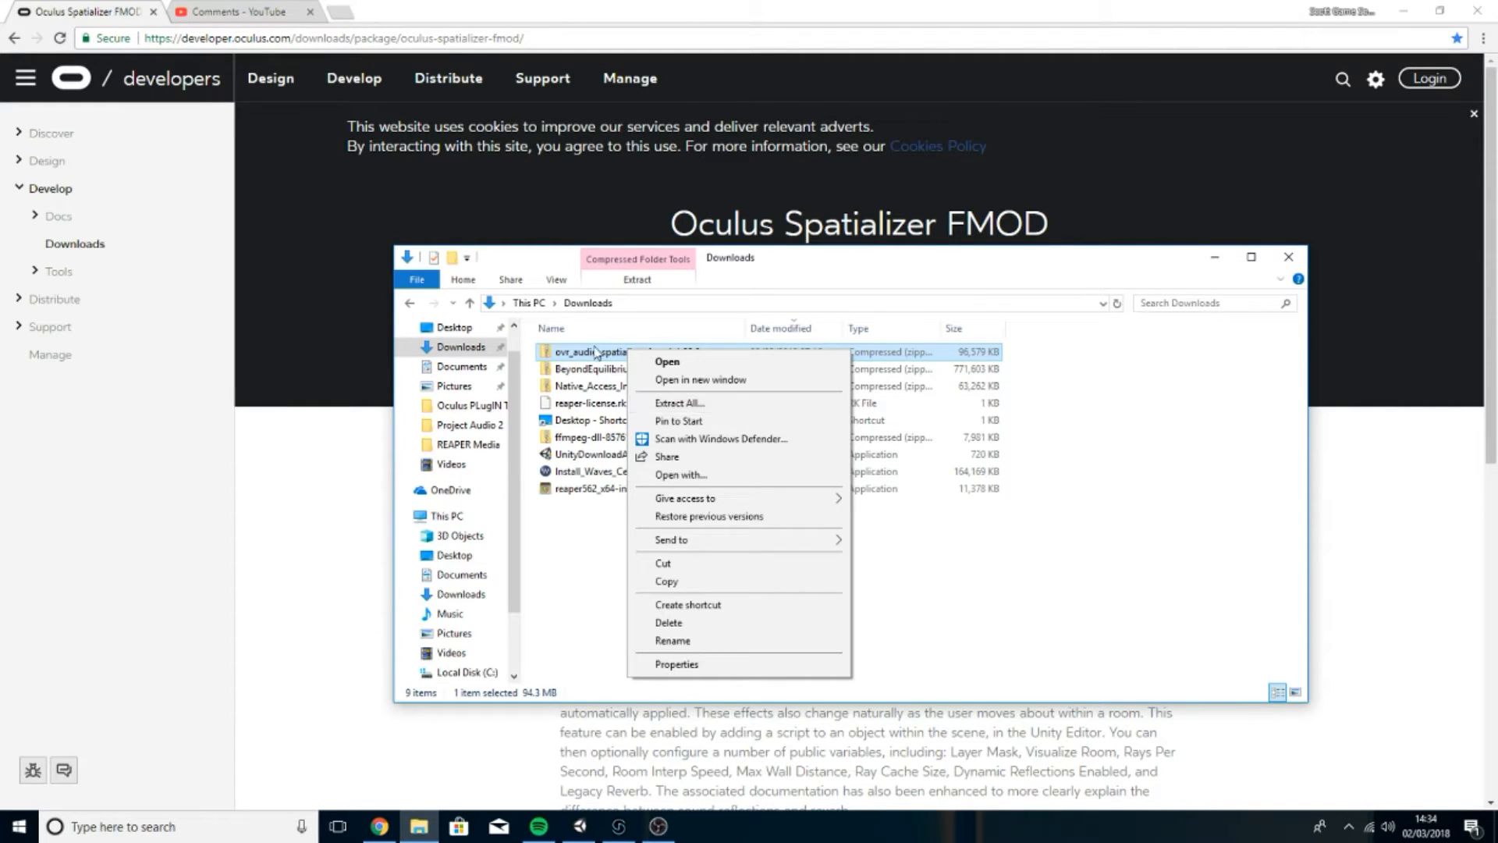
left_click(583, 527)
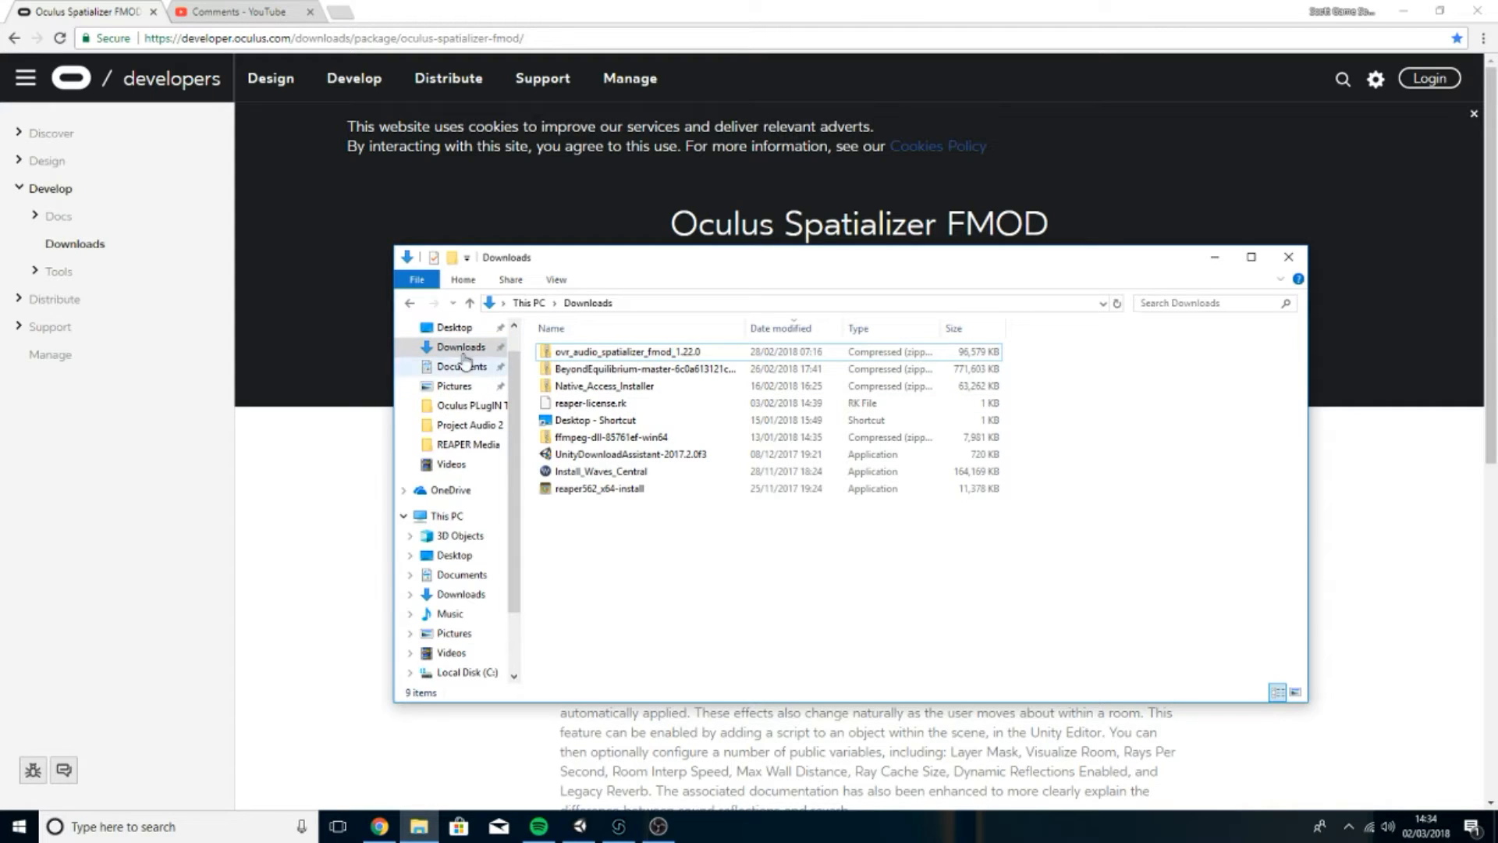
- Browse Documents > Oculus Plug-Ins > ovr_audio_spatializer_fmod_1.22.0 > FMOD > x64
left_click(460, 366)
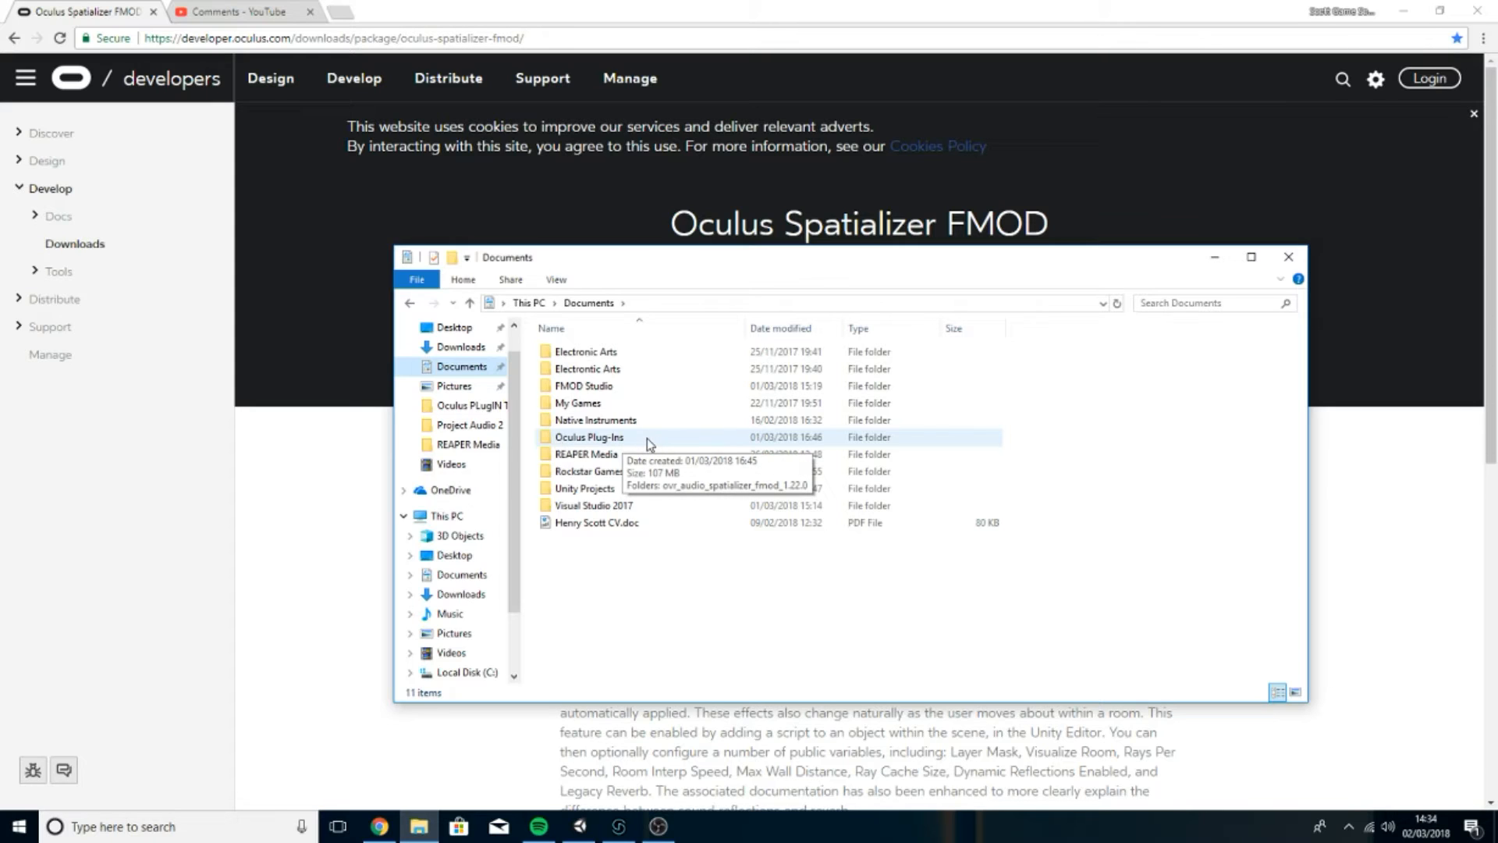
left_click(588, 436)
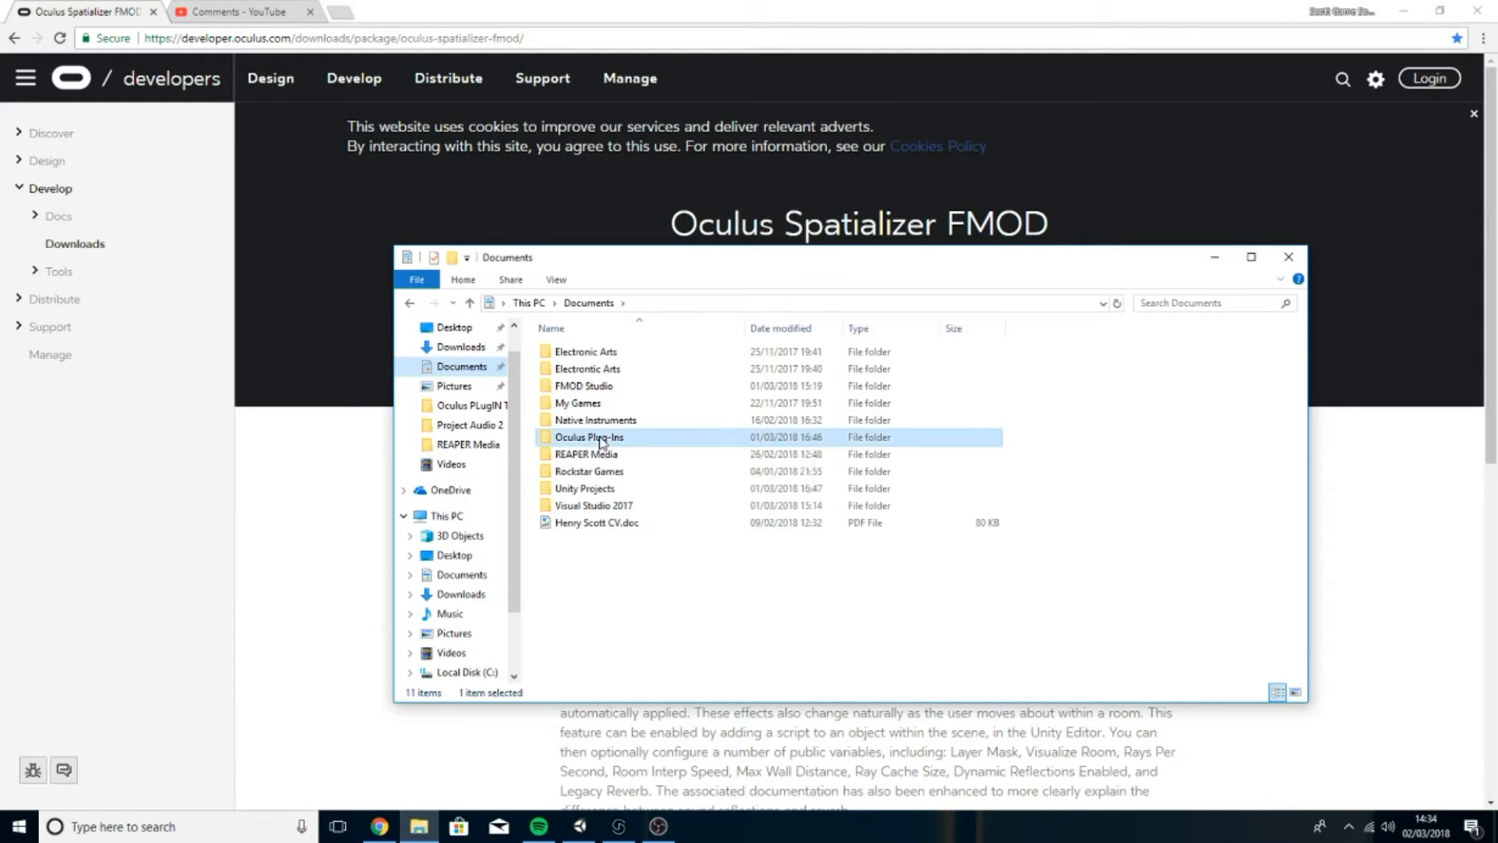
double_click(588, 437)
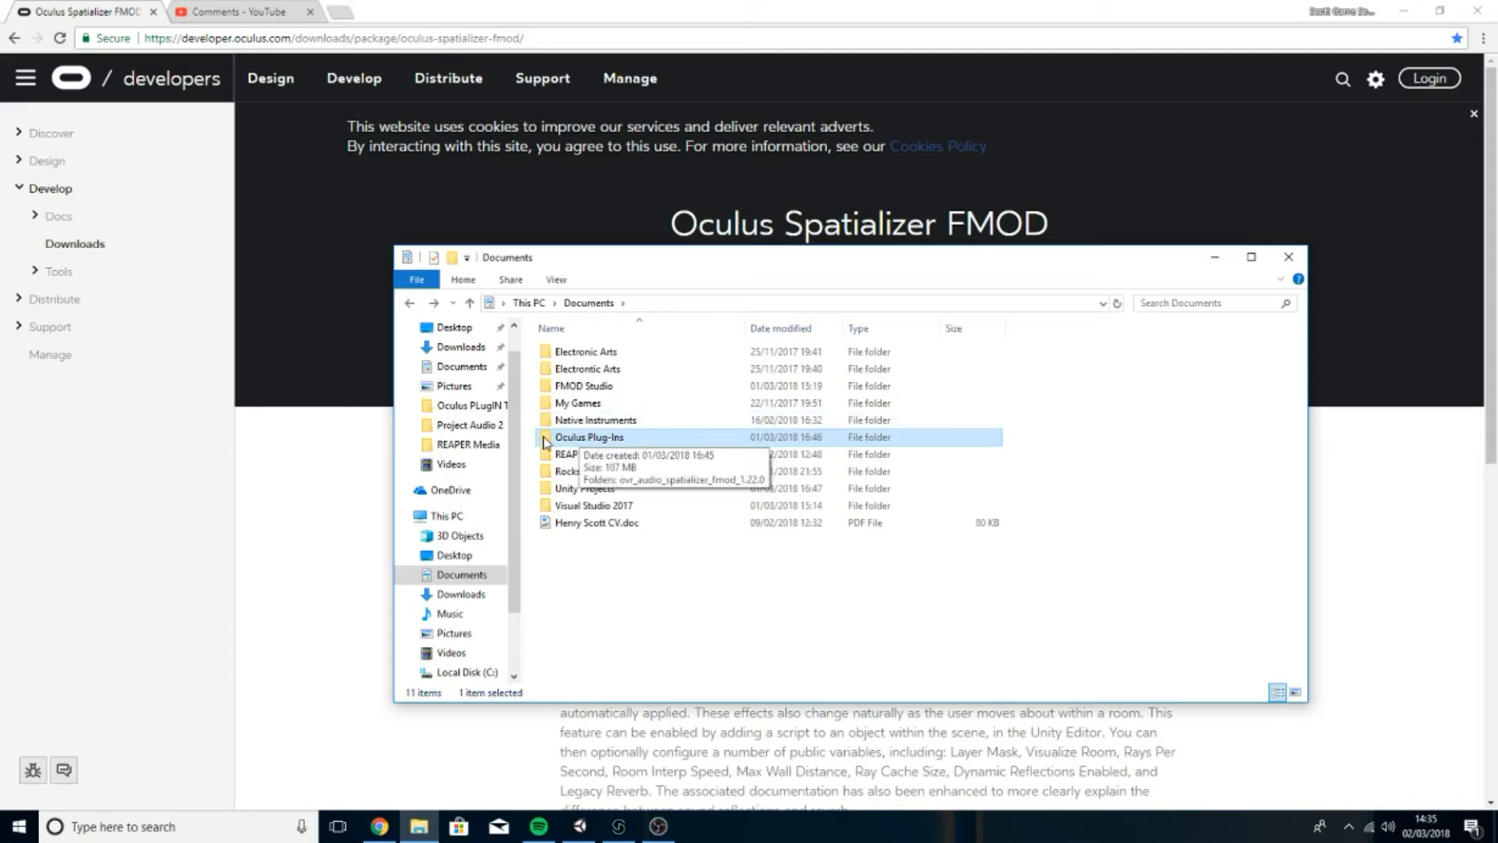
double_click(590, 437)
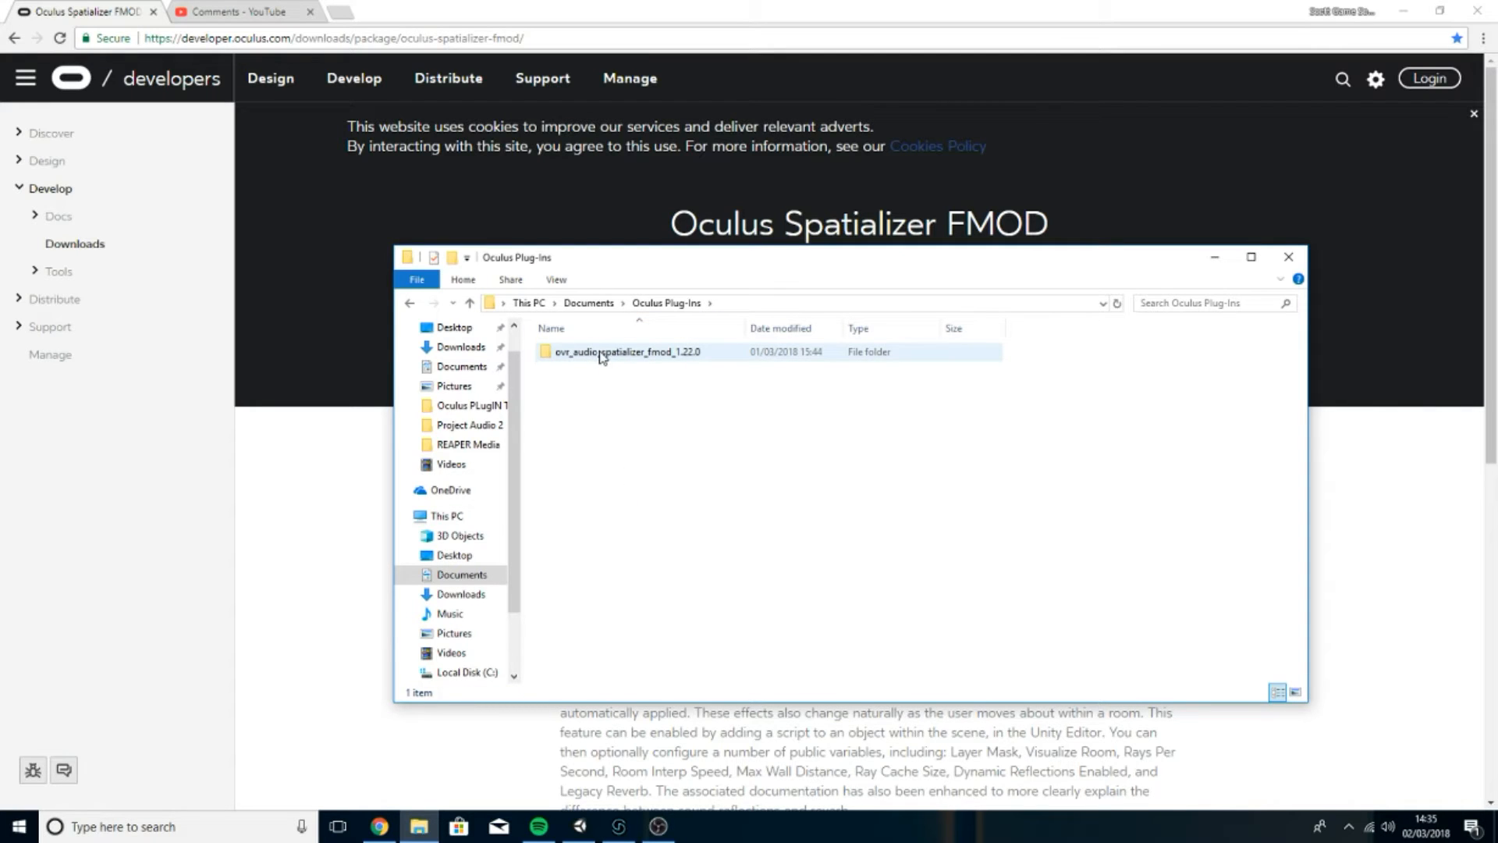
left_click(625, 352)
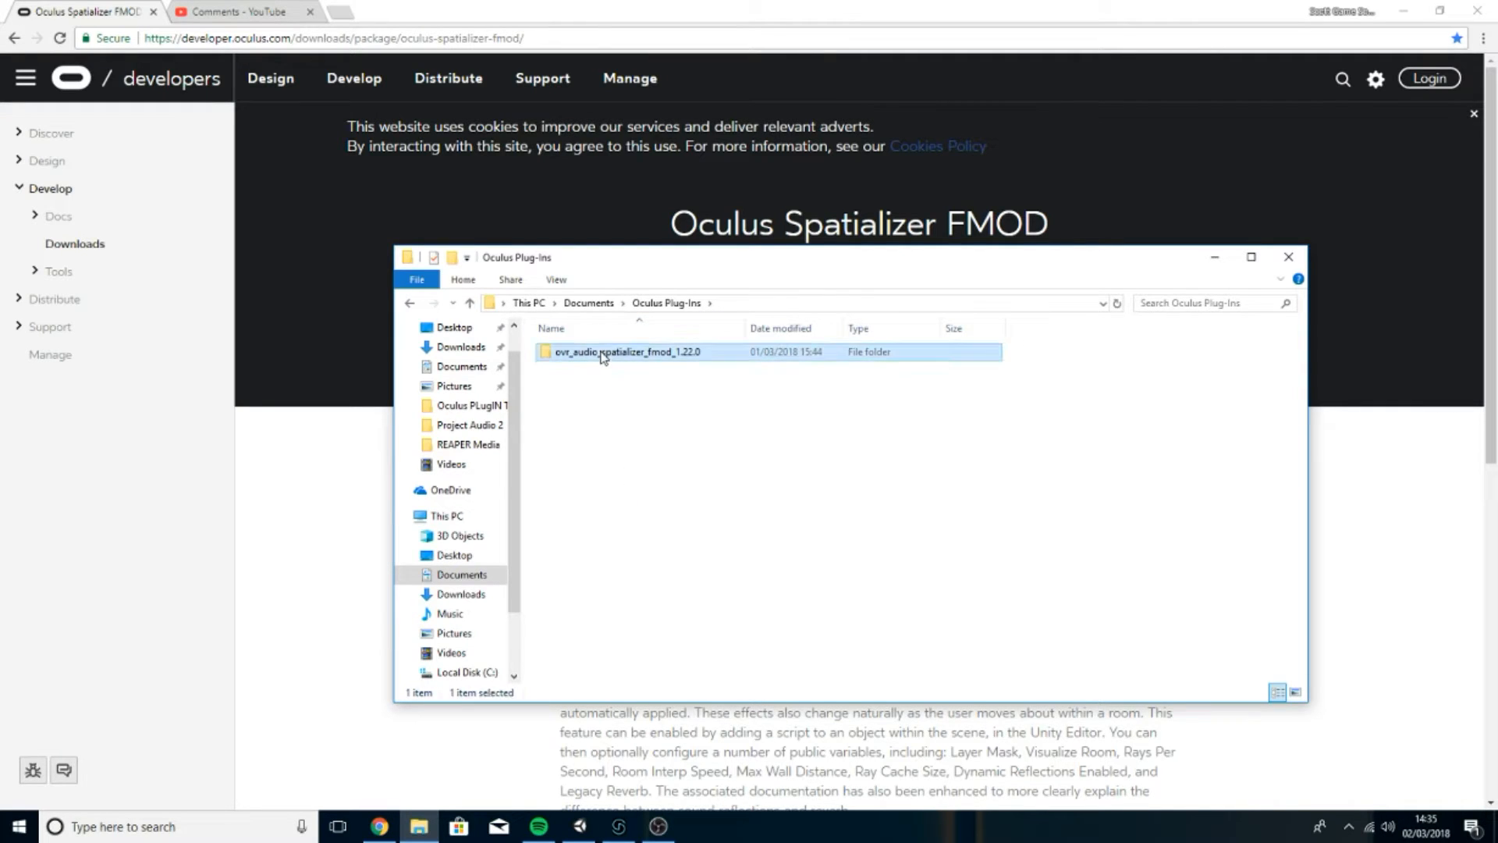
double_click(625, 352)
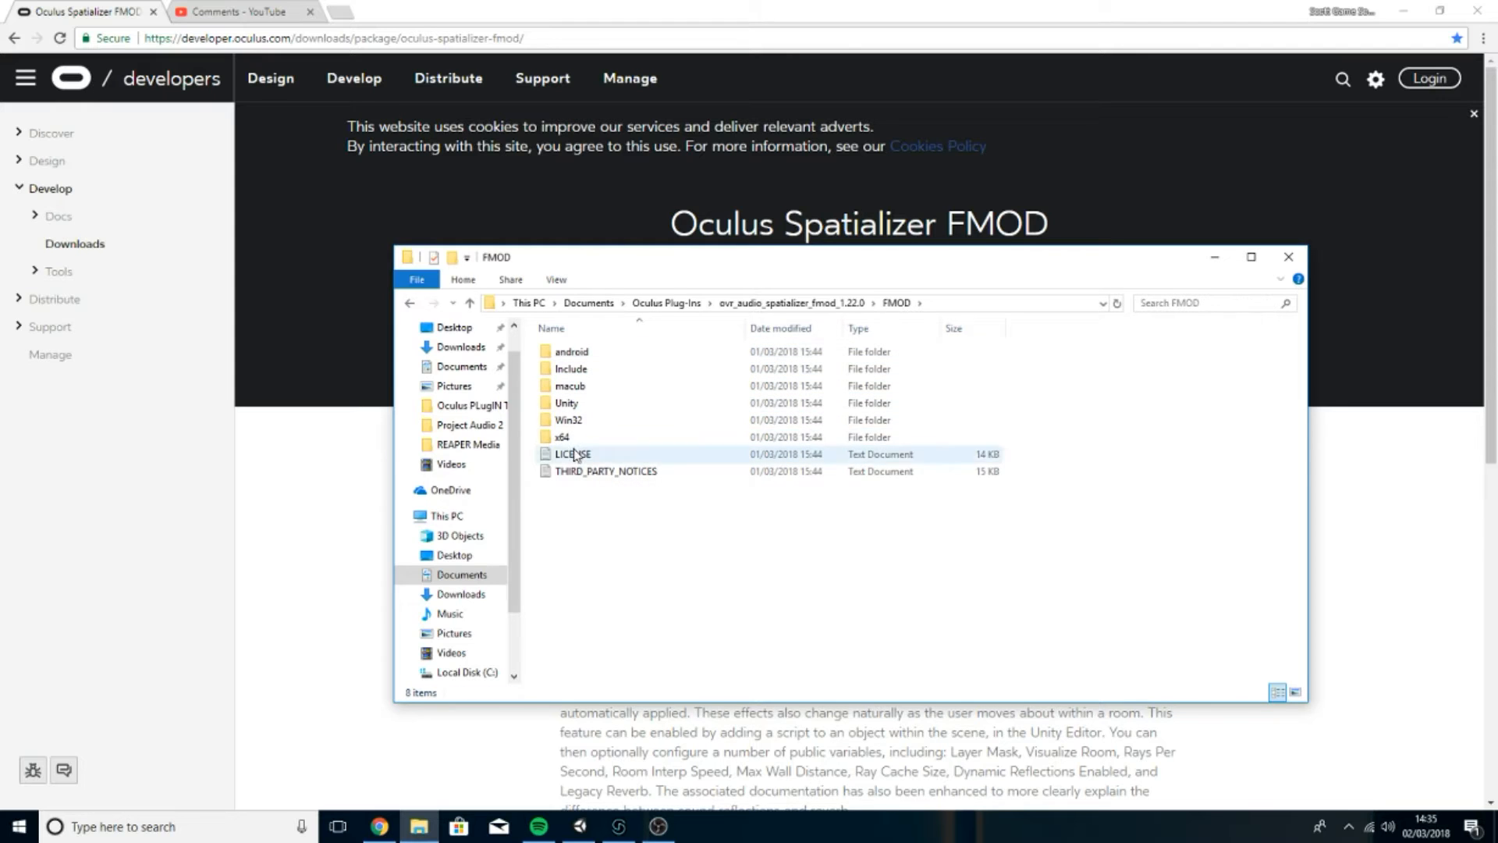
mouse_move(599, 426)
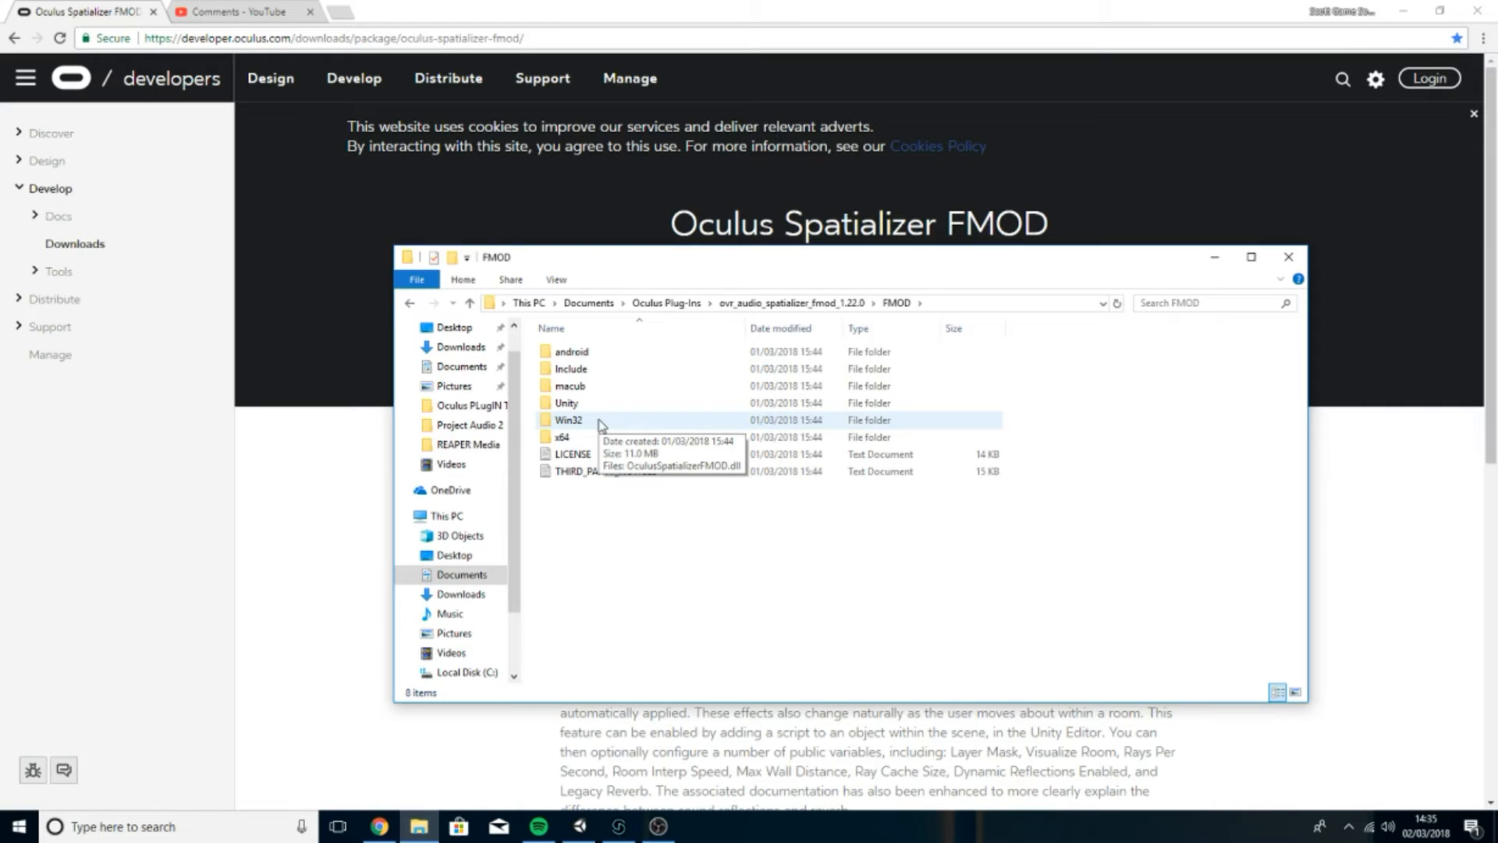
left_click(562, 437)
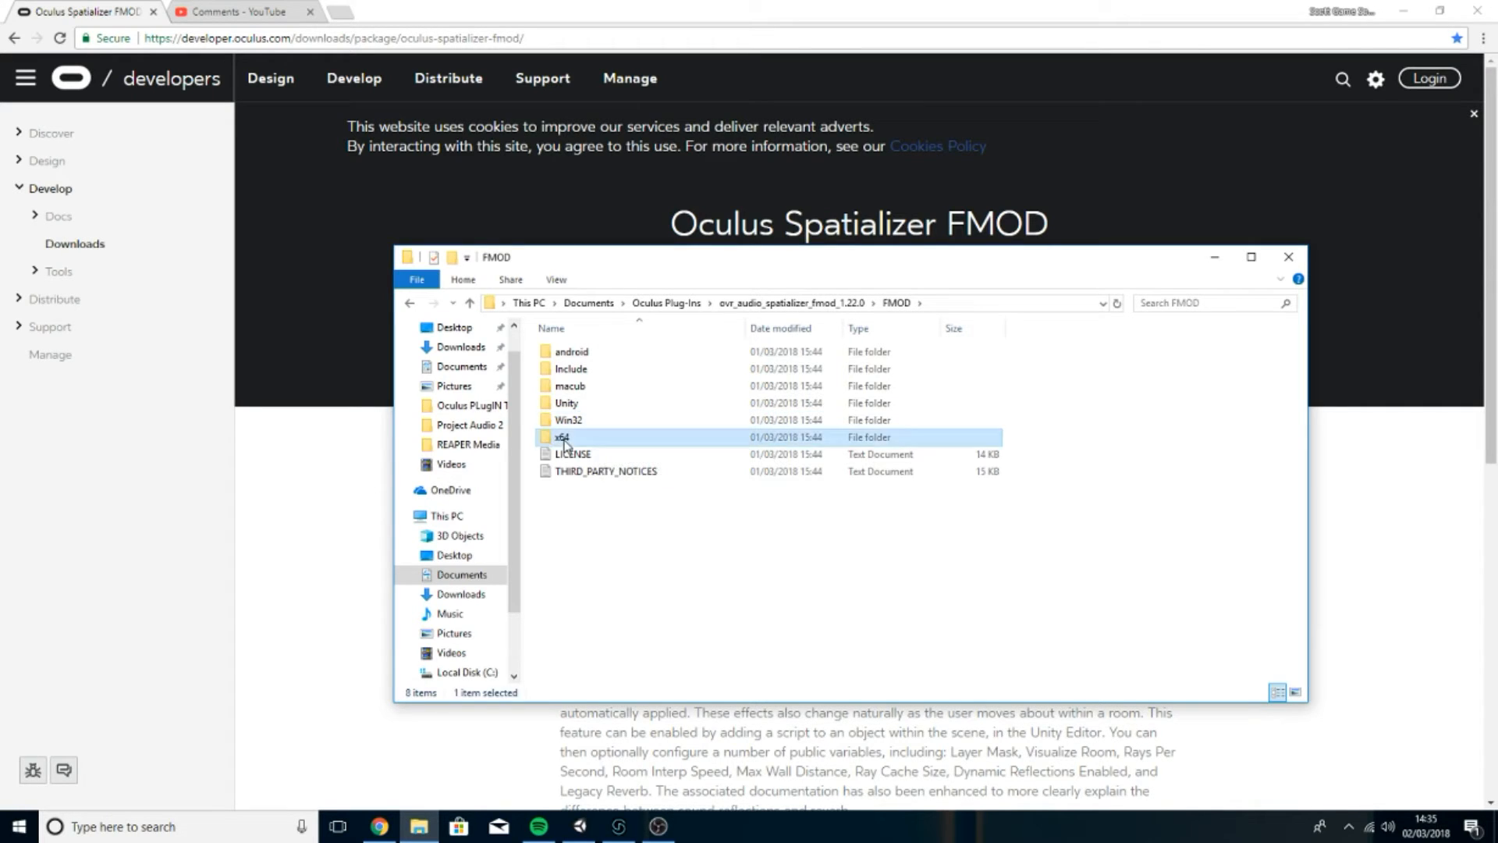
double_click(561, 436)
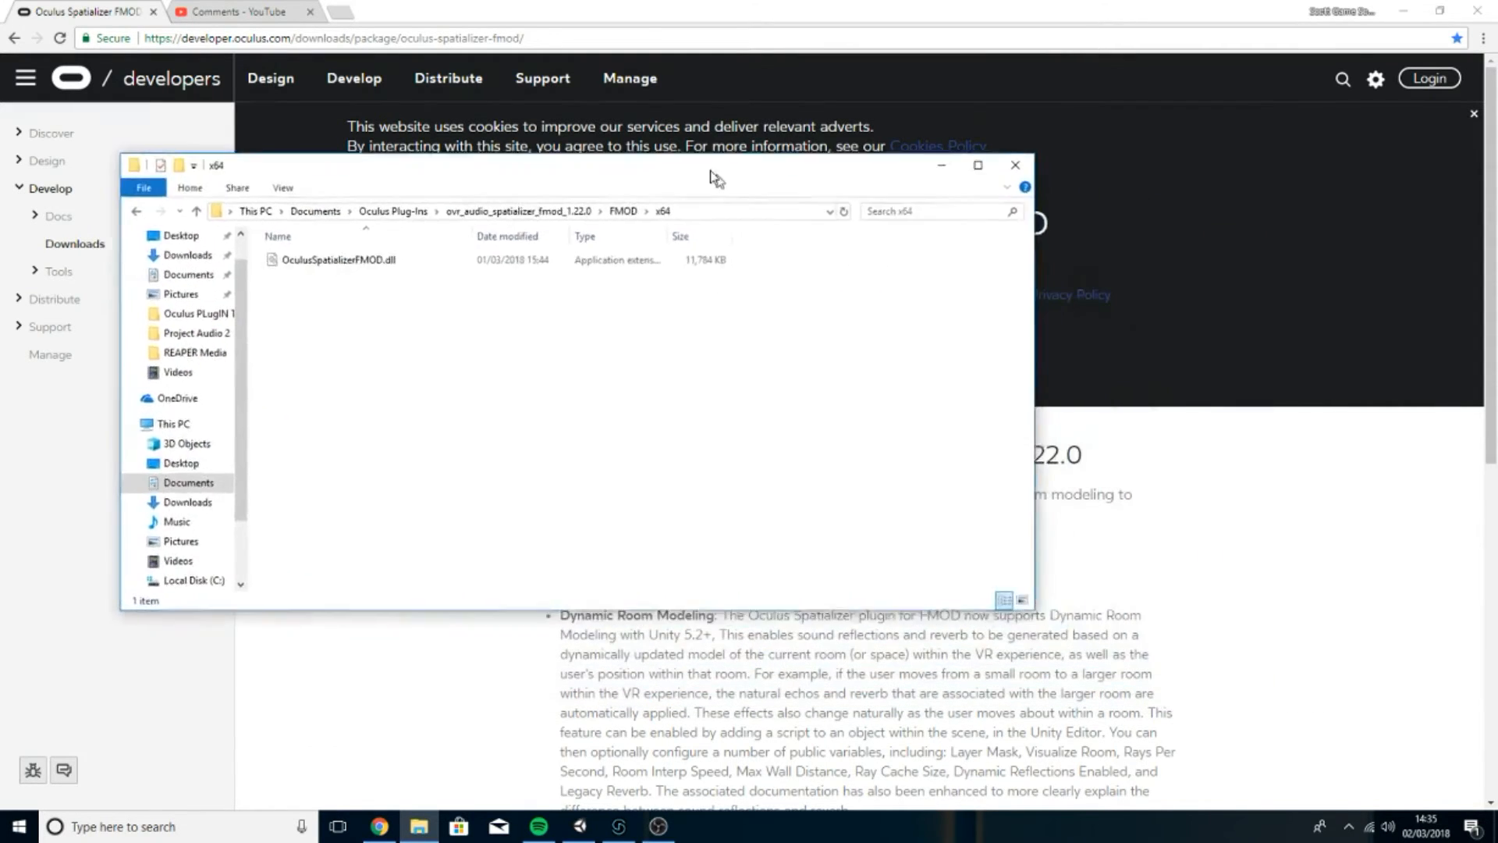
- Move the x64 window to the upper left and open a second File Explorer window
left_click_drag(717, 165, 607, 52)
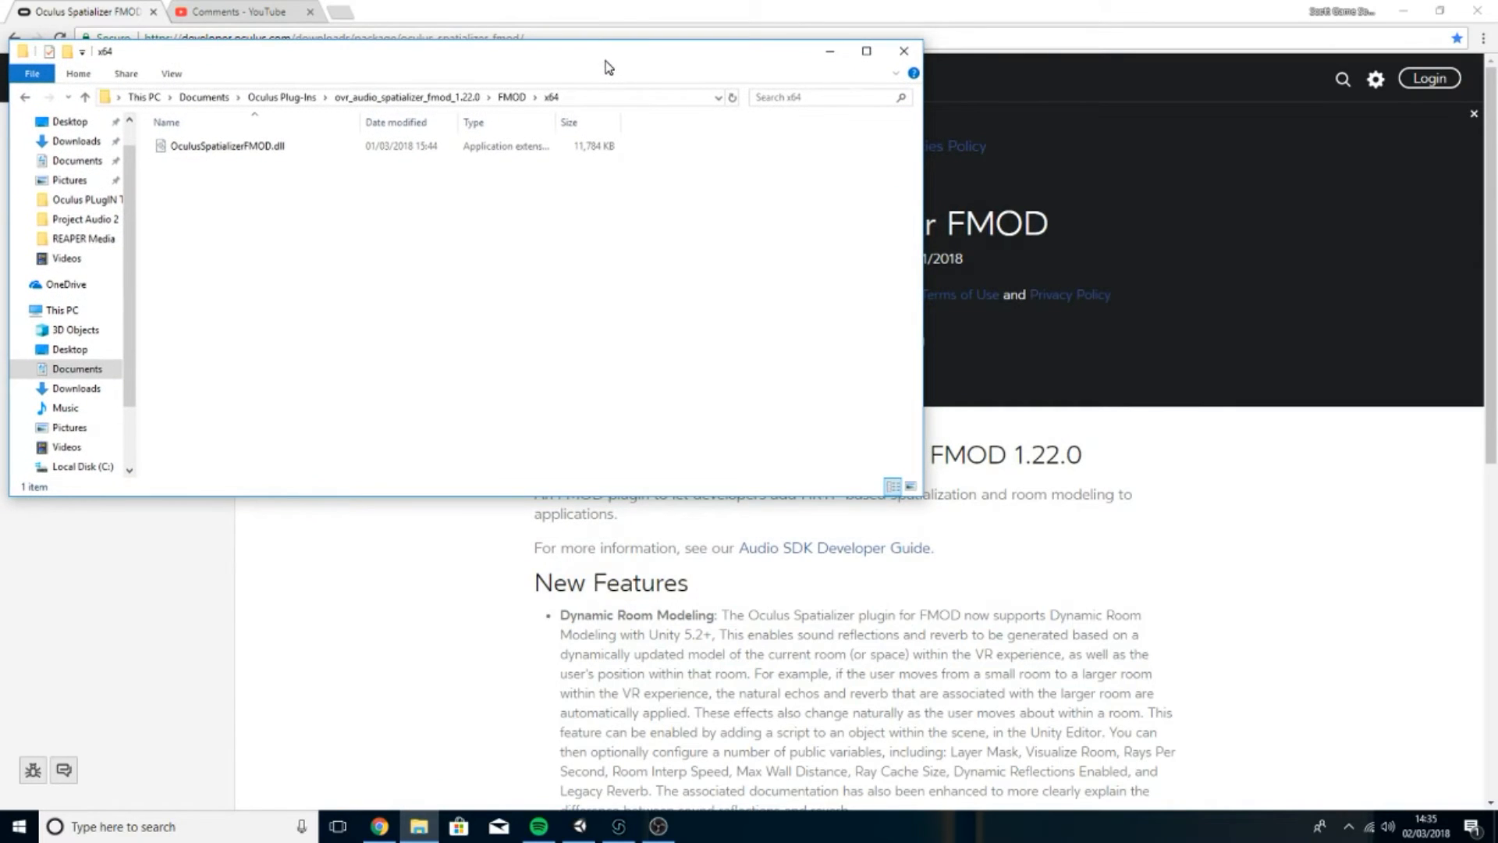
right_click(417, 825)
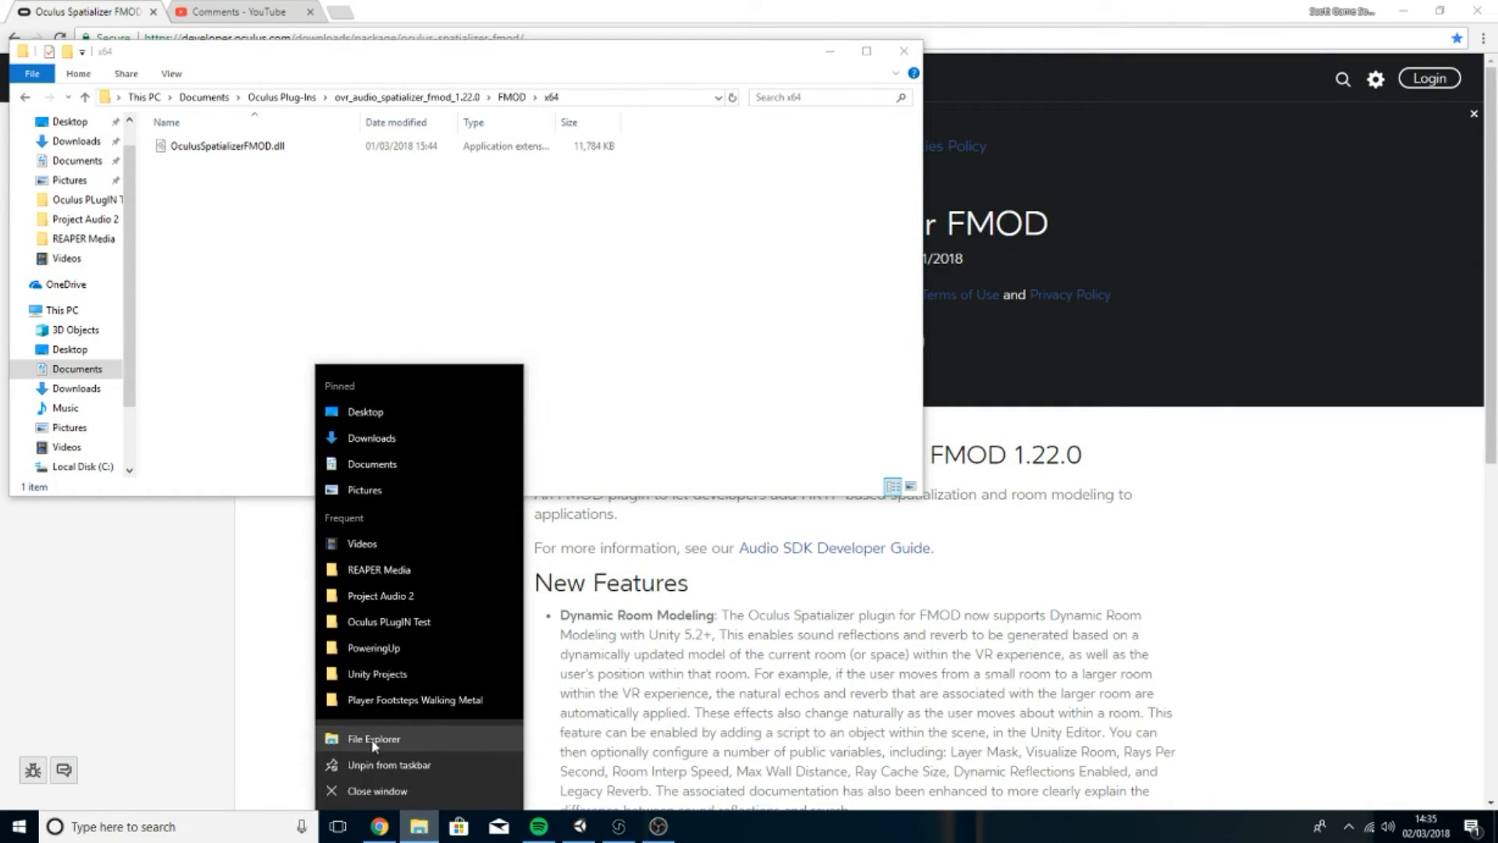
left_click(373, 738)
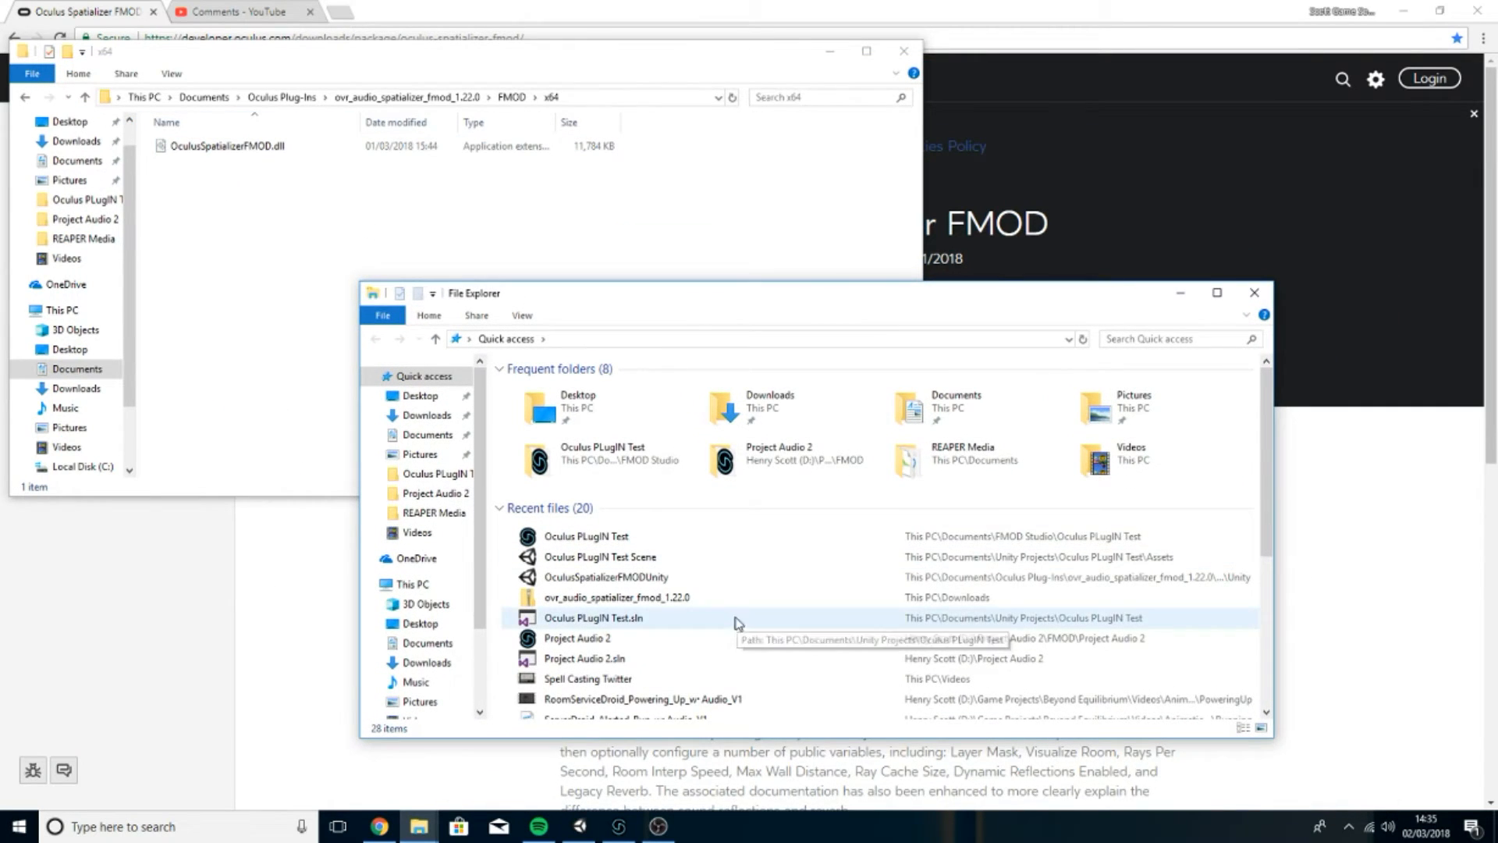
- In the new window, browse This PC > C: > Program Files > FMOD SoundSystem
left_click(409, 584)
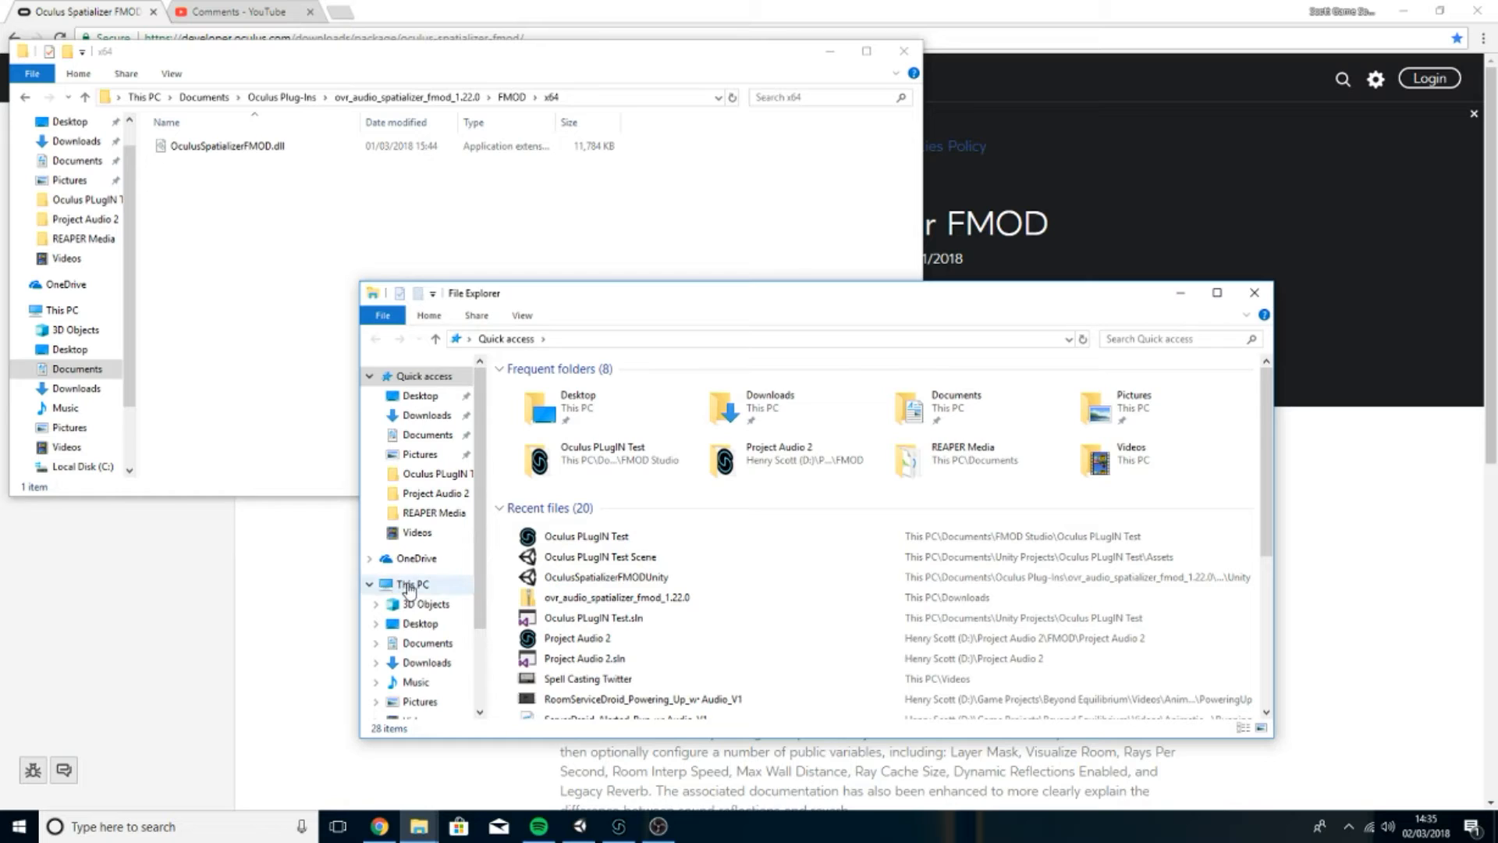
left_click(411, 584)
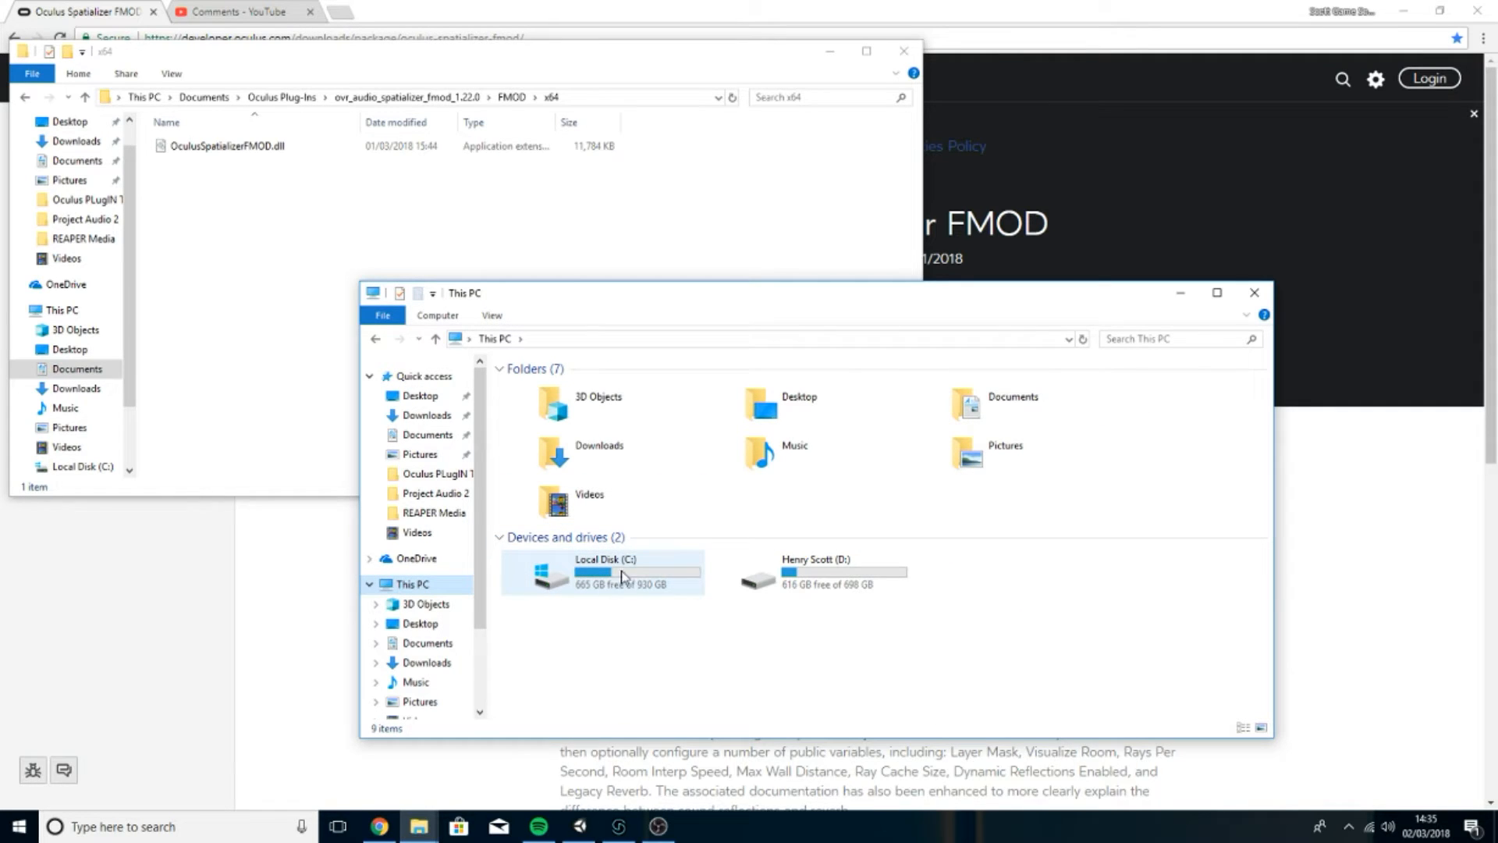
double_click(604, 573)
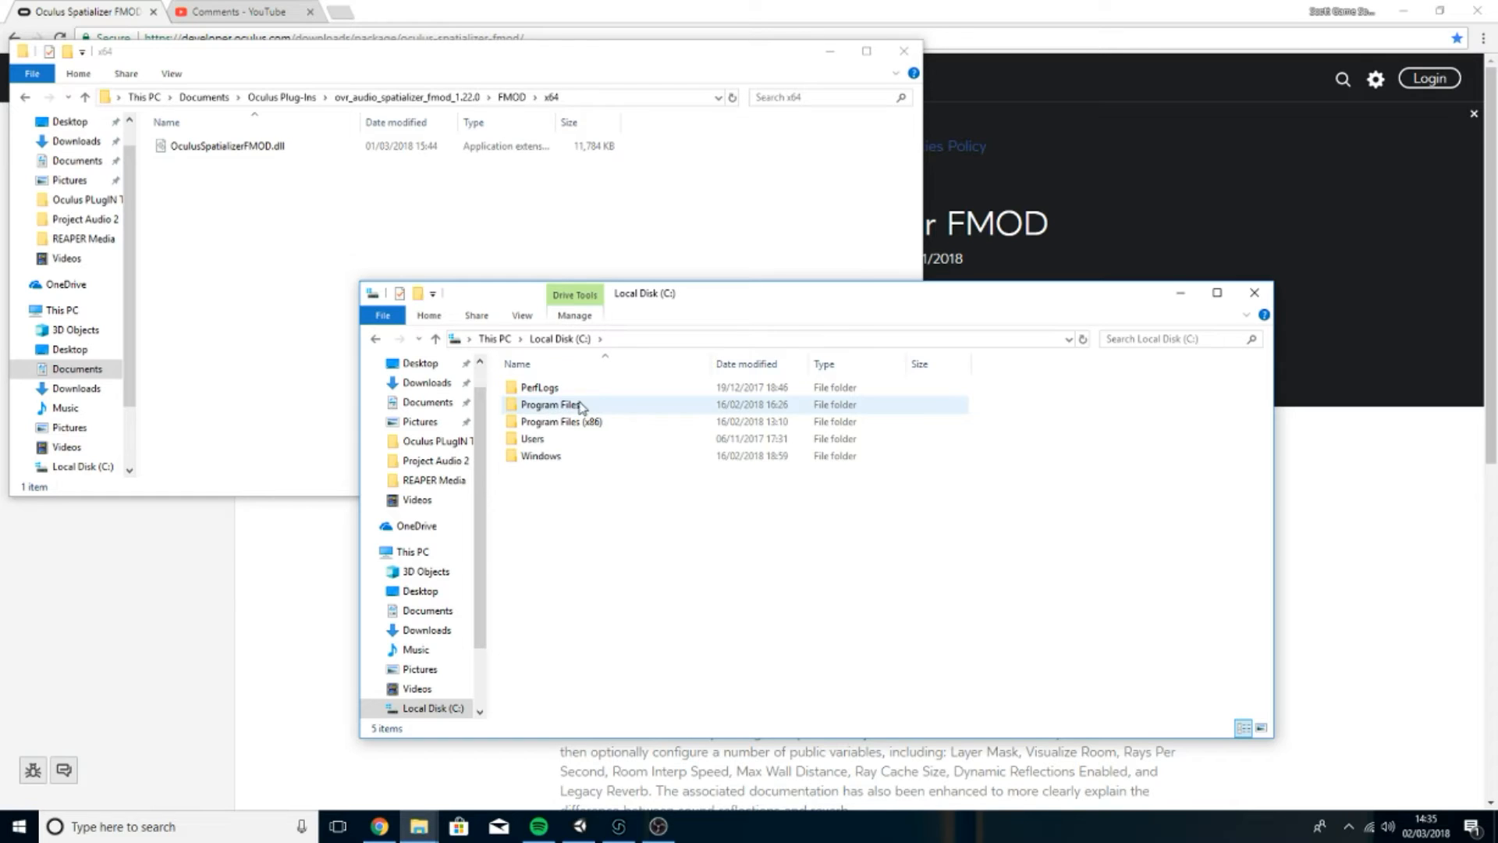
left_click(562, 422)
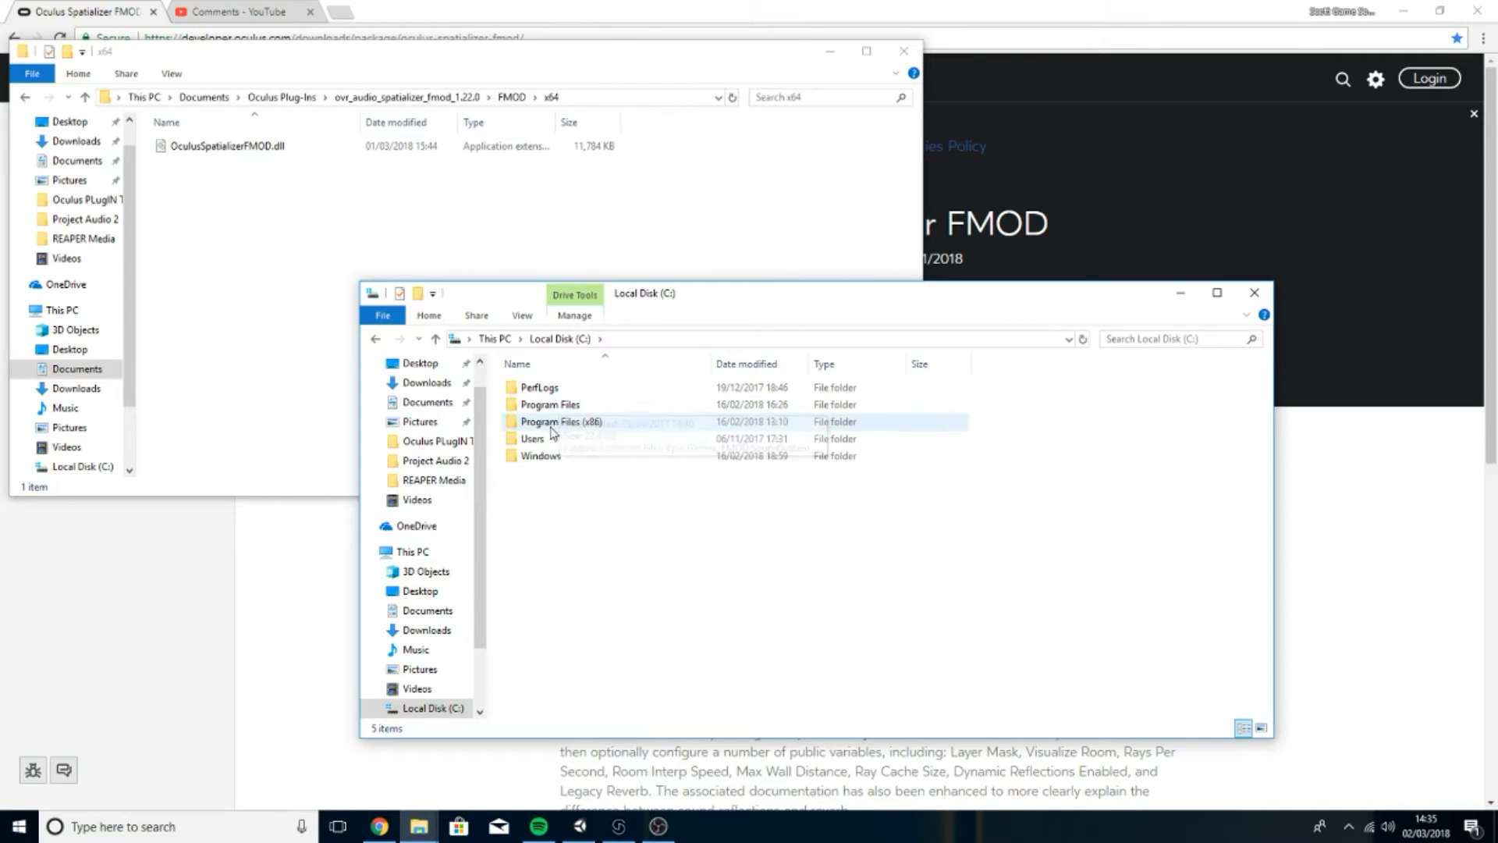
mouse_move(561, 421)
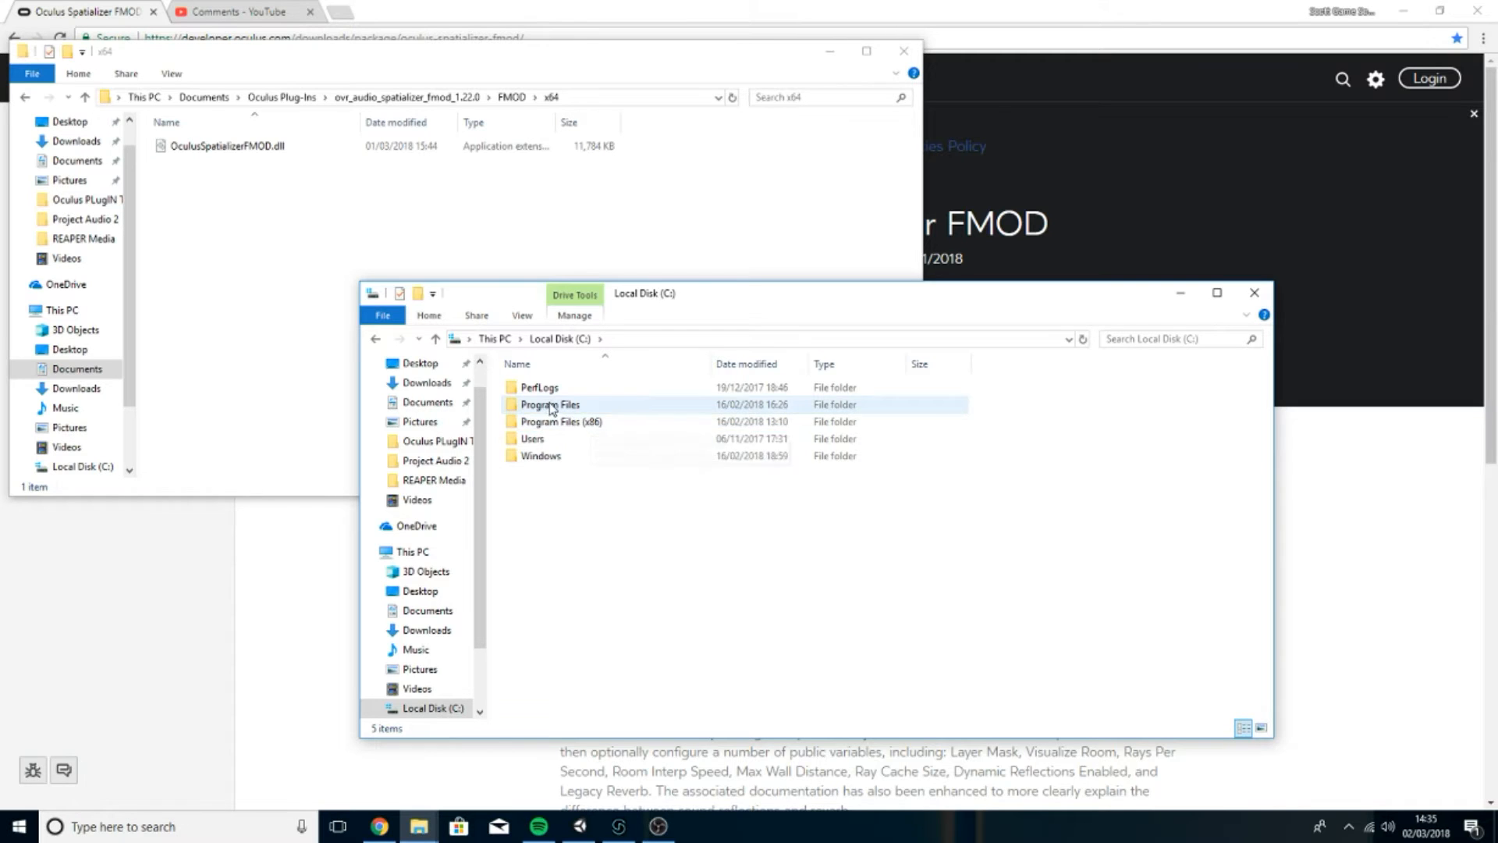
double_click(550, 404)
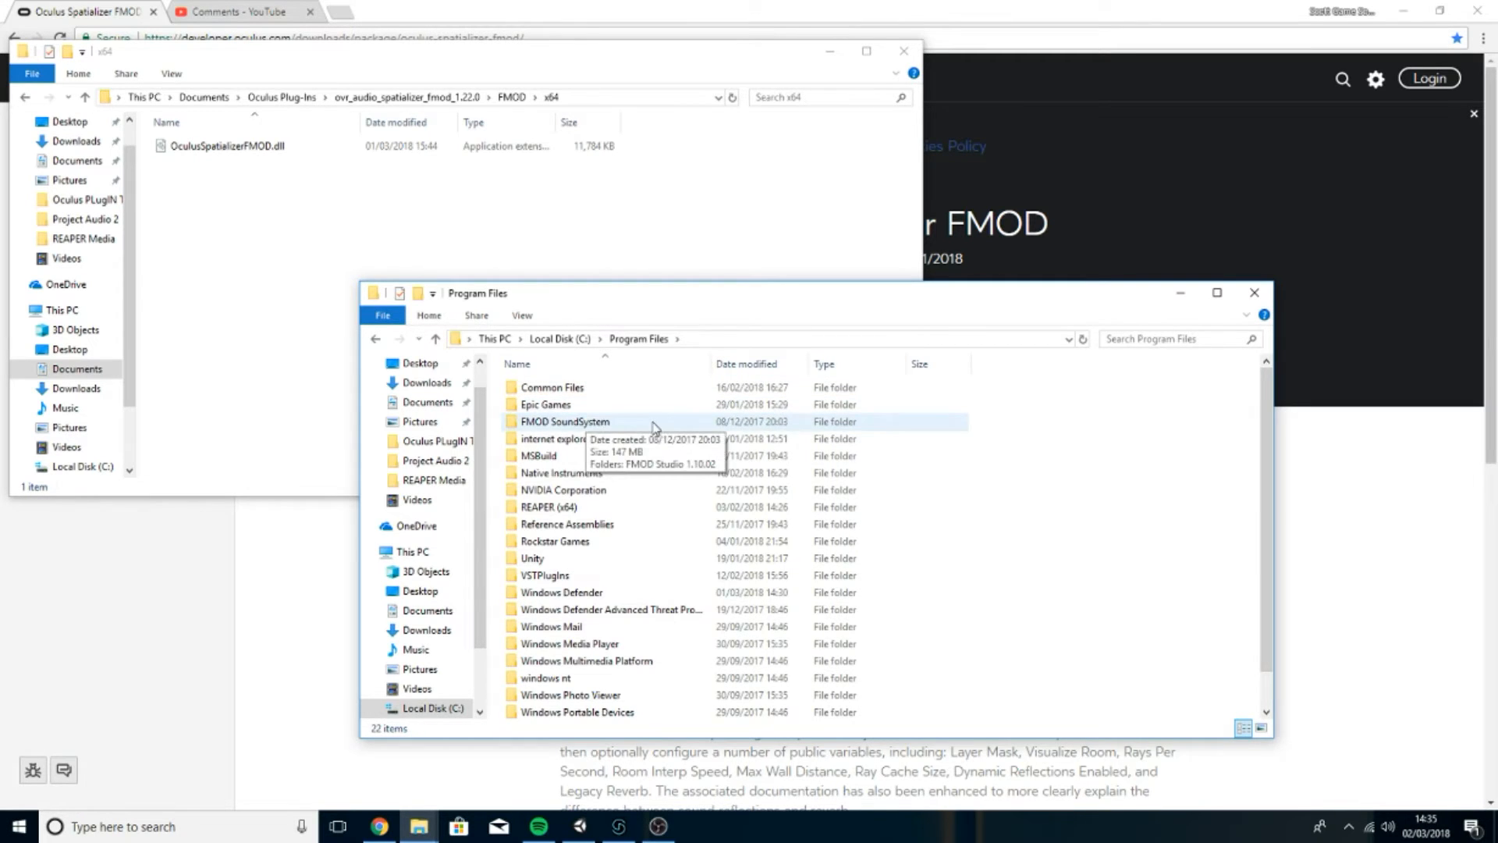
double_click(563, 422)
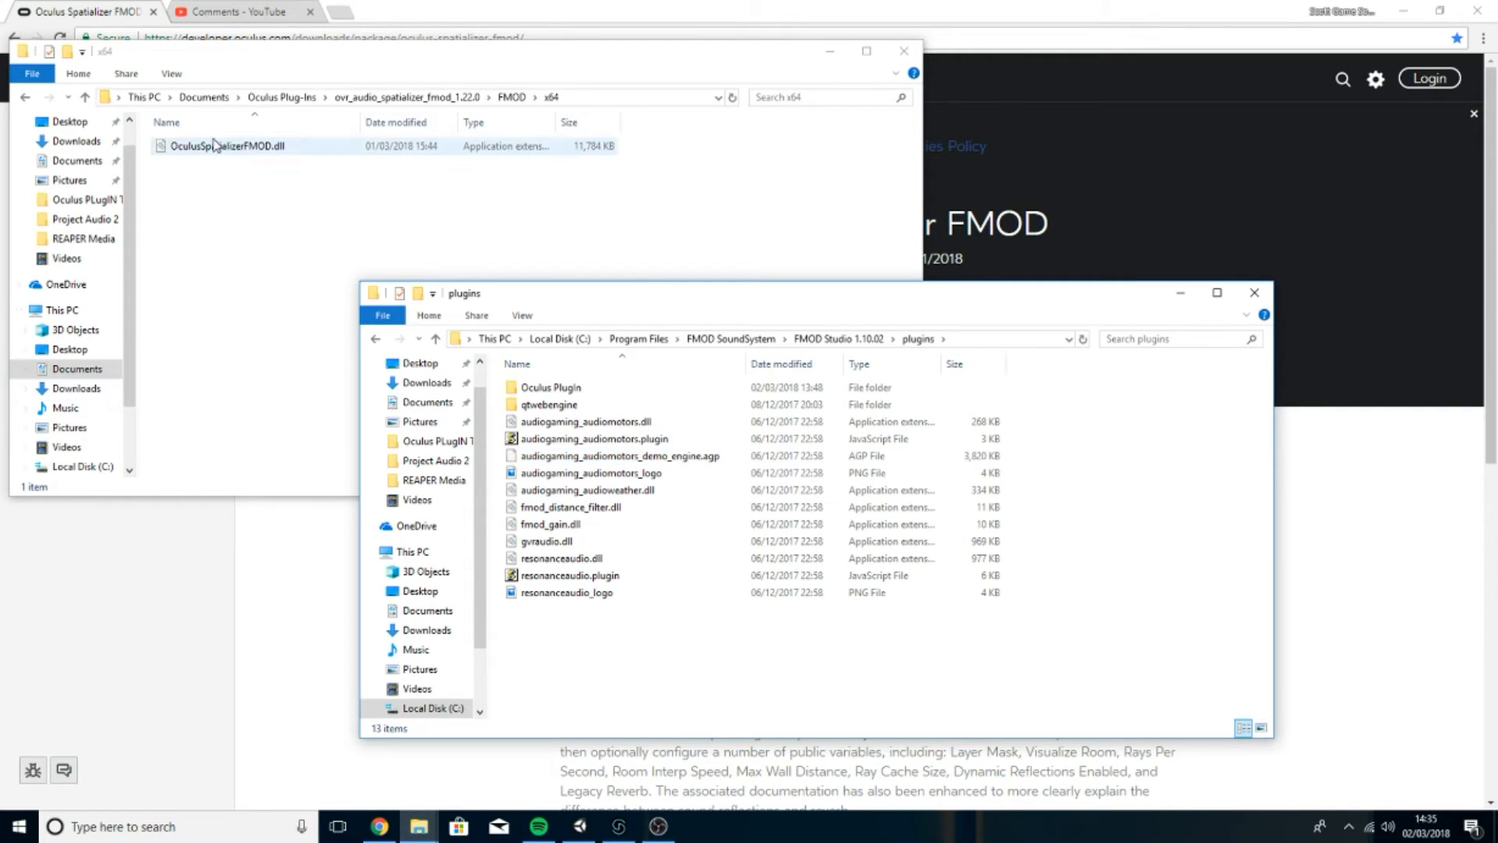
- Drag OculusSpatializerFMOD.dll toward FMOD's plugins window and enter the Oculus Plugin folder
left_click_drag(226, 145, 695, 621)
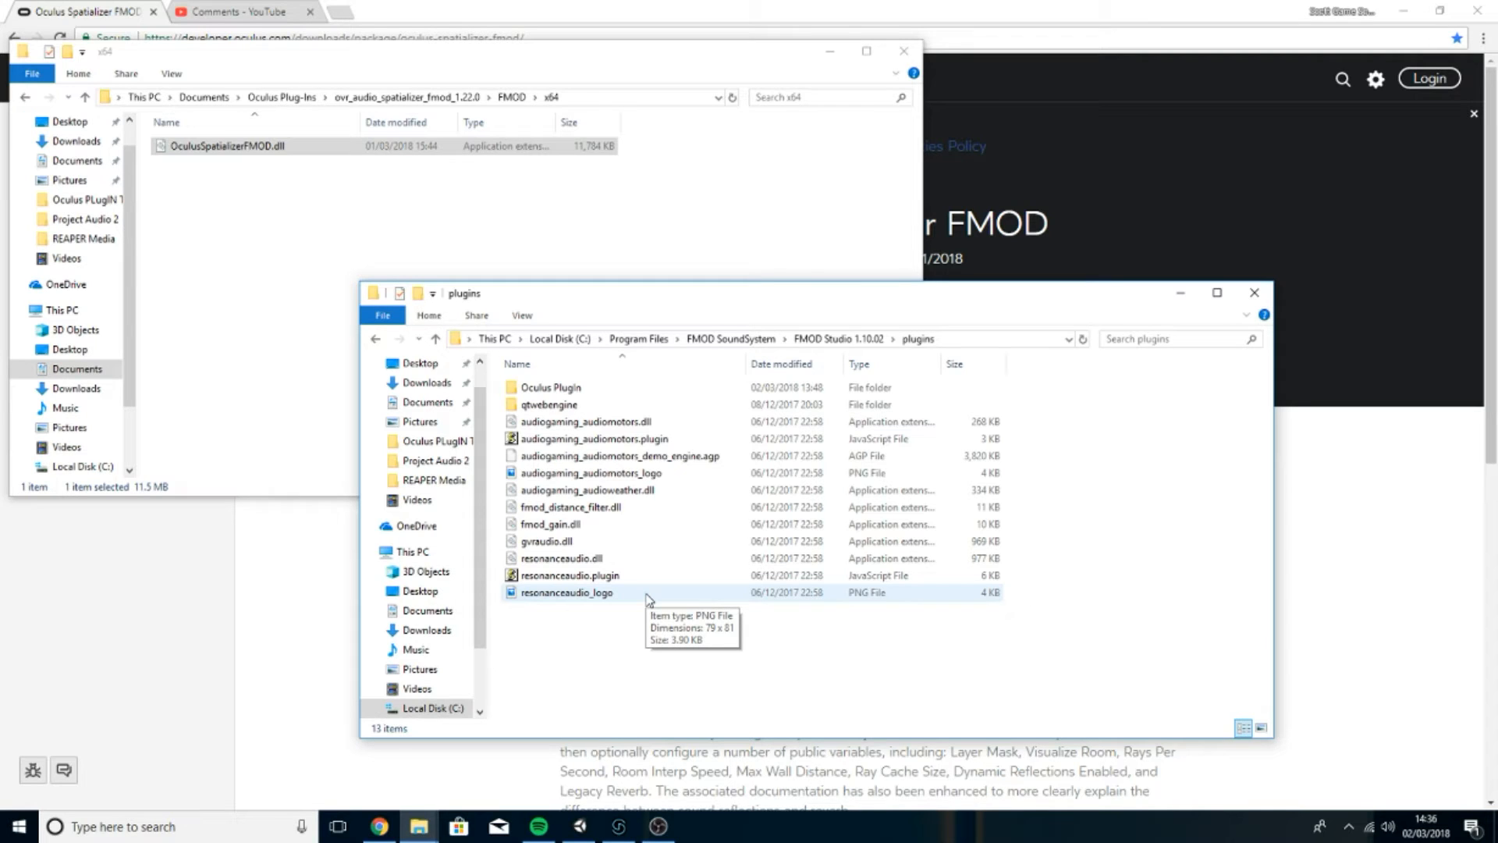
left_click(566, 575)
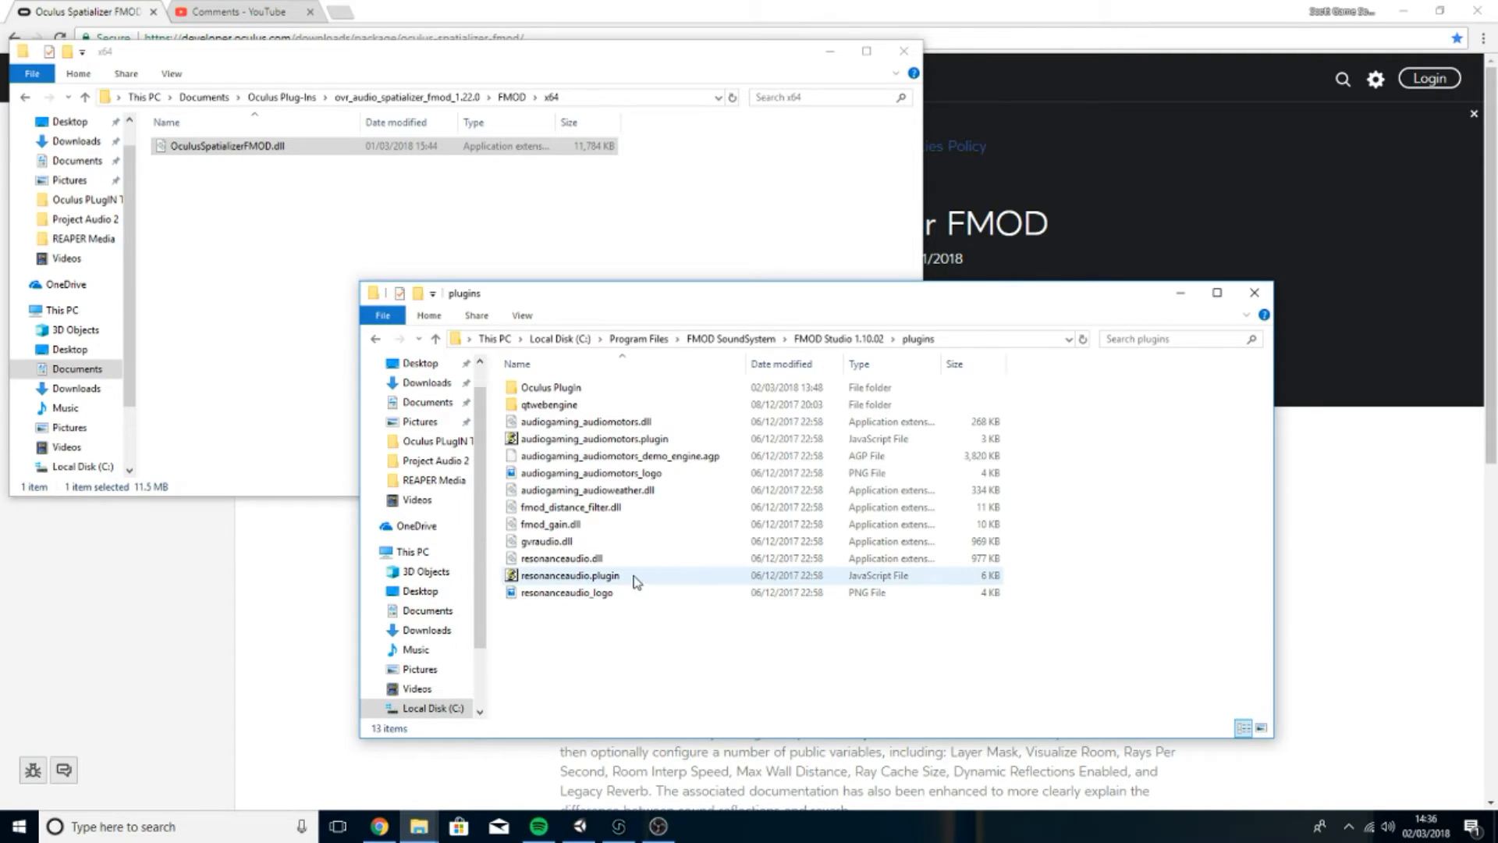
left_click(564, 558)
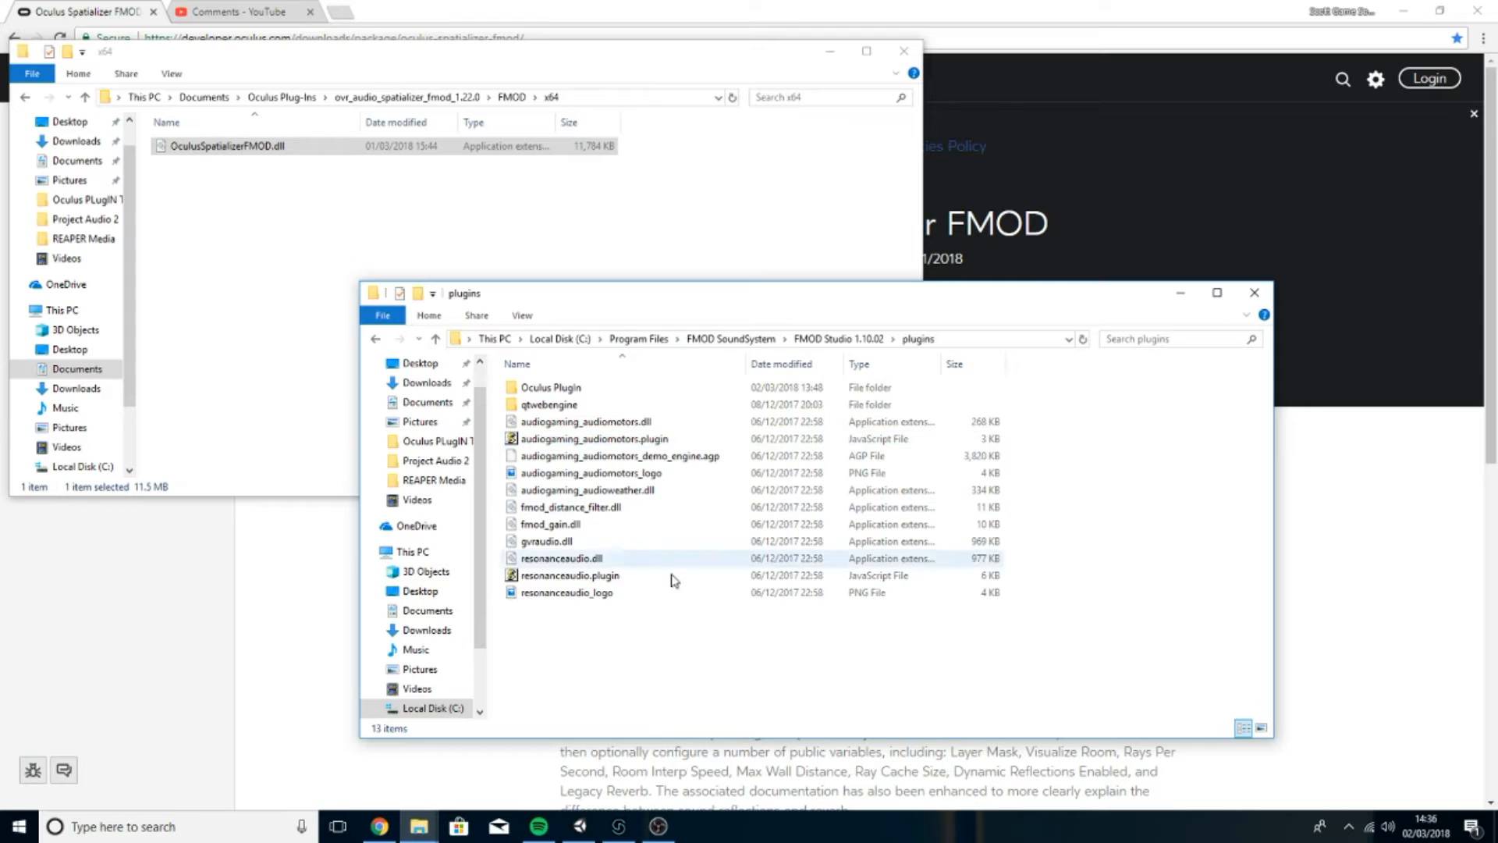
left_click(784, 623)
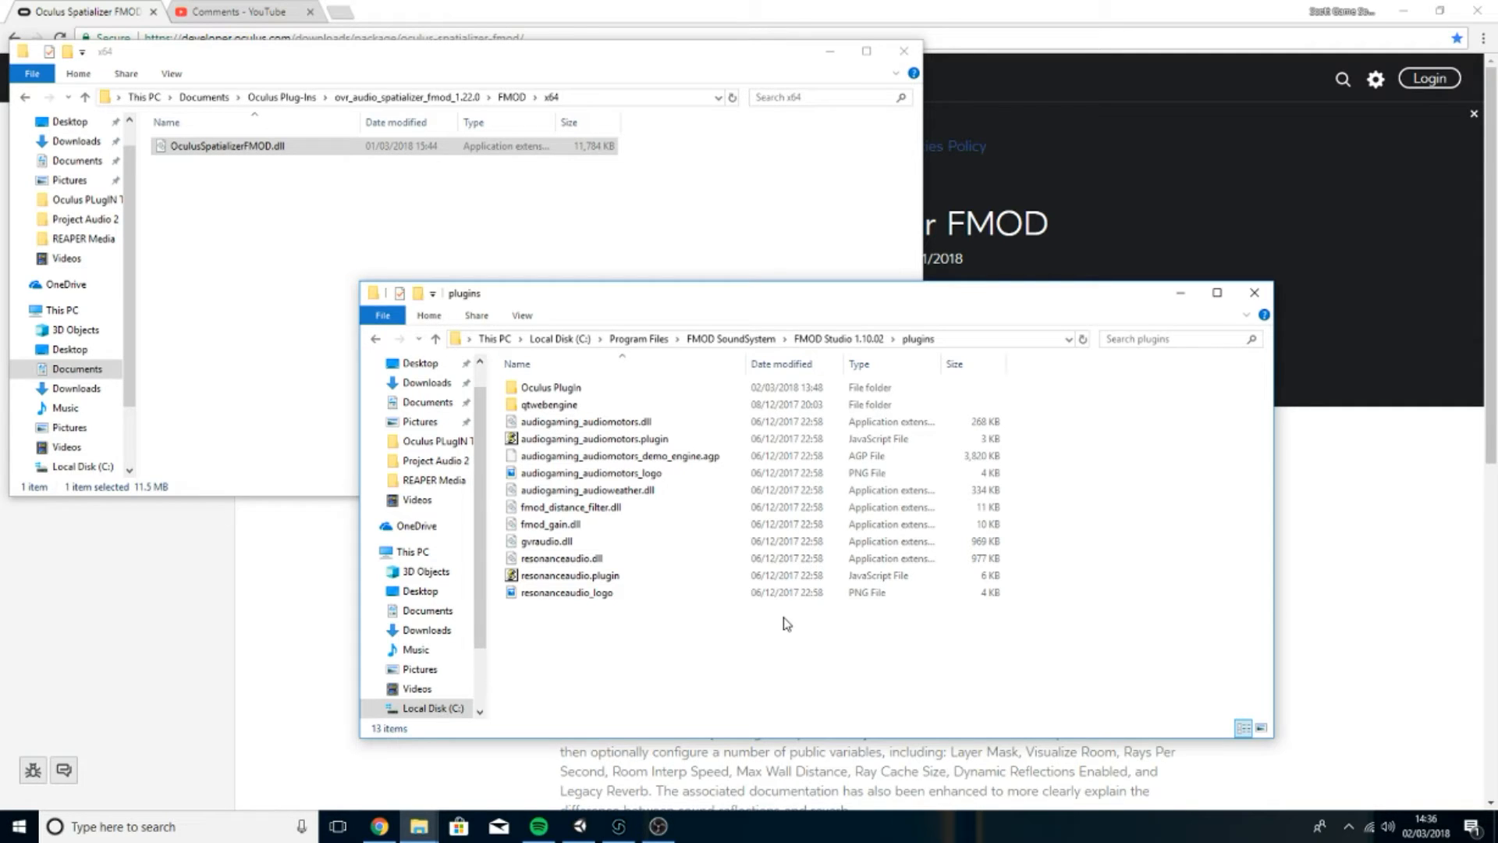
left_click(549, 387)
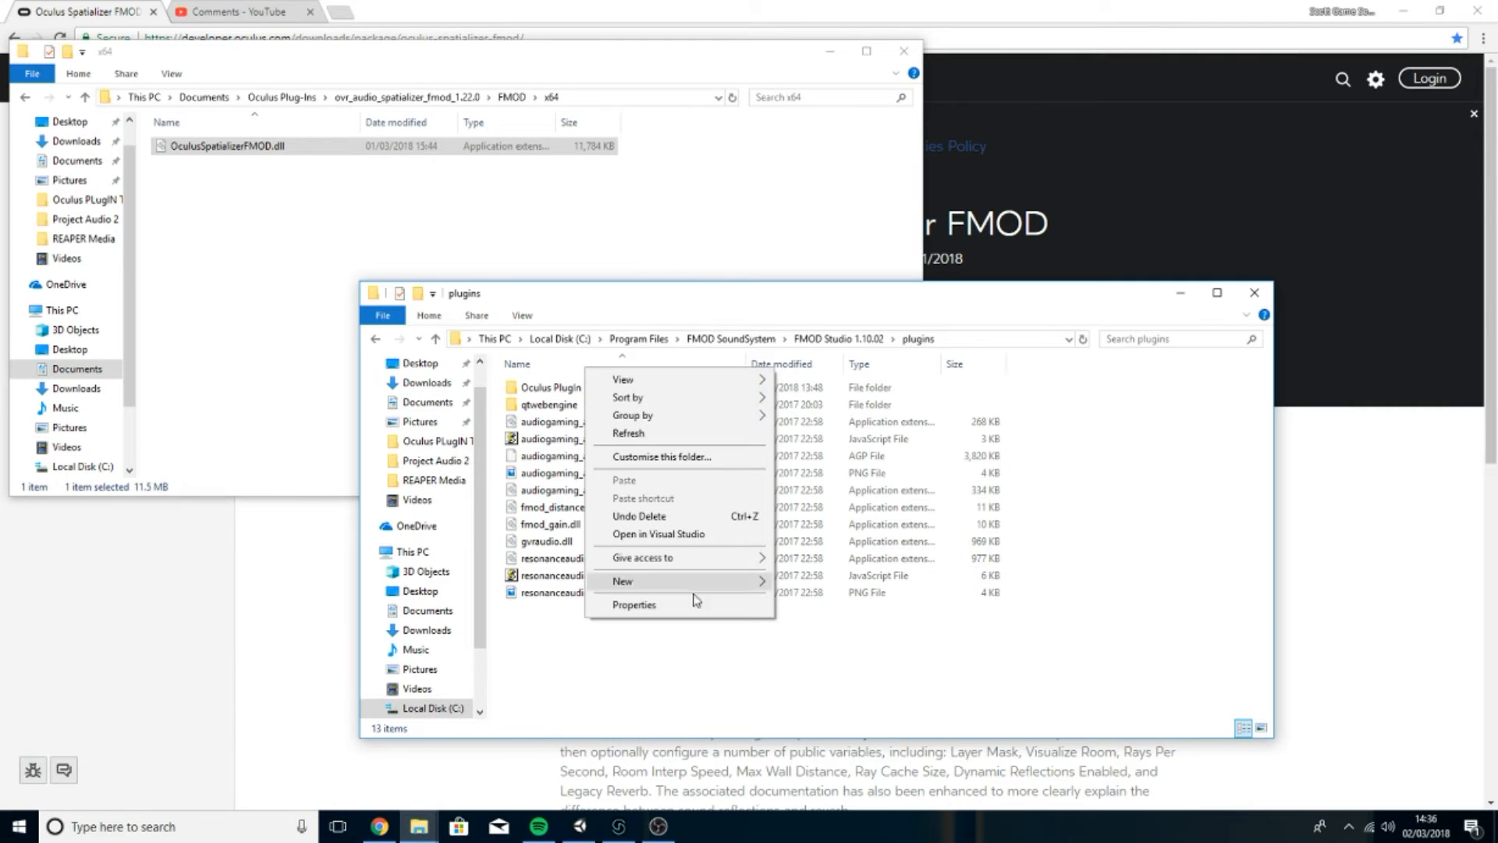
left_click(756, 678)
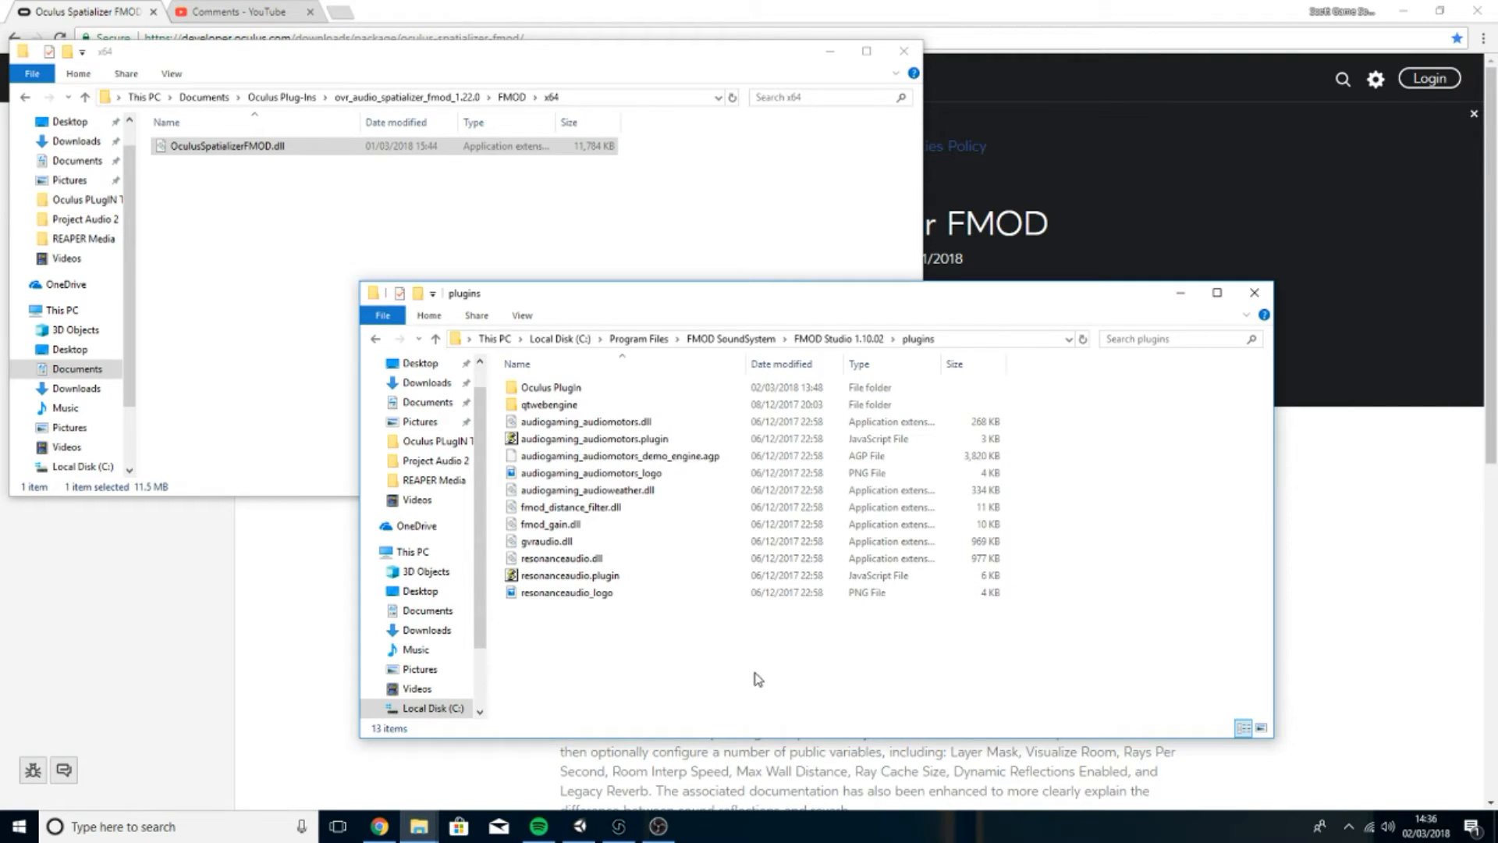
left_click(550, 387)
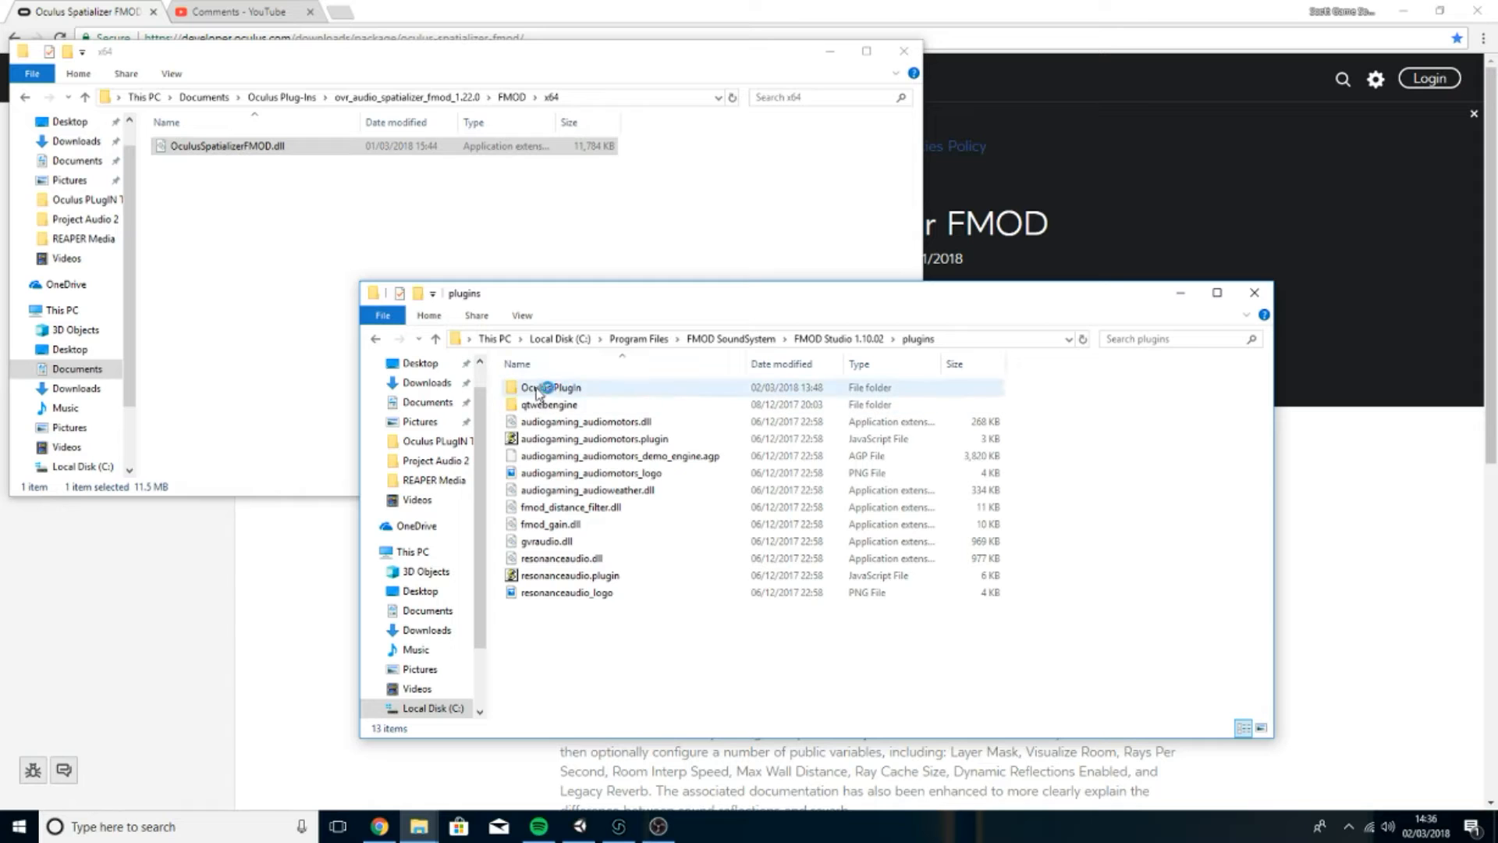
double_click(549, 387)
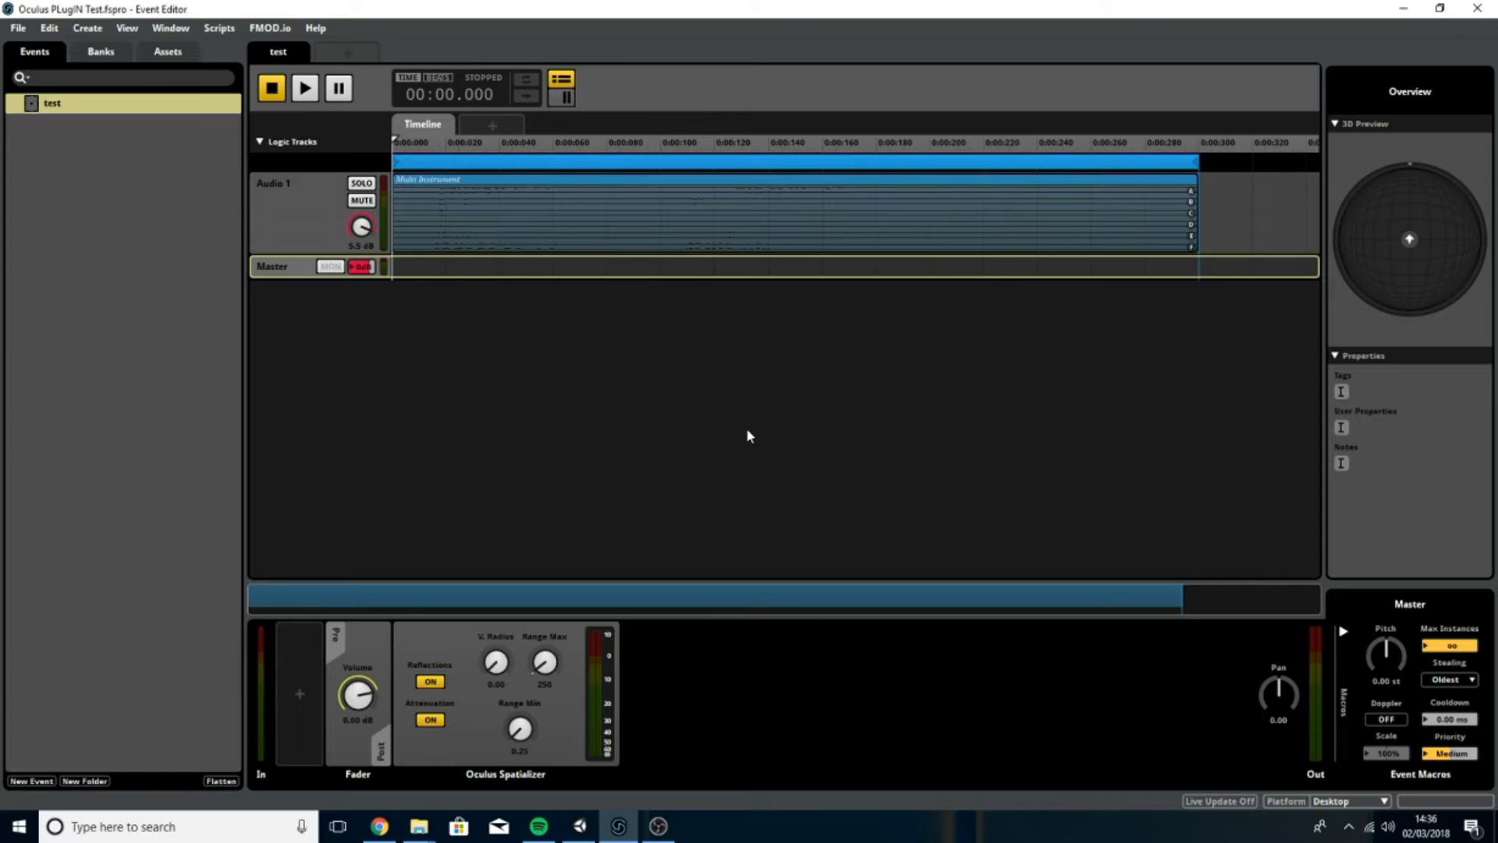
mouse_move(447, 220)
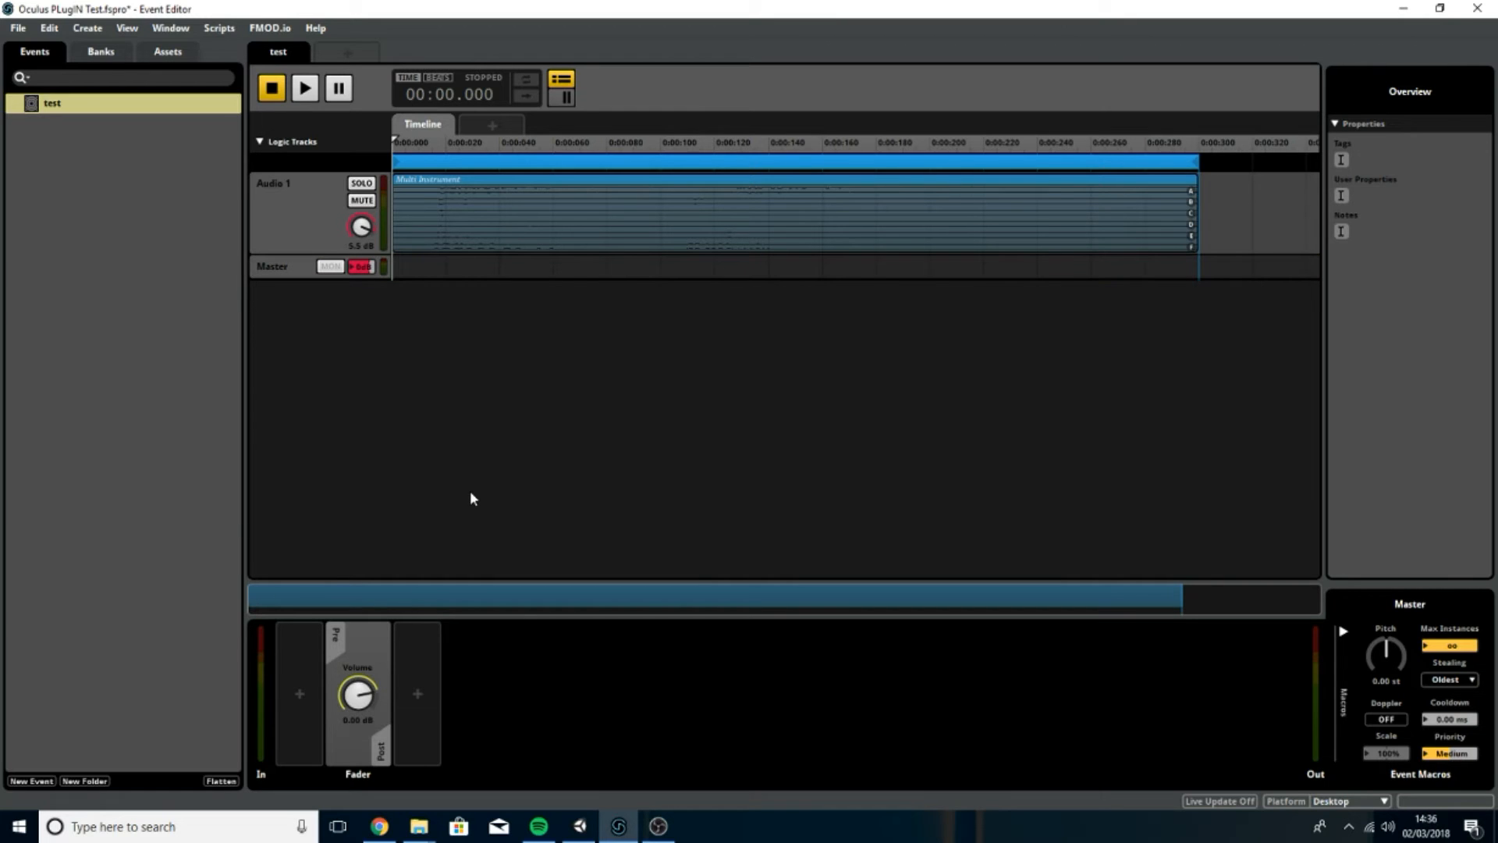
mouse_move(535, 426)
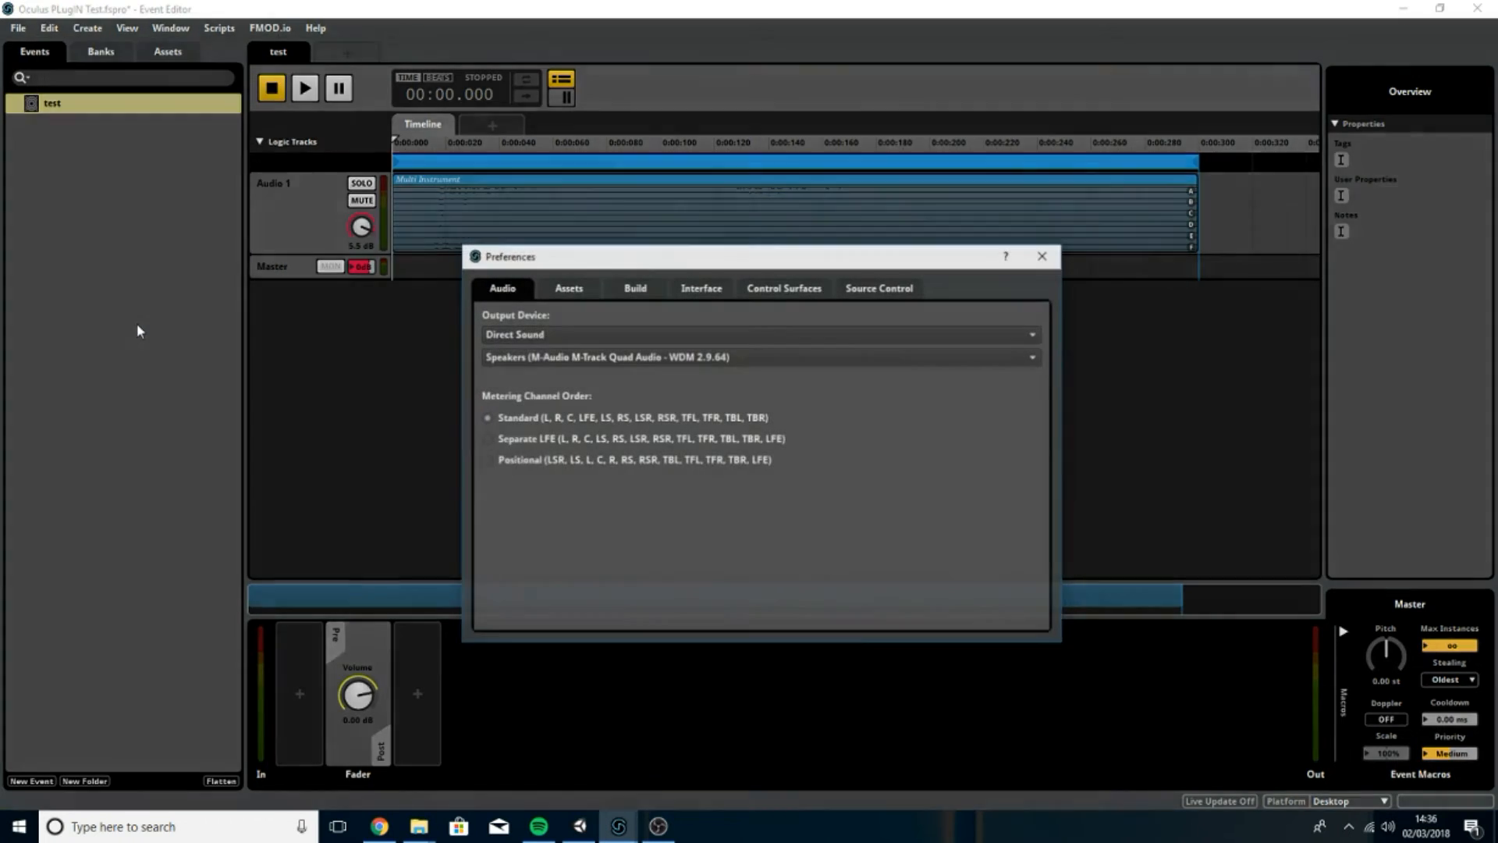
- Set the Assets plug-ins folder to FMOD Studio 1.10.02/plugins/Oculus PlugIn and close Preferences
left_click(565, 288)
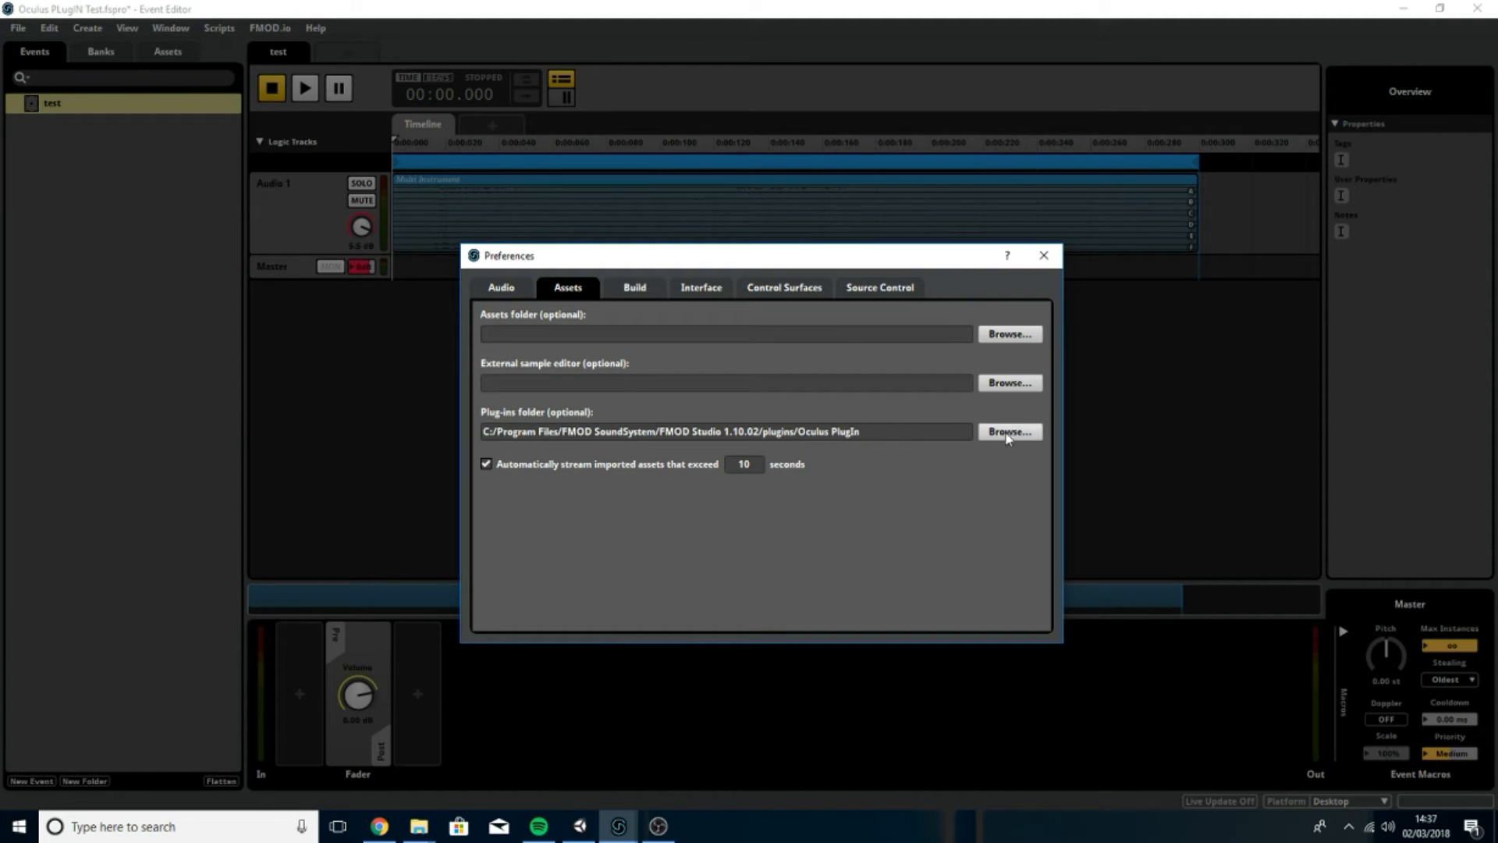
left_click(1008, 430)
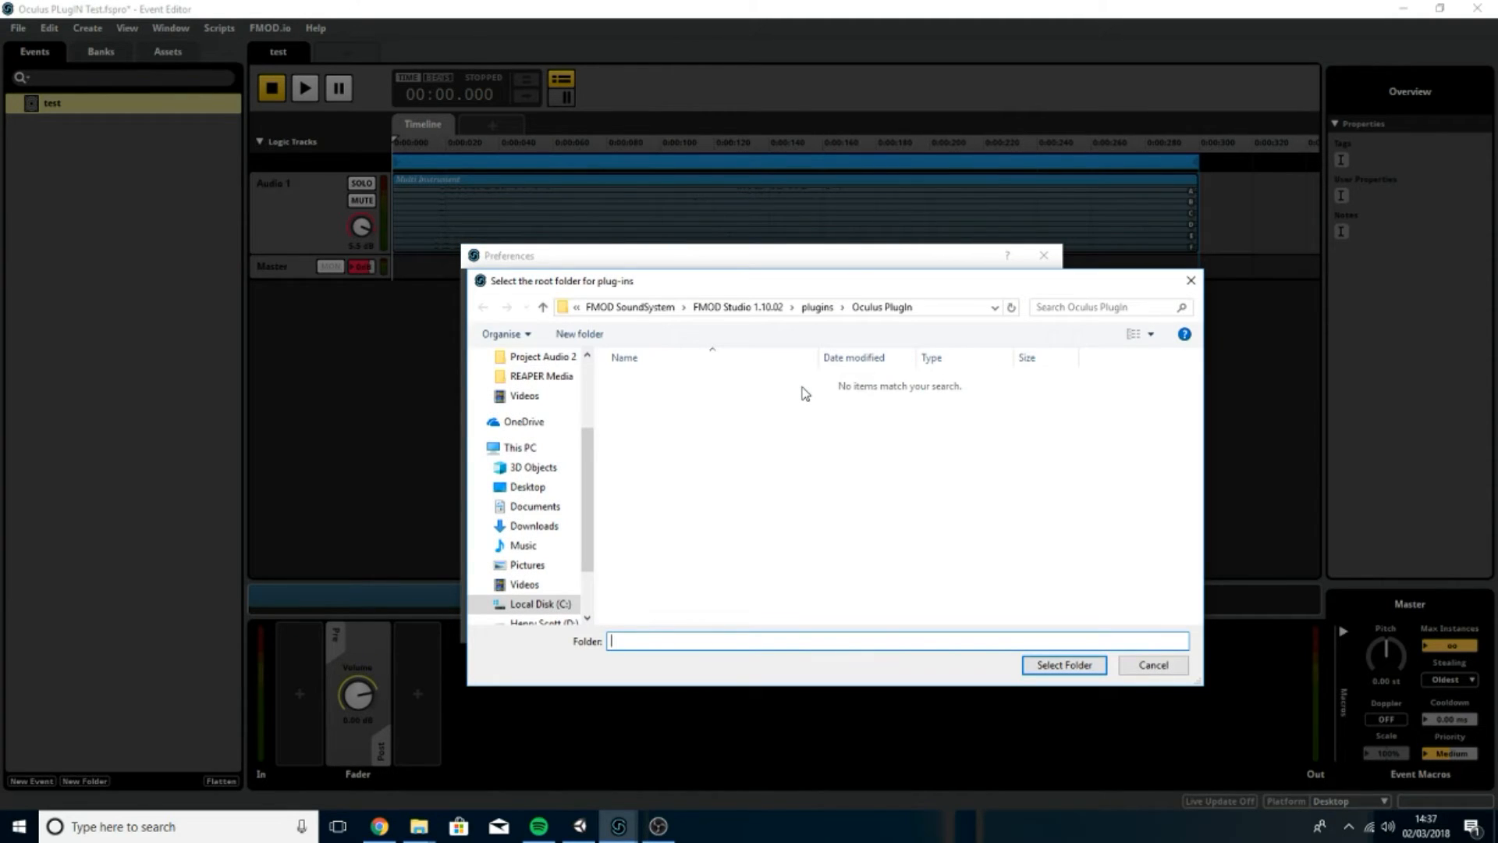
left_click(520, 447)
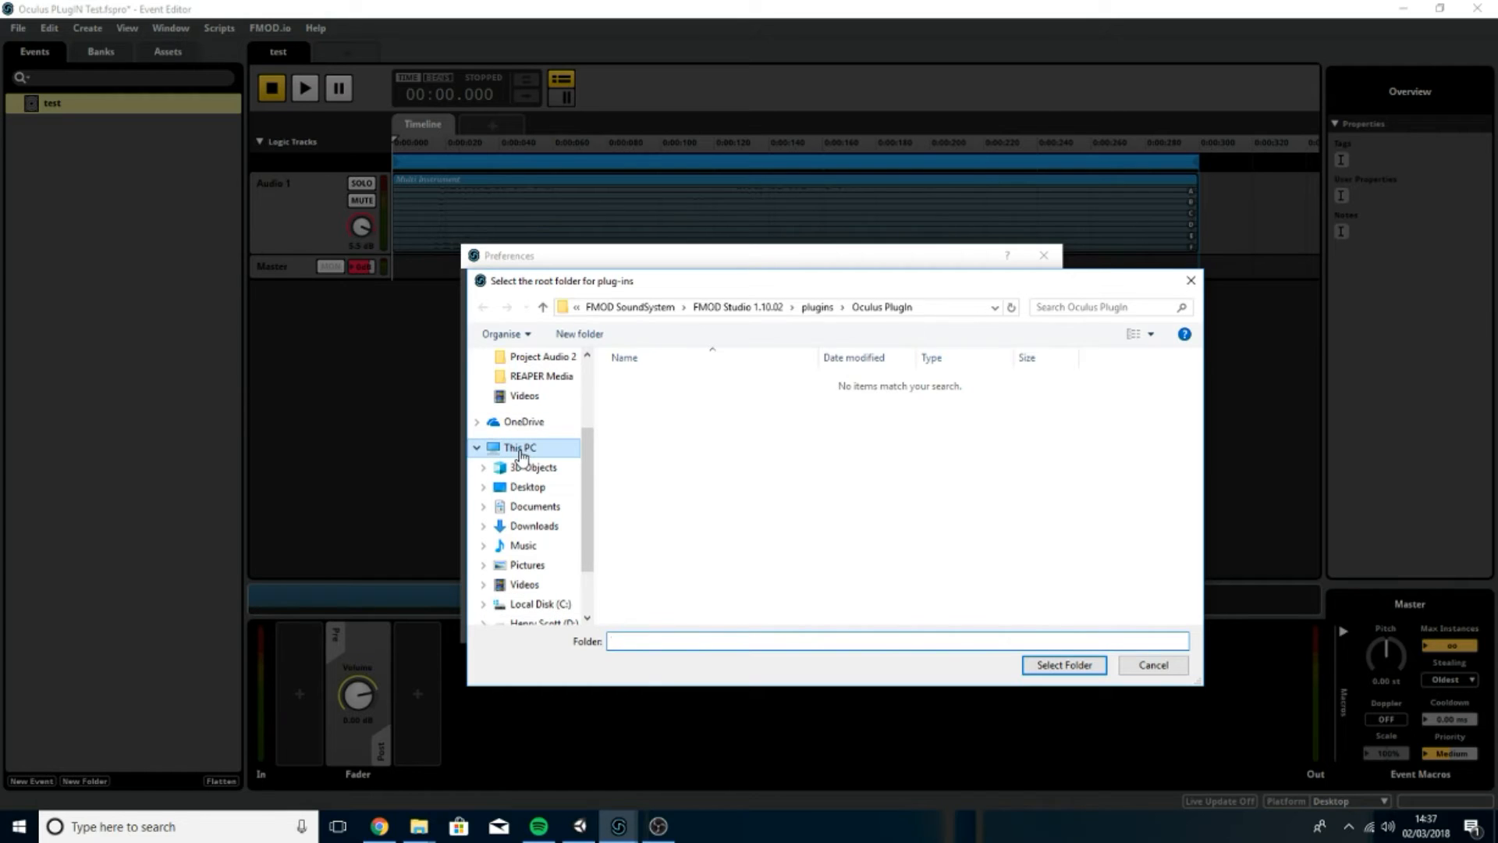
left_click(519, 447)
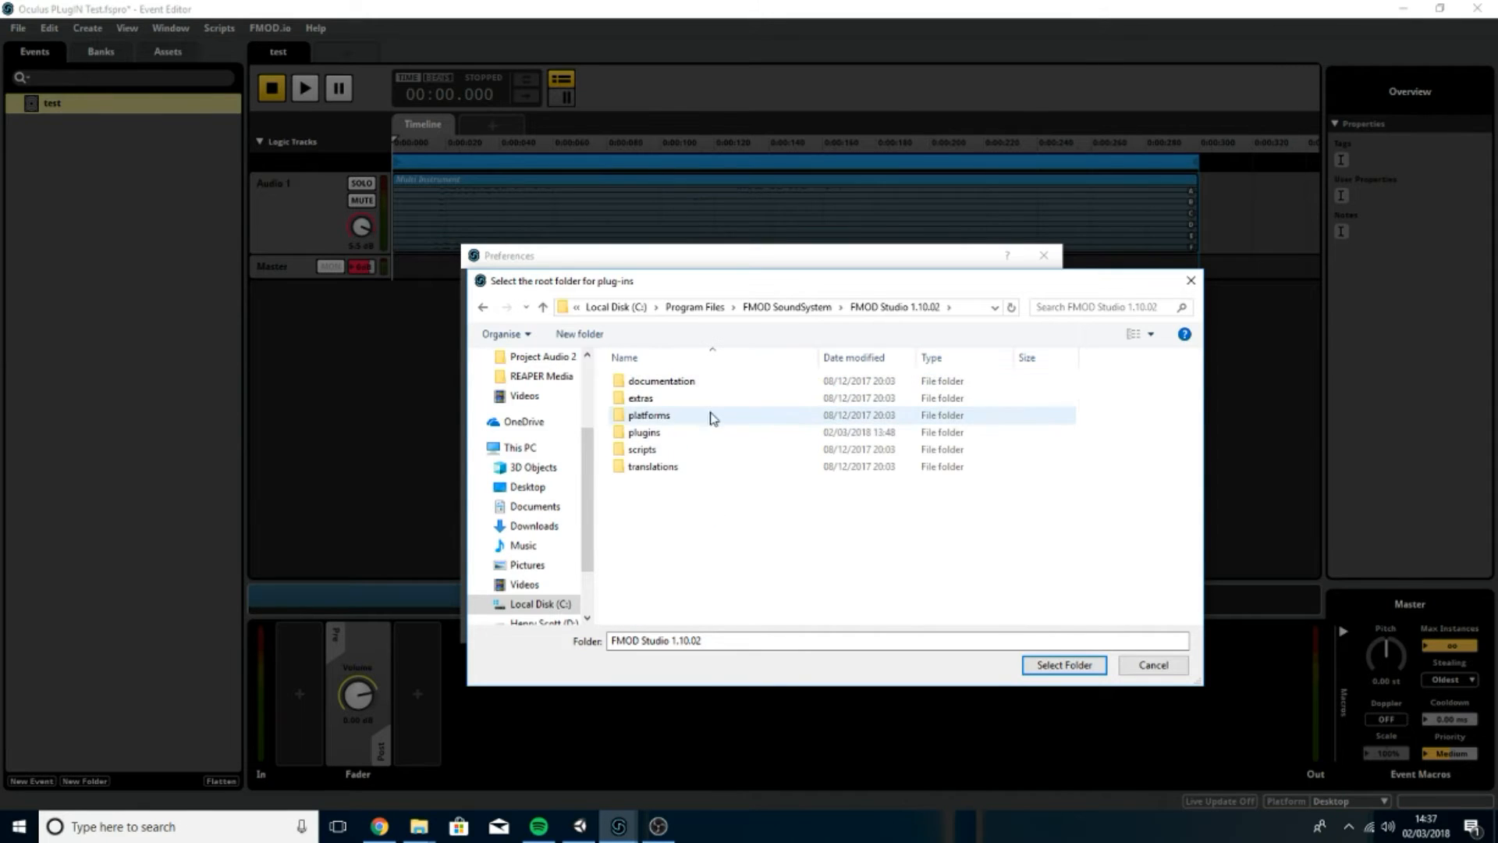
double_click(644, 432)
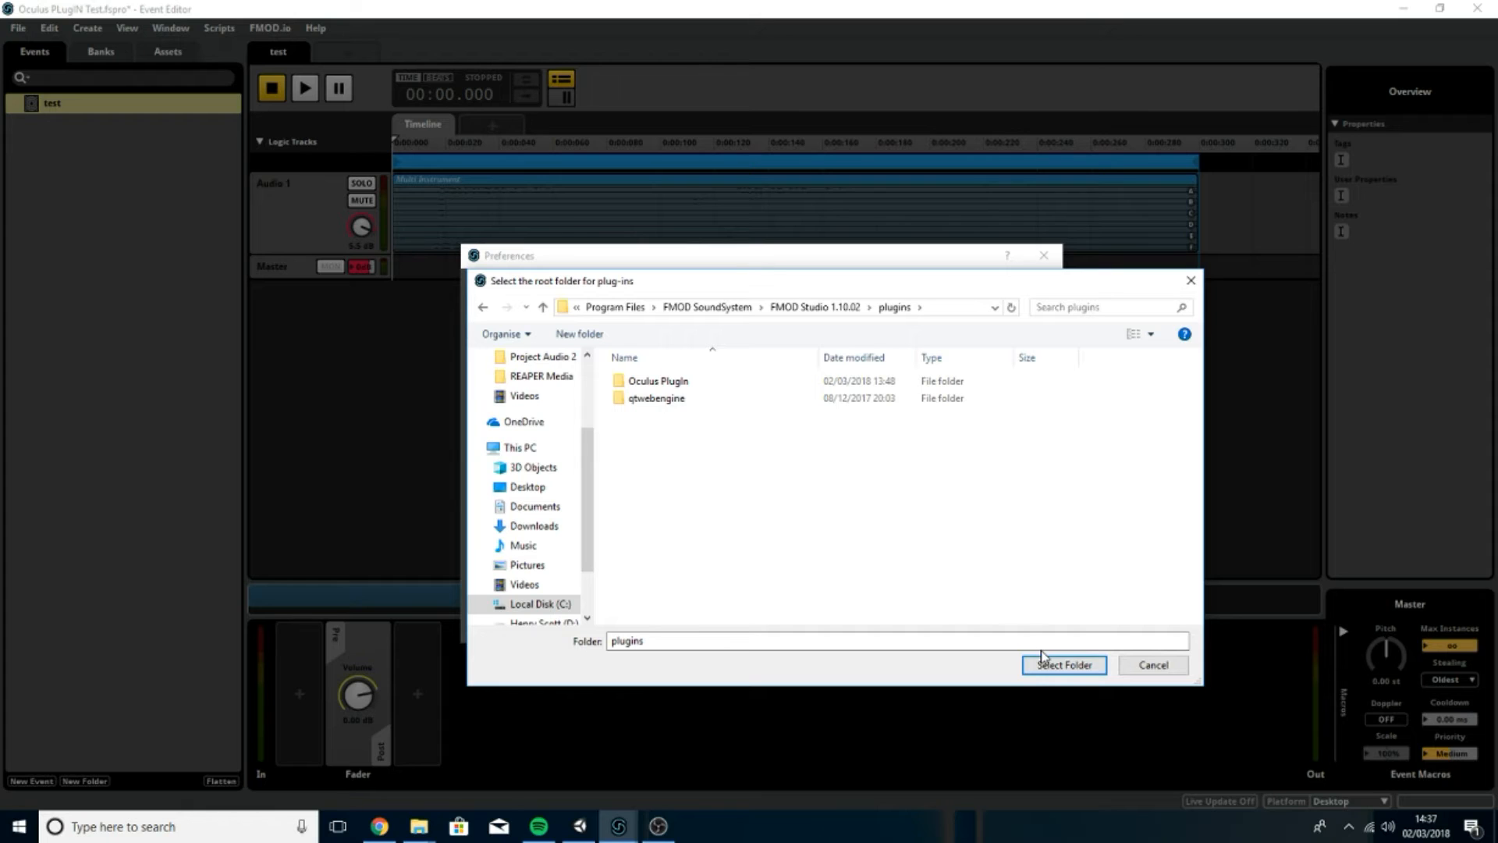
left_click(656, 380)
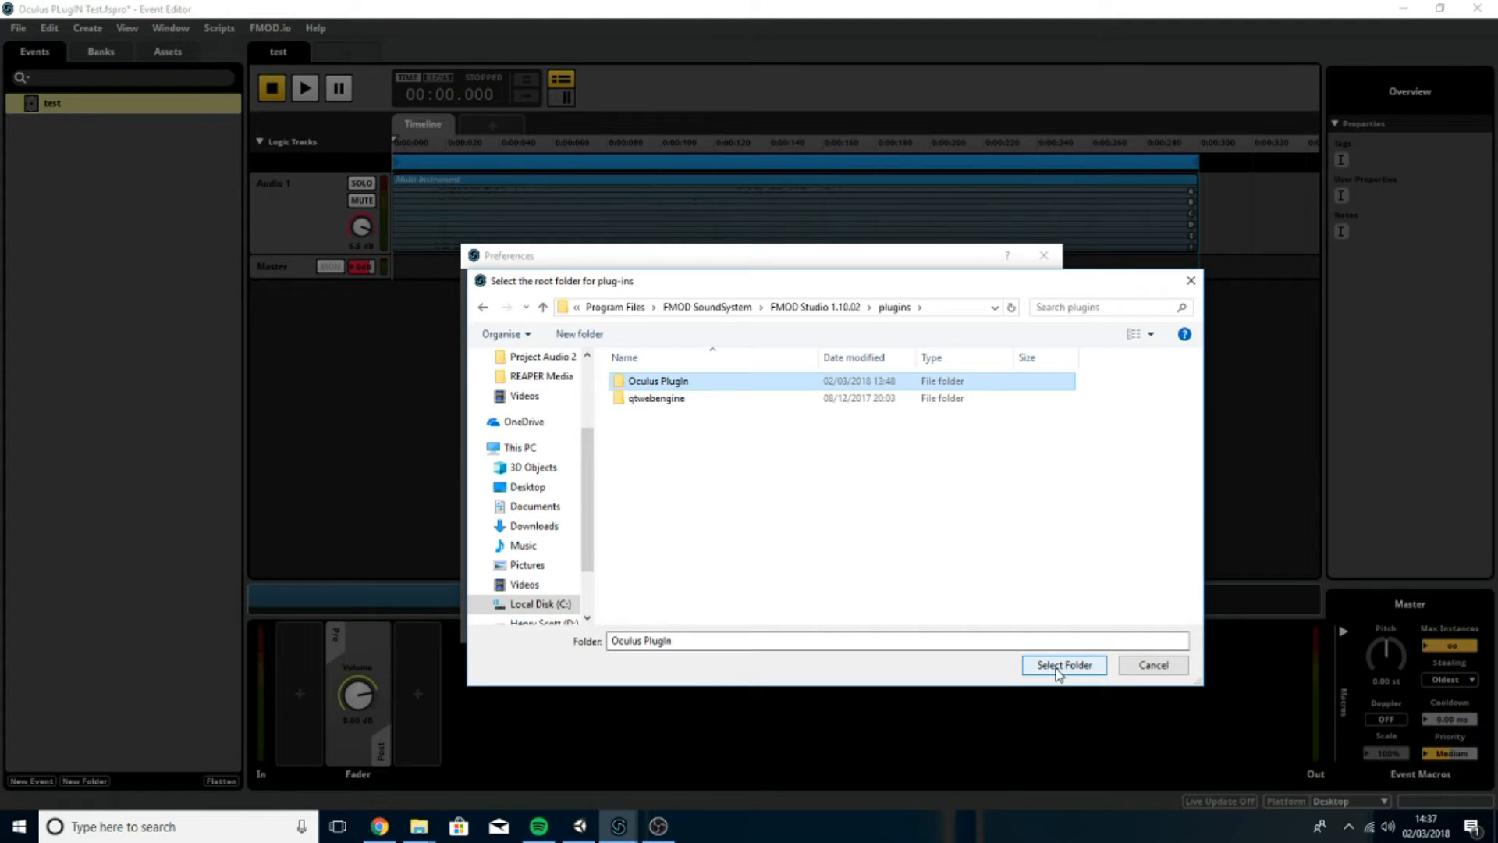
left_click(1063, 664)
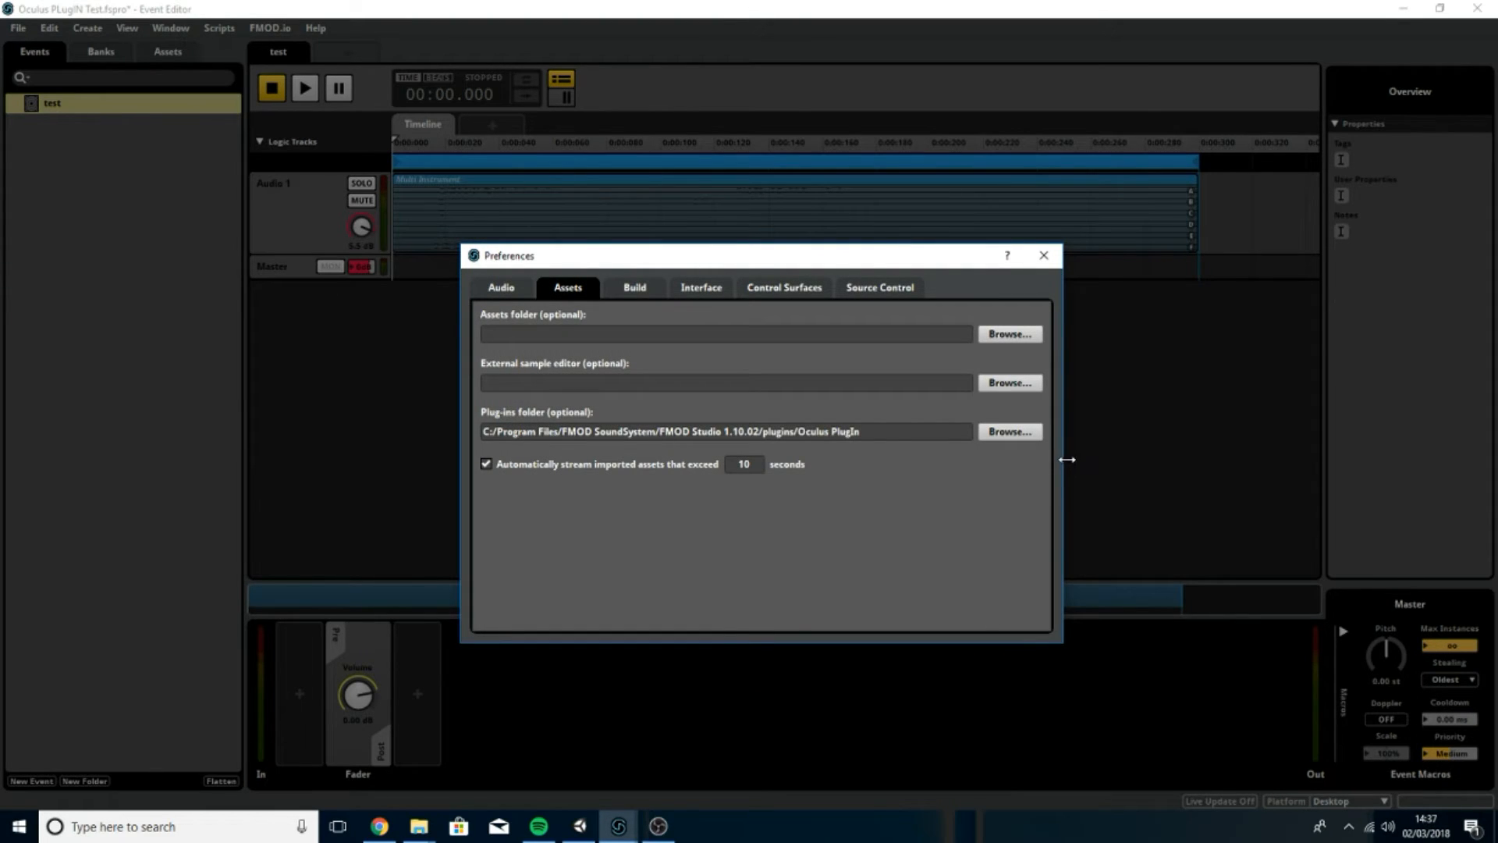
left_click(1042, 255)
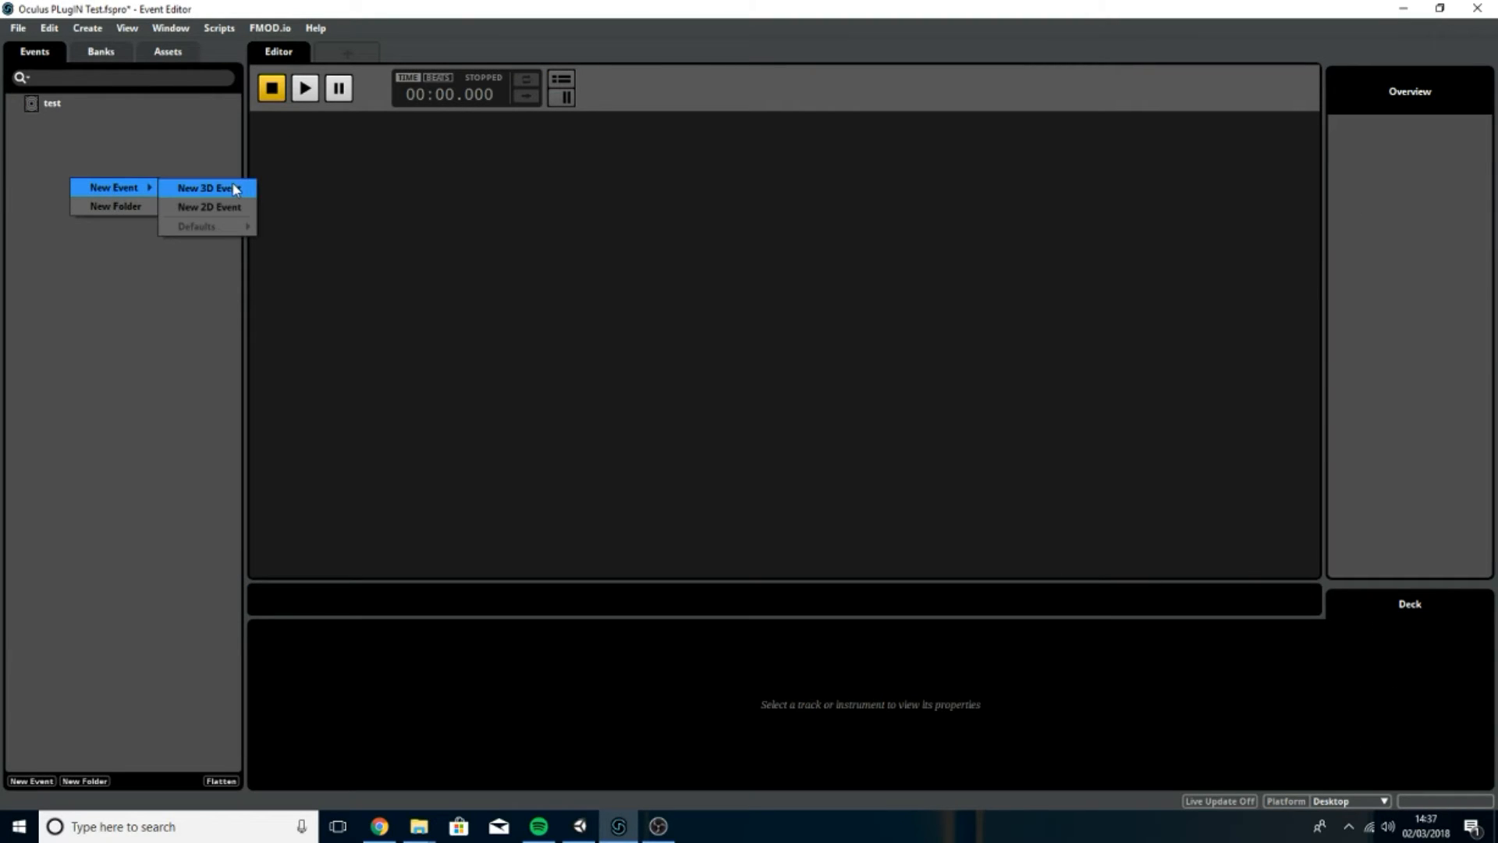
left_click(205, 187)
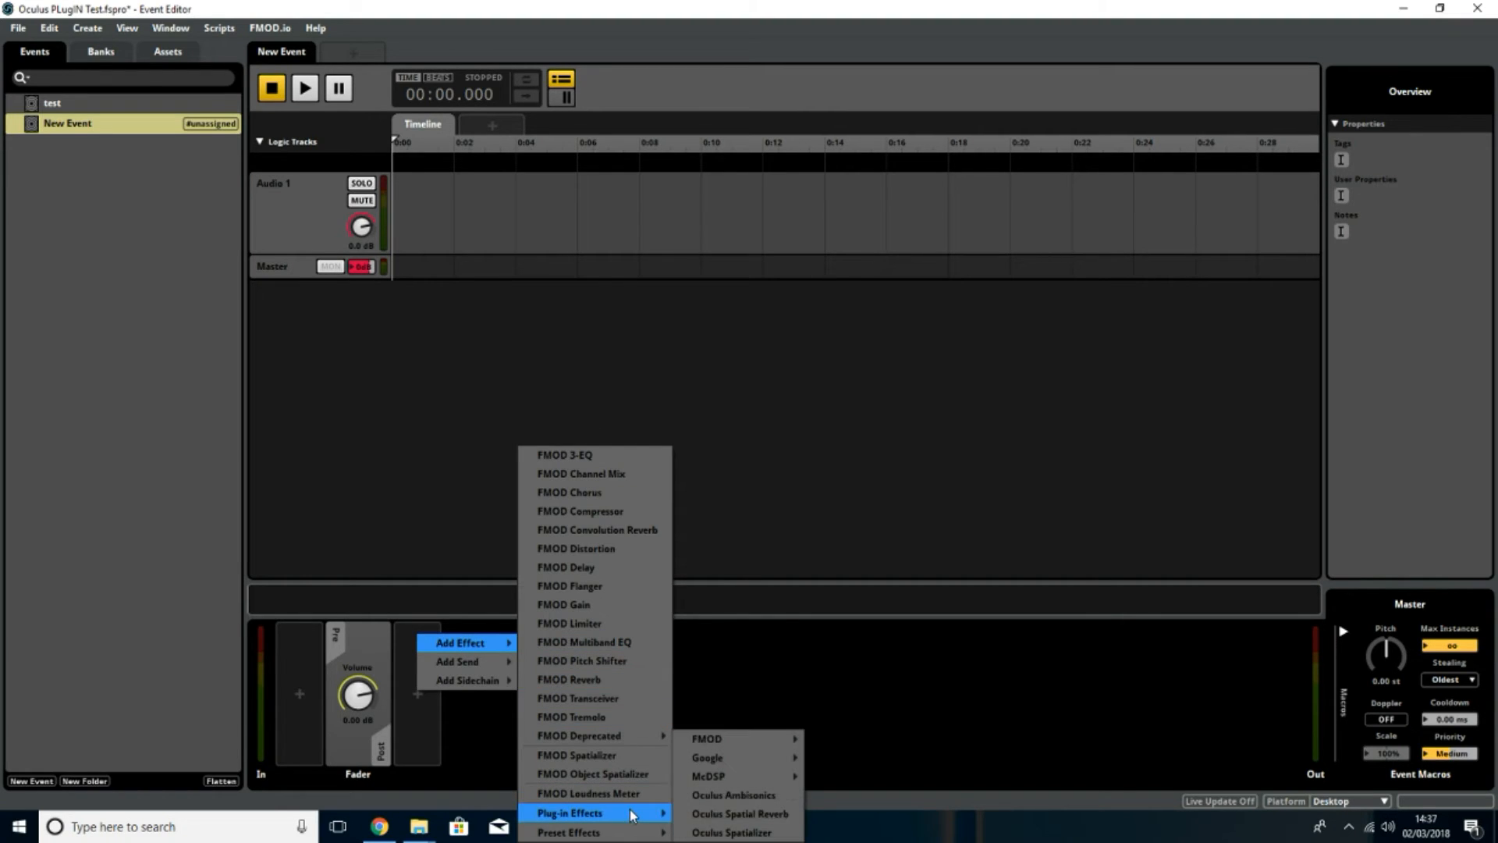
mouse_move(731, 833)
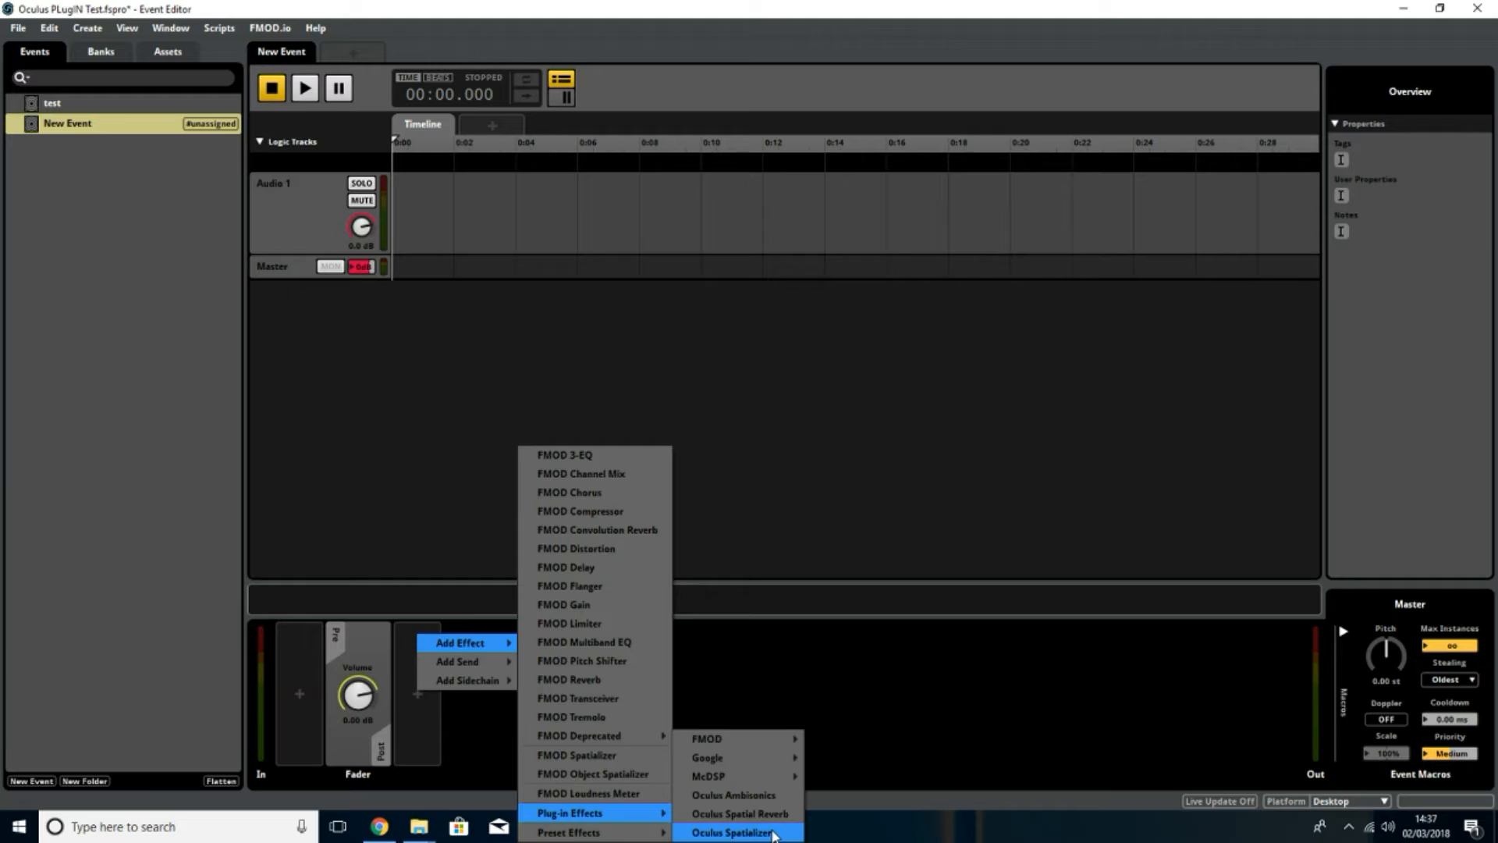
left_click(732, 832)
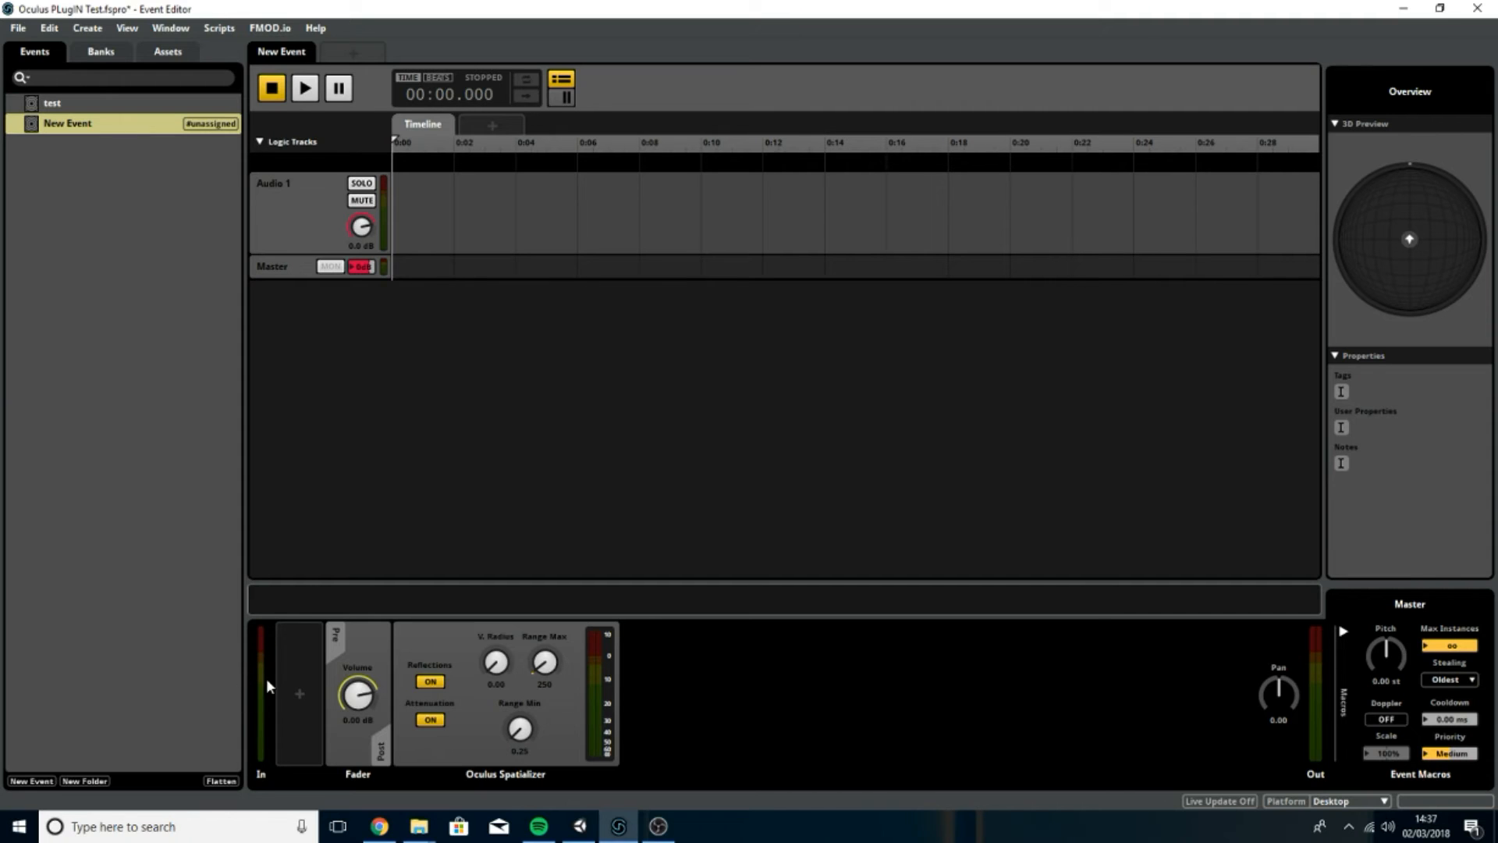
mouse_move(150, 198)
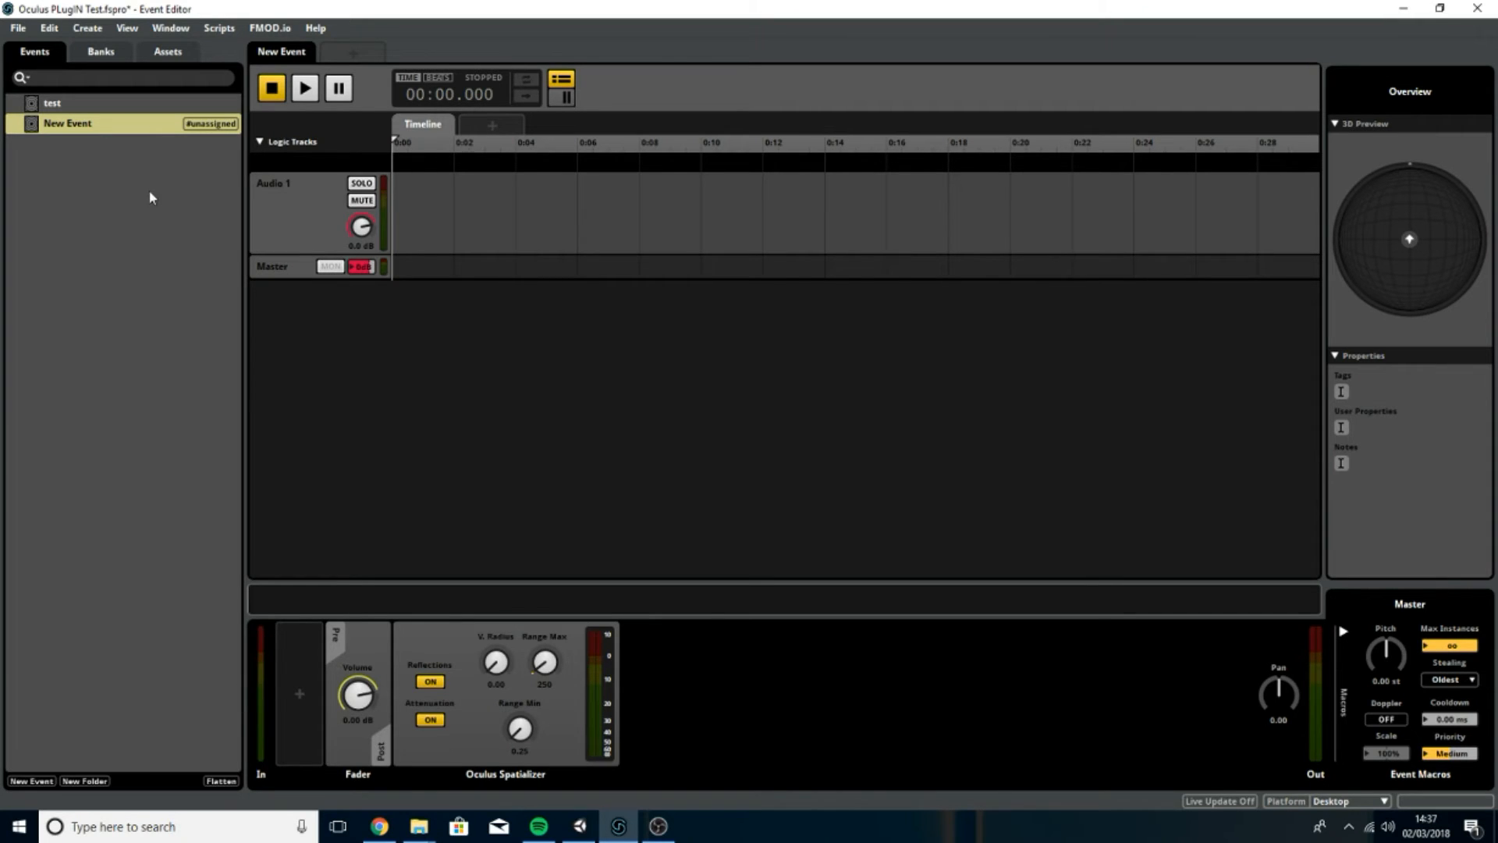
left_click(272, 265)
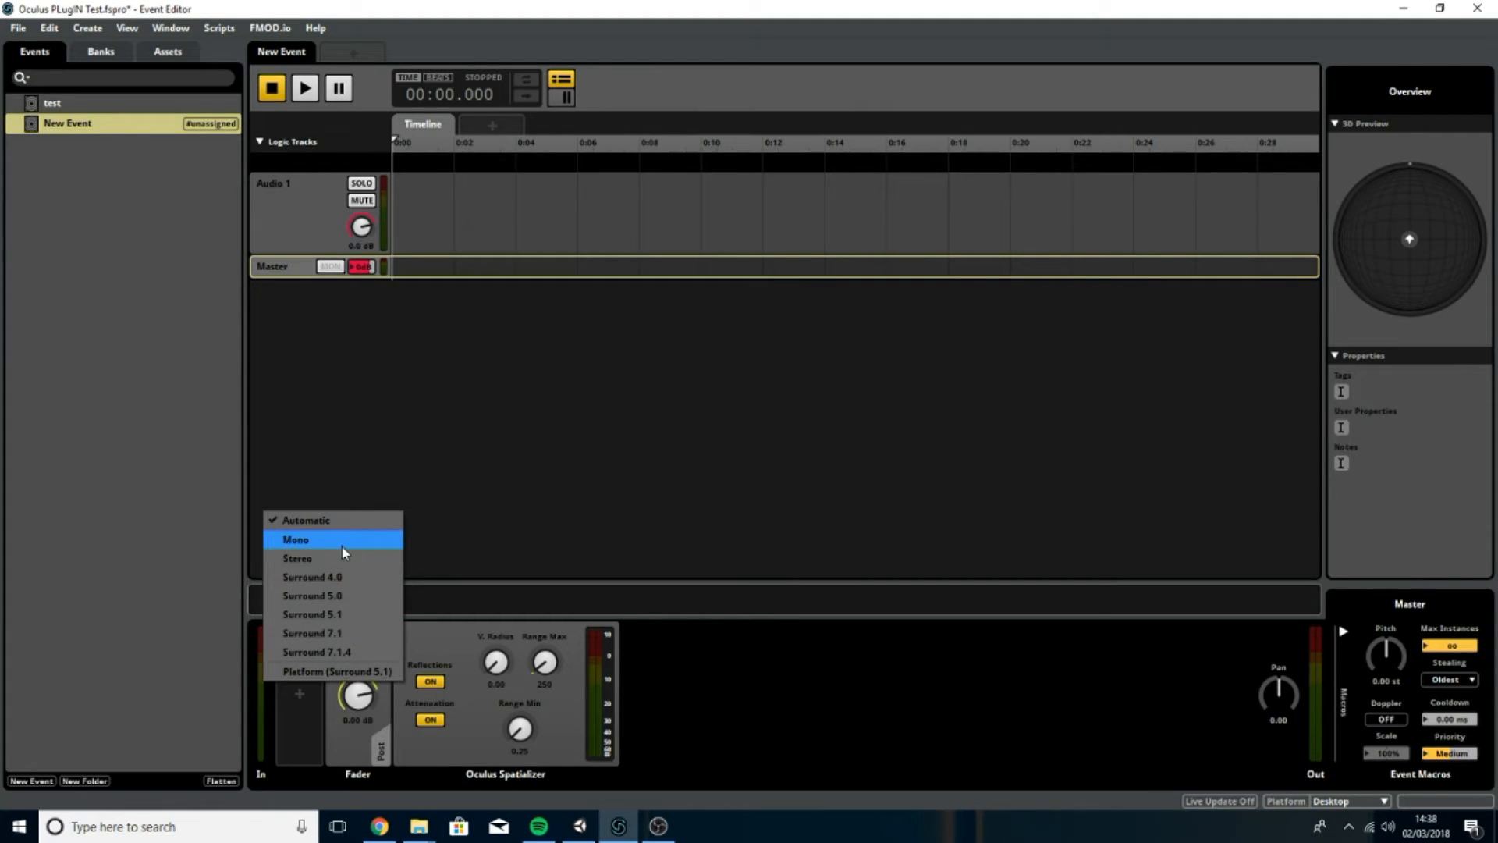
mouse_move(360, 578)
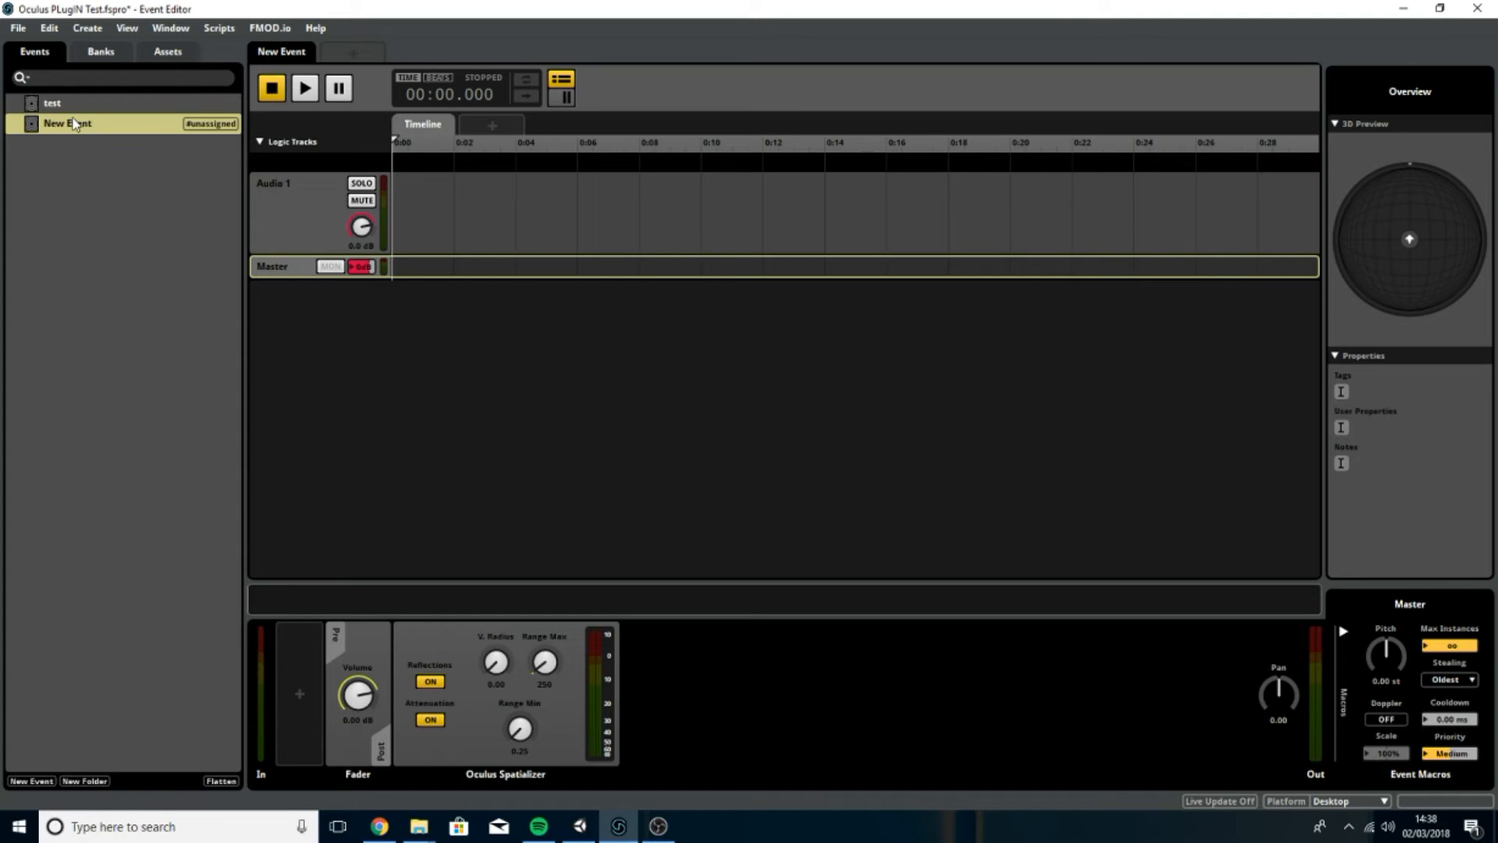
right_click(67, 123)
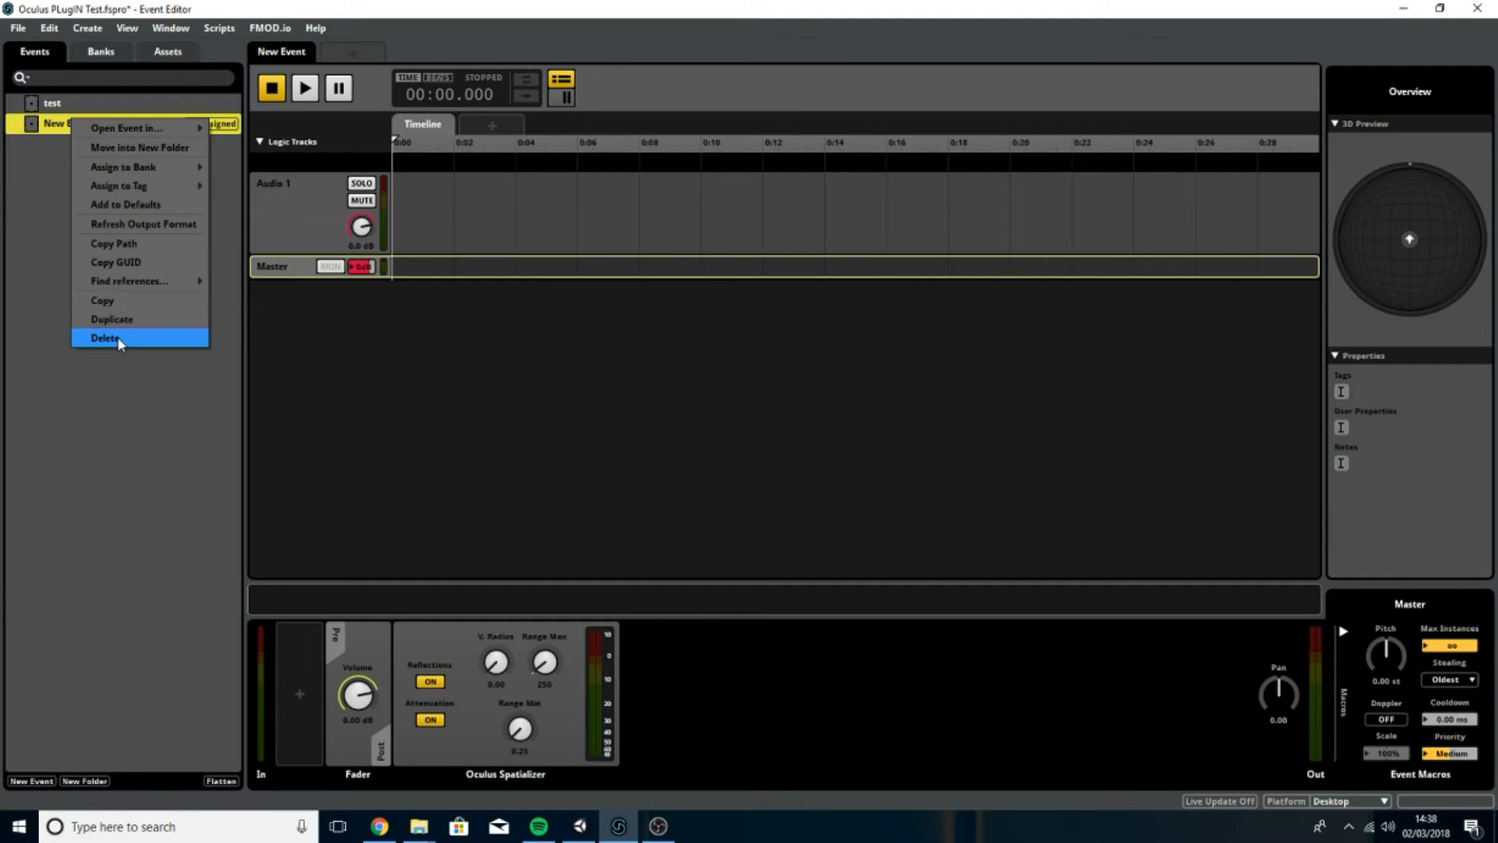
left_click(105, 337)
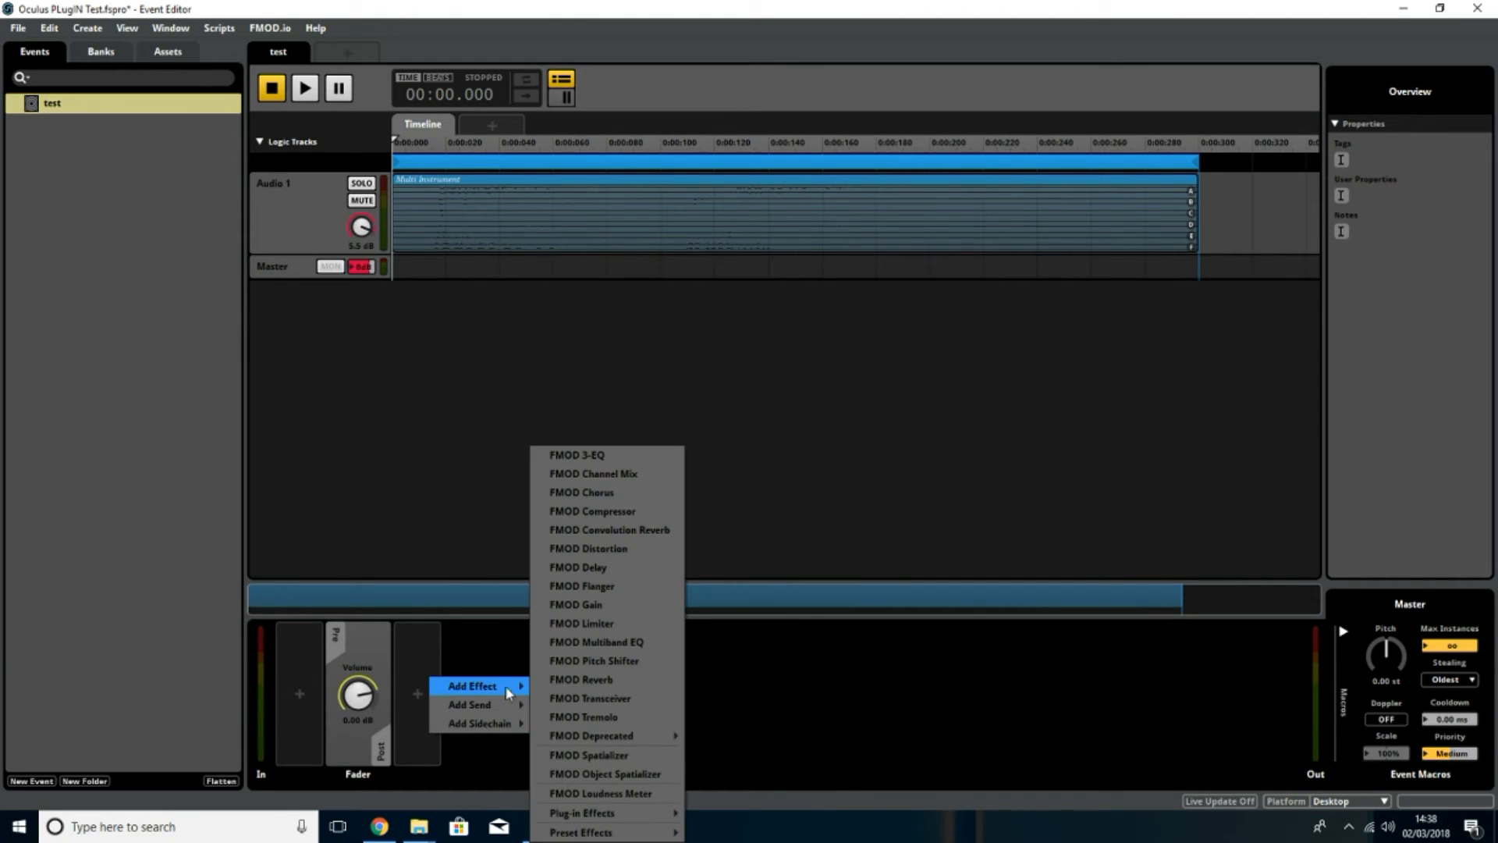
mouse_move(608, 812)
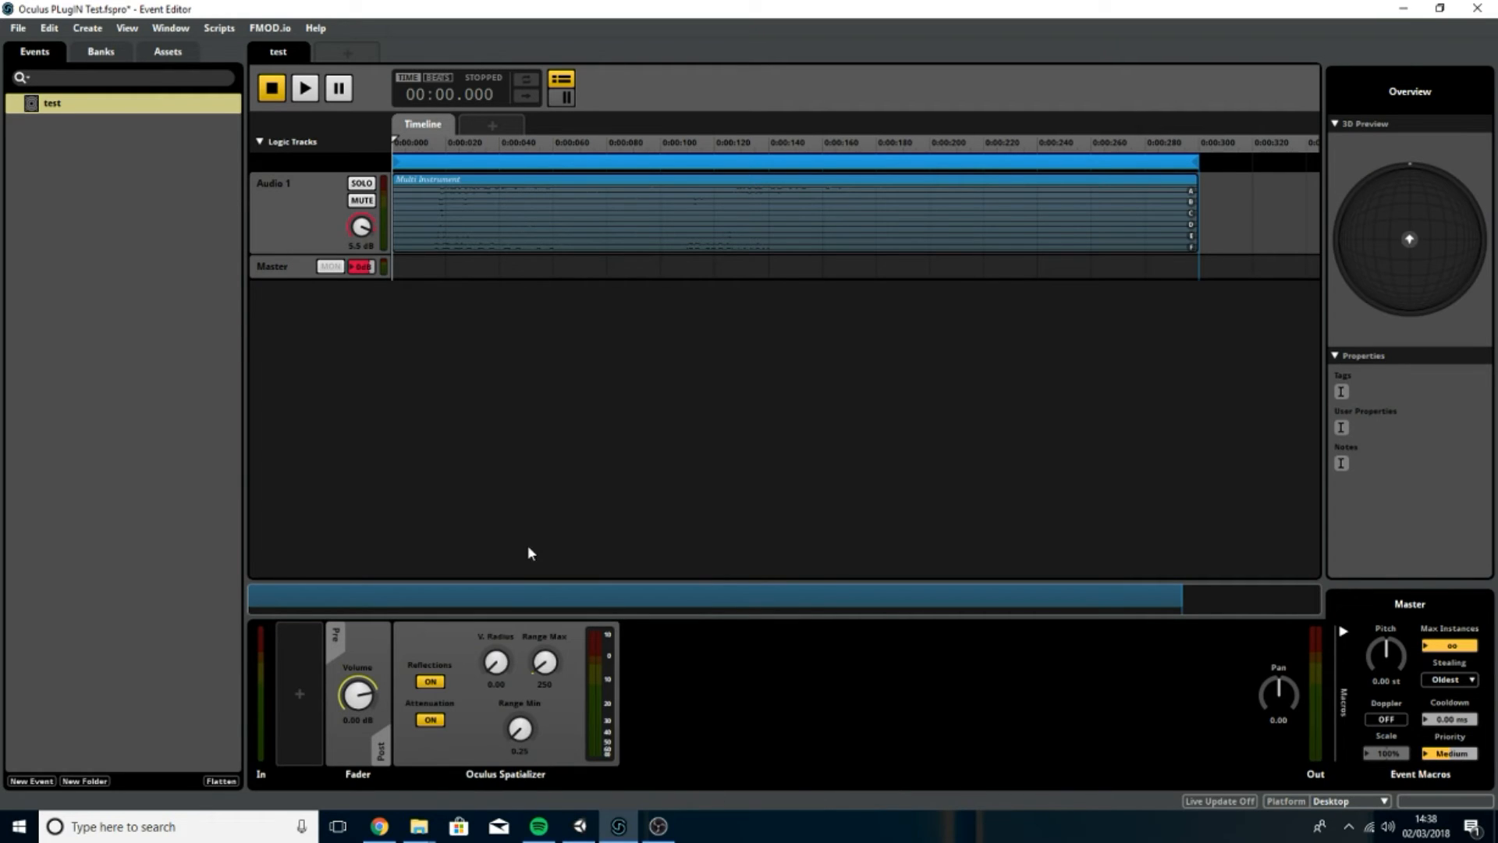
- Play the test event briefly, then stop playback
left_click(303, 88)
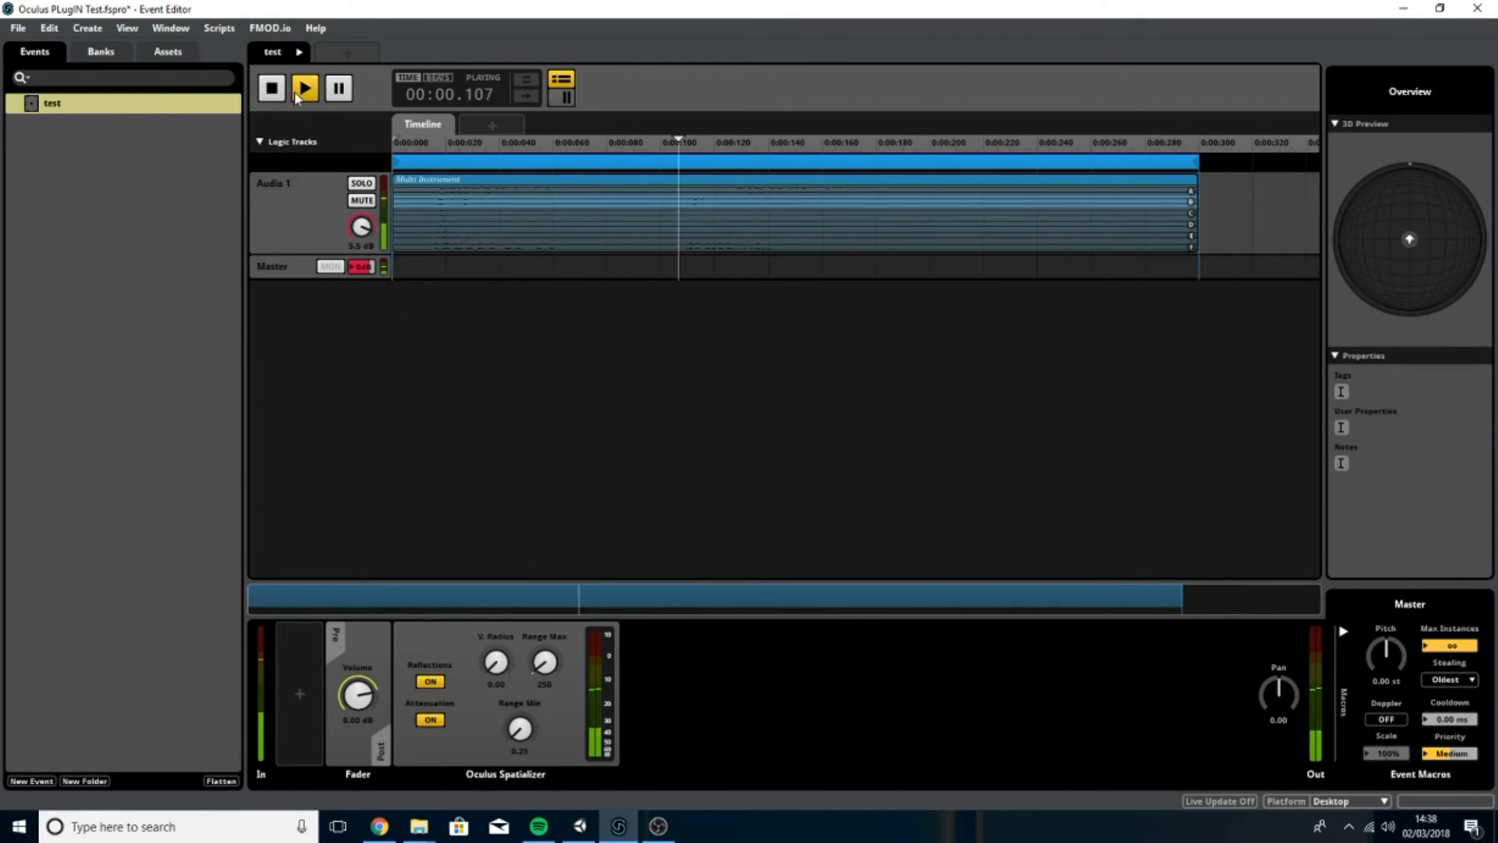
left_click(272, 88)
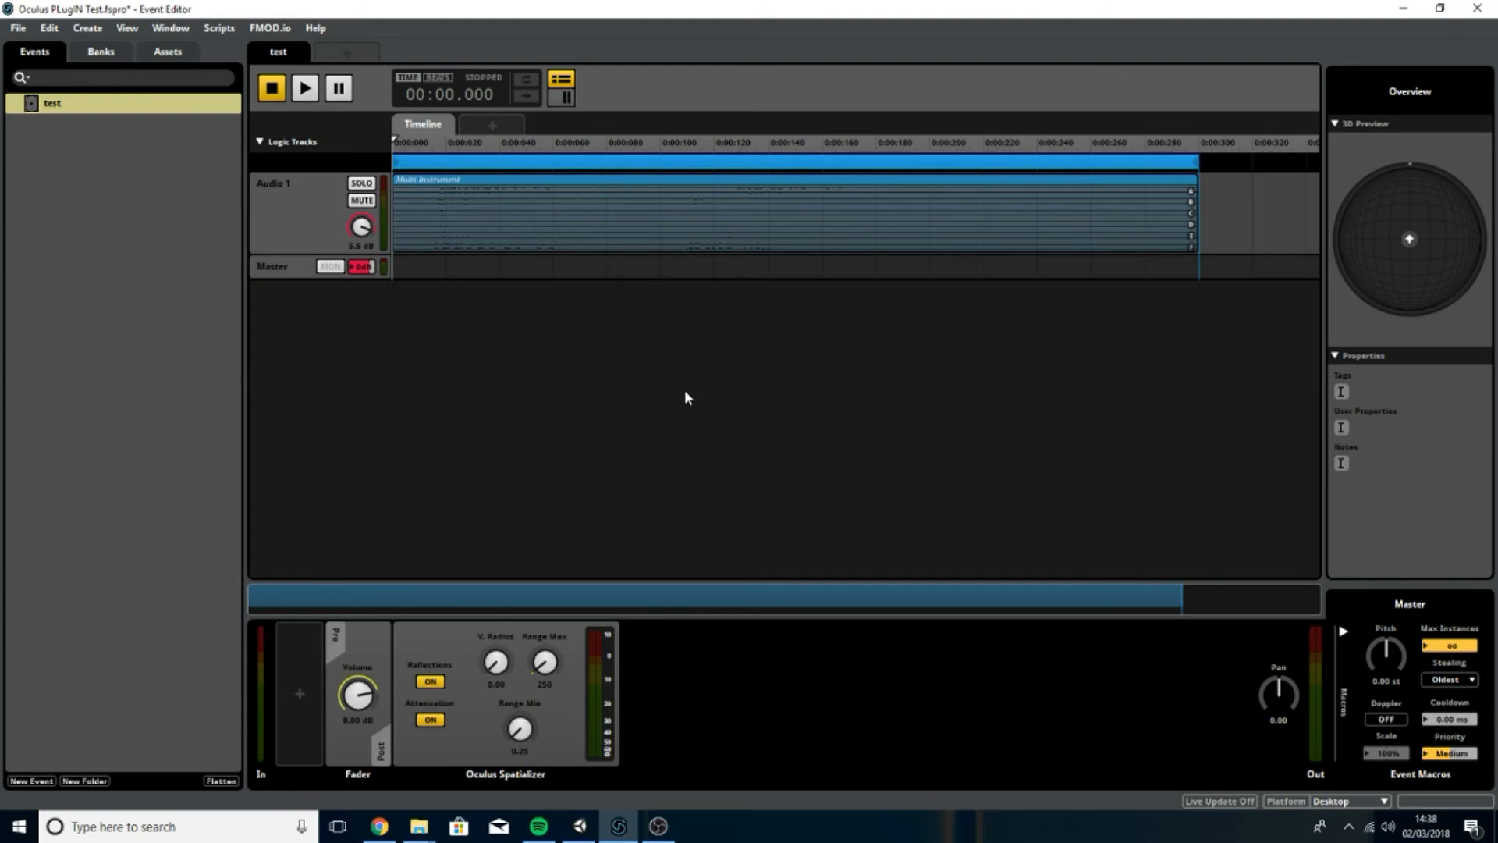
mouse_move(621, 498)
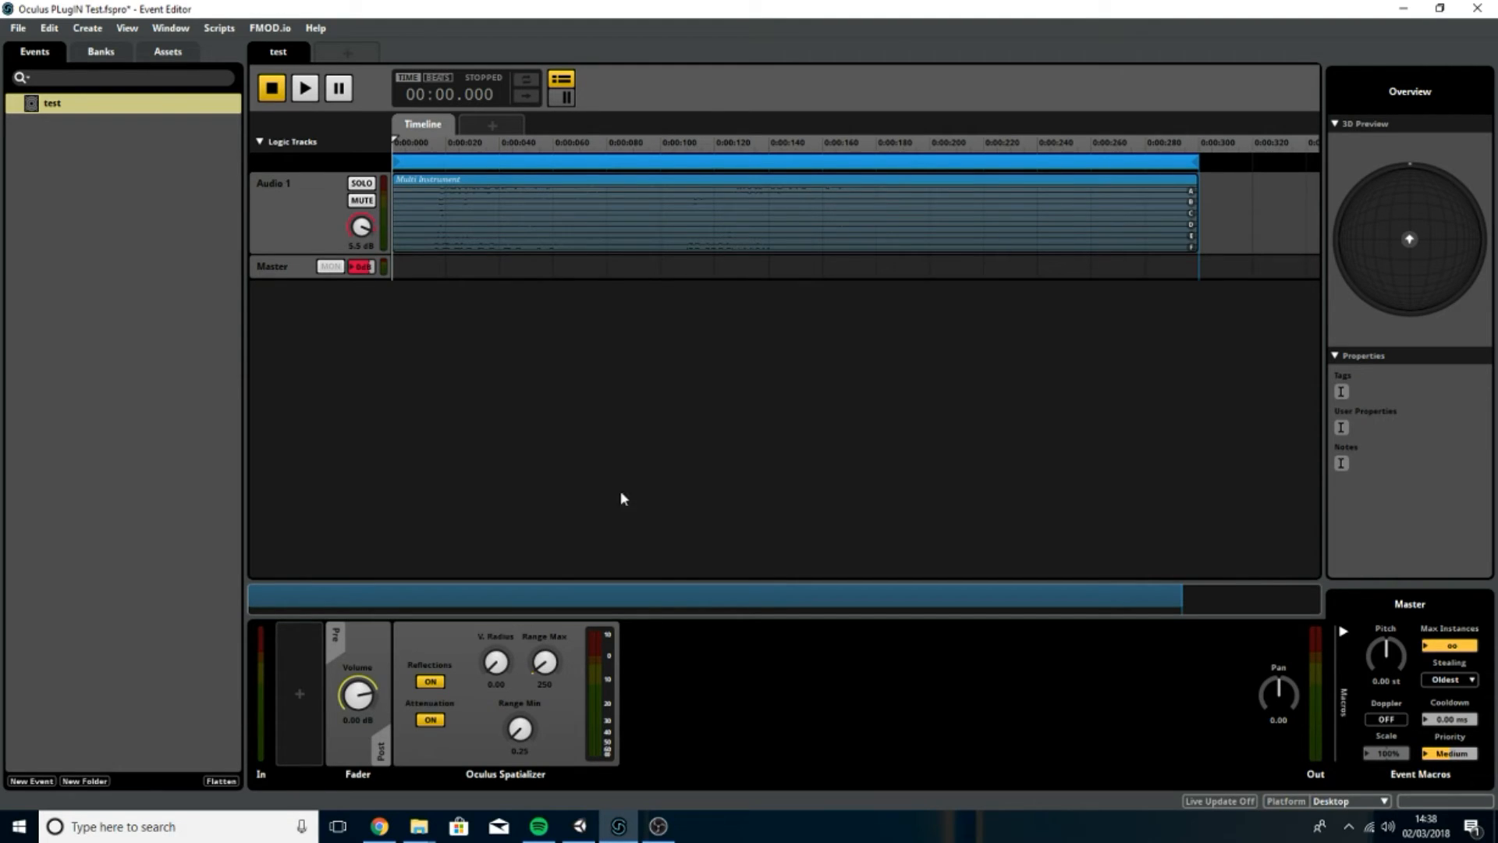
- Open the File menu to reach the Build command
left_click(17, 26)
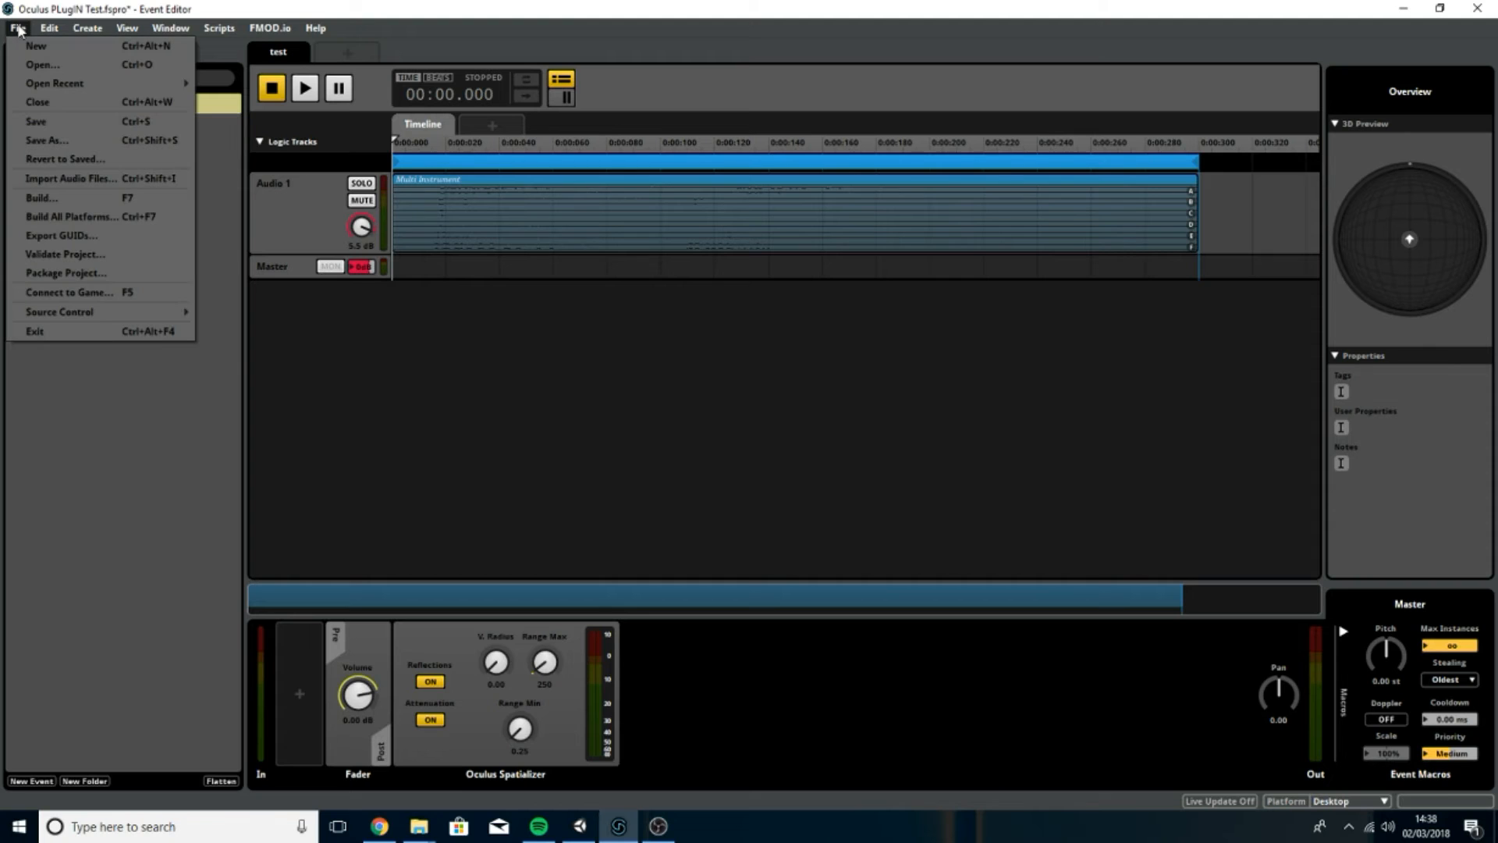
mouse_move(35, 120)
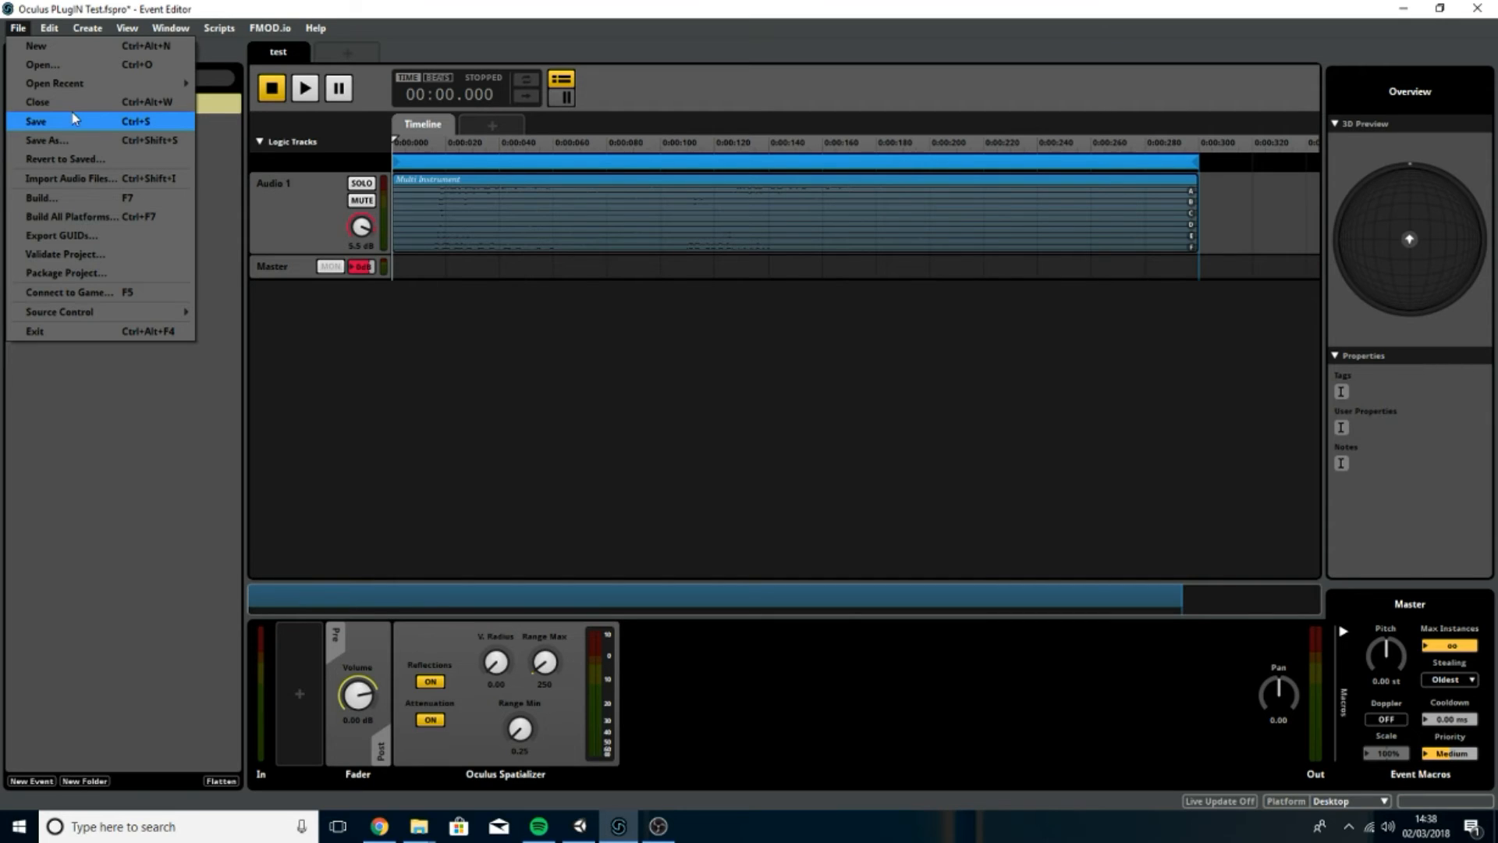
mouse_move(102, 197)
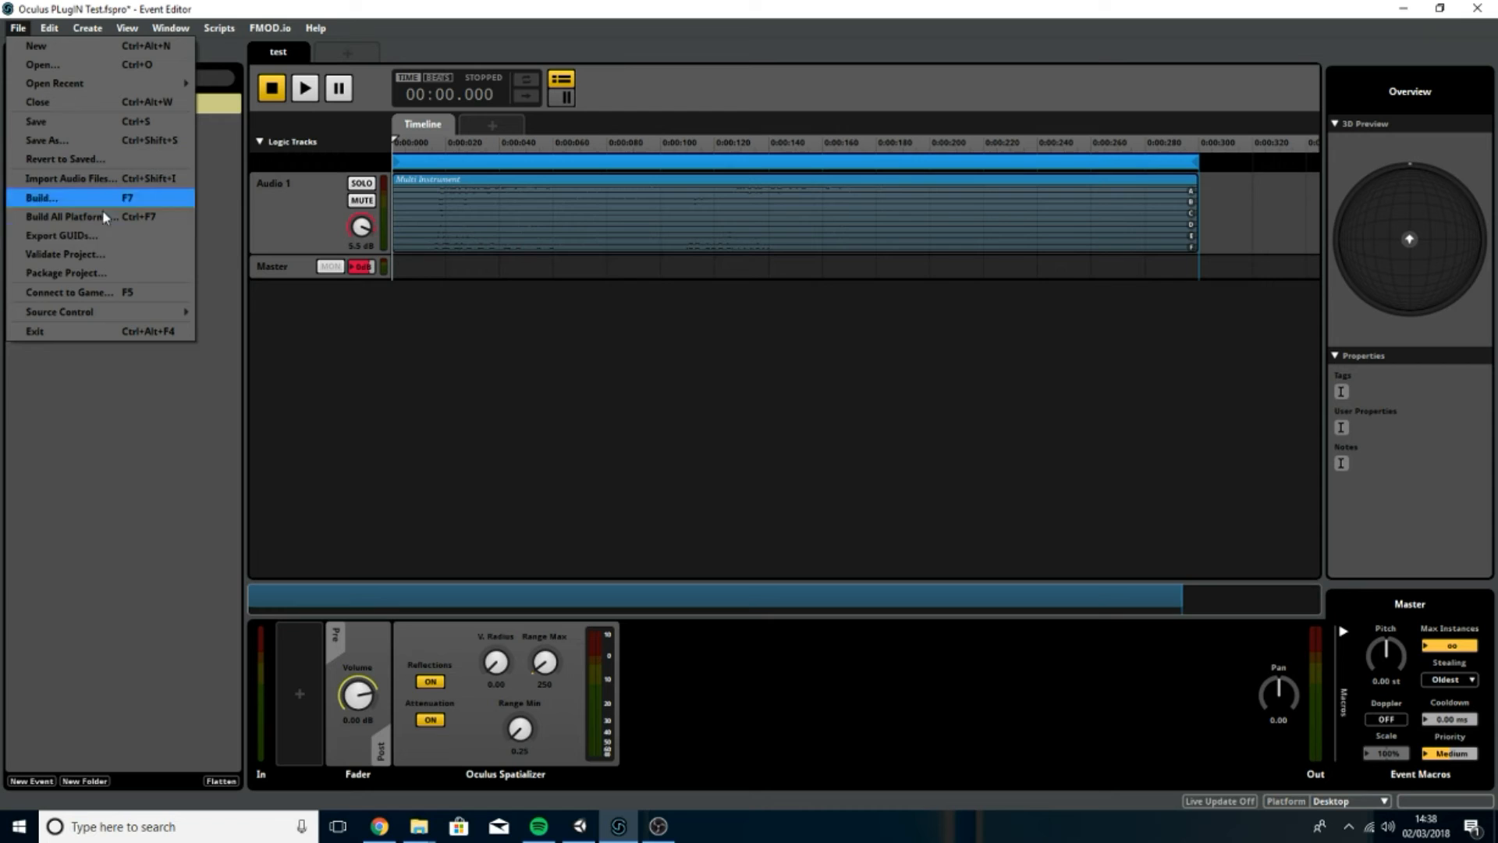
mouse_move(47, 64)
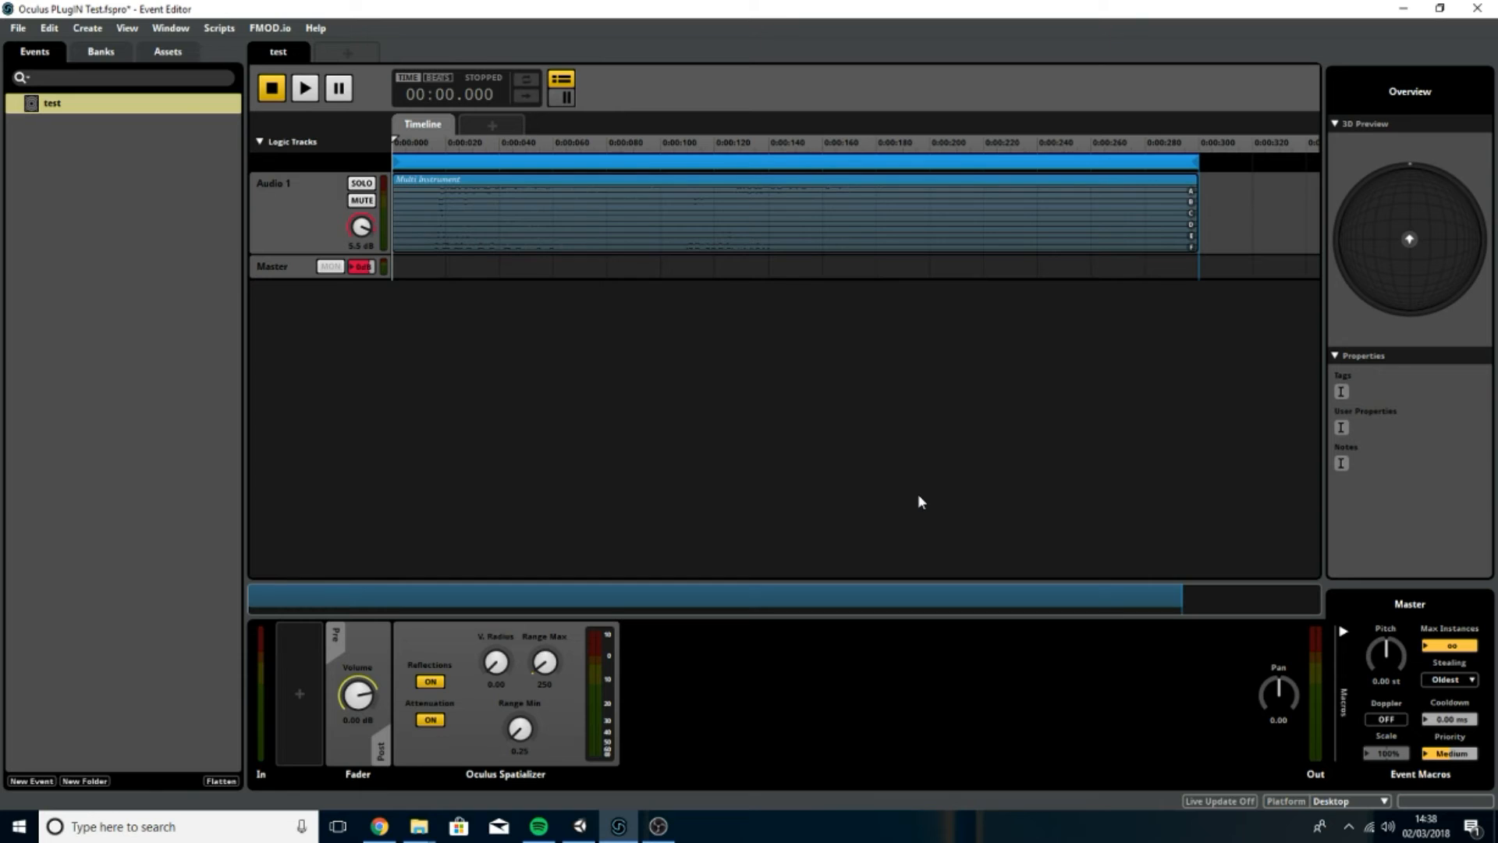
mouse_move(612, 667)
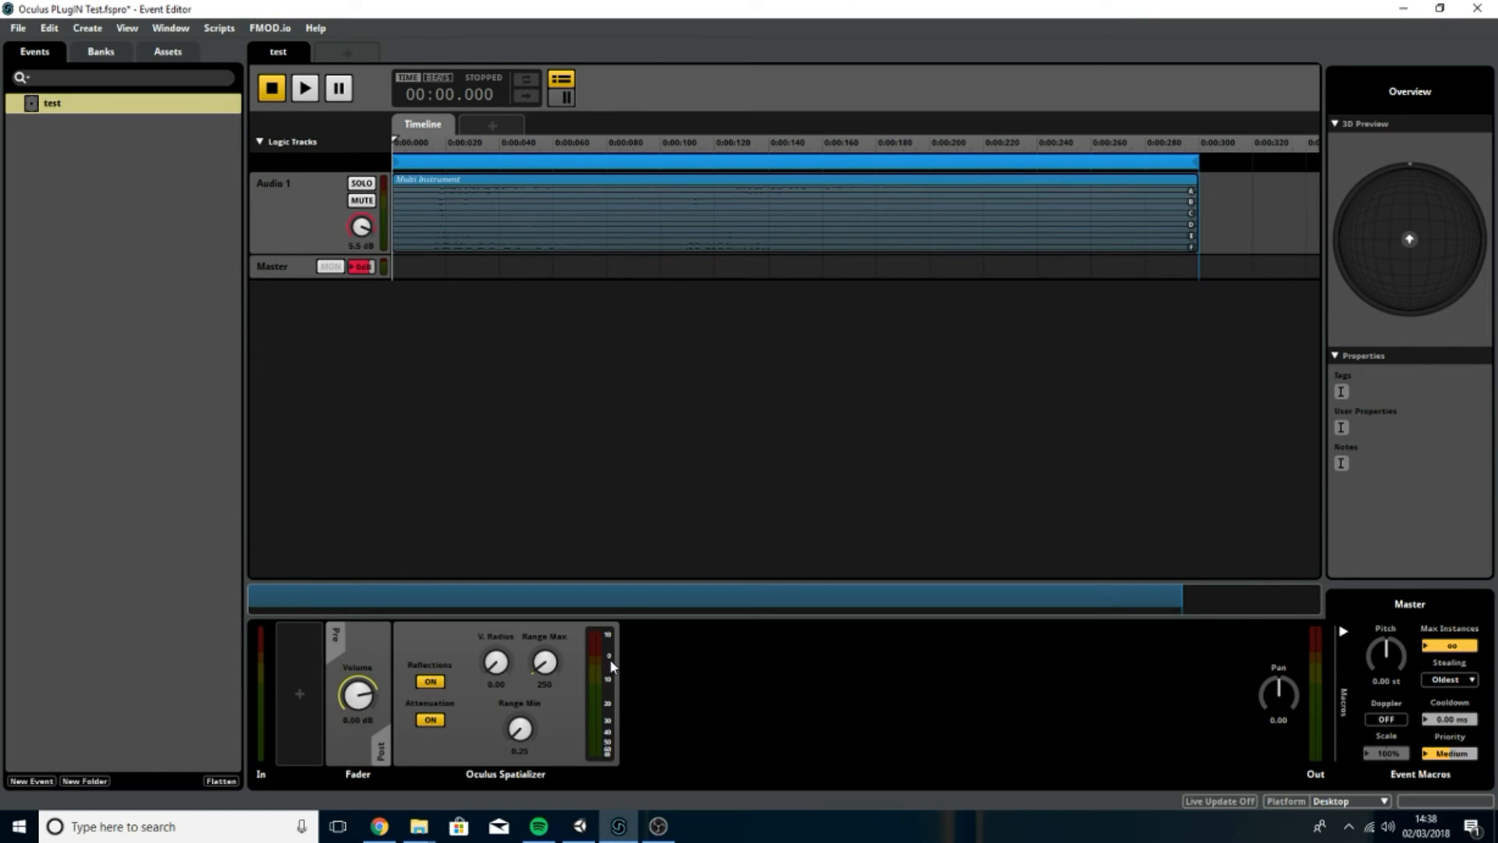
mouse_move(610, 686)
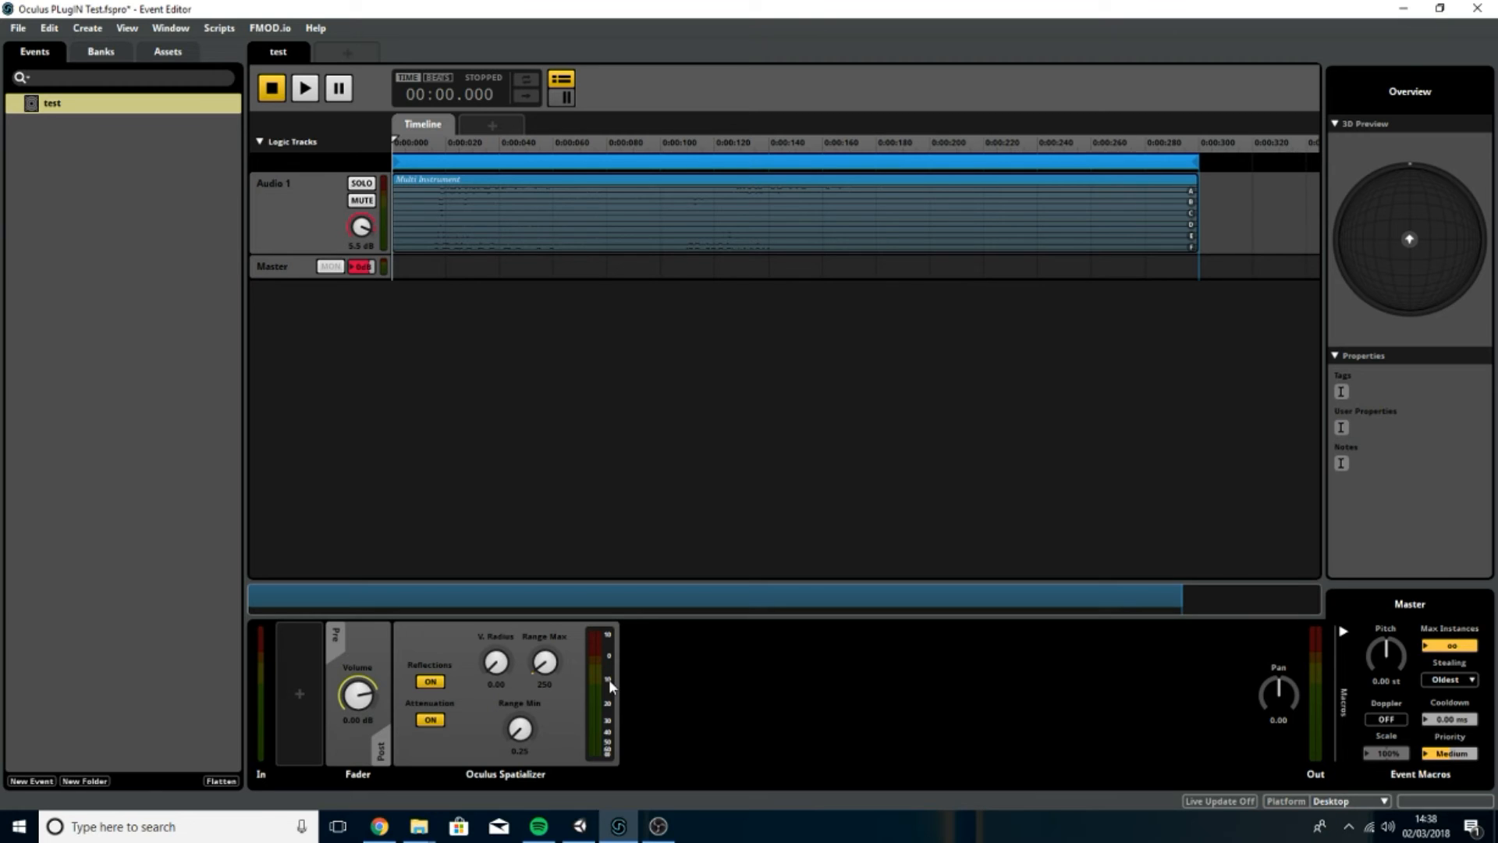
mouse_move(731, 577)
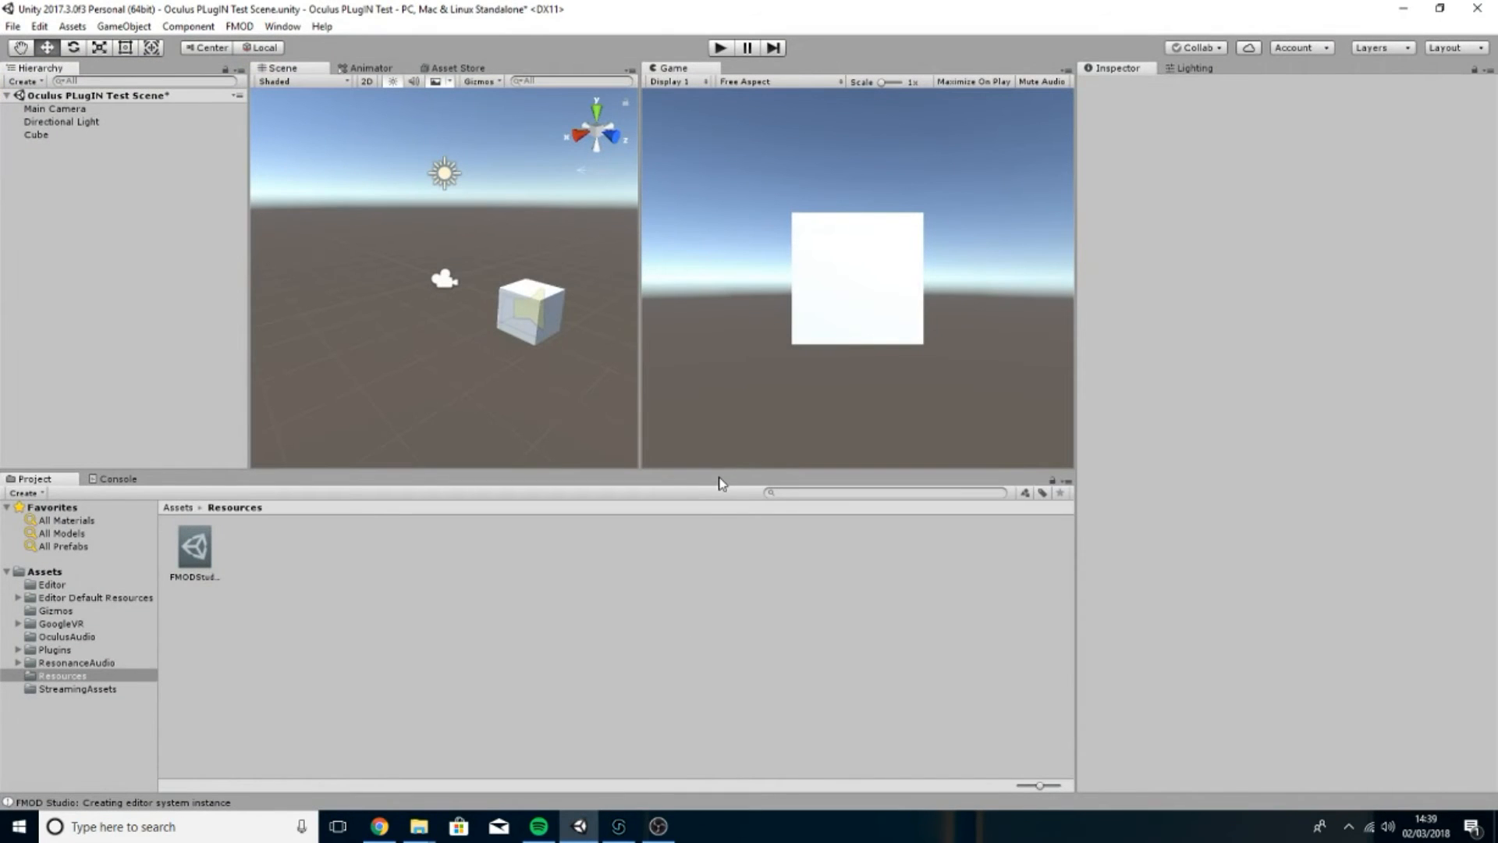
mouse_move(507, 262)
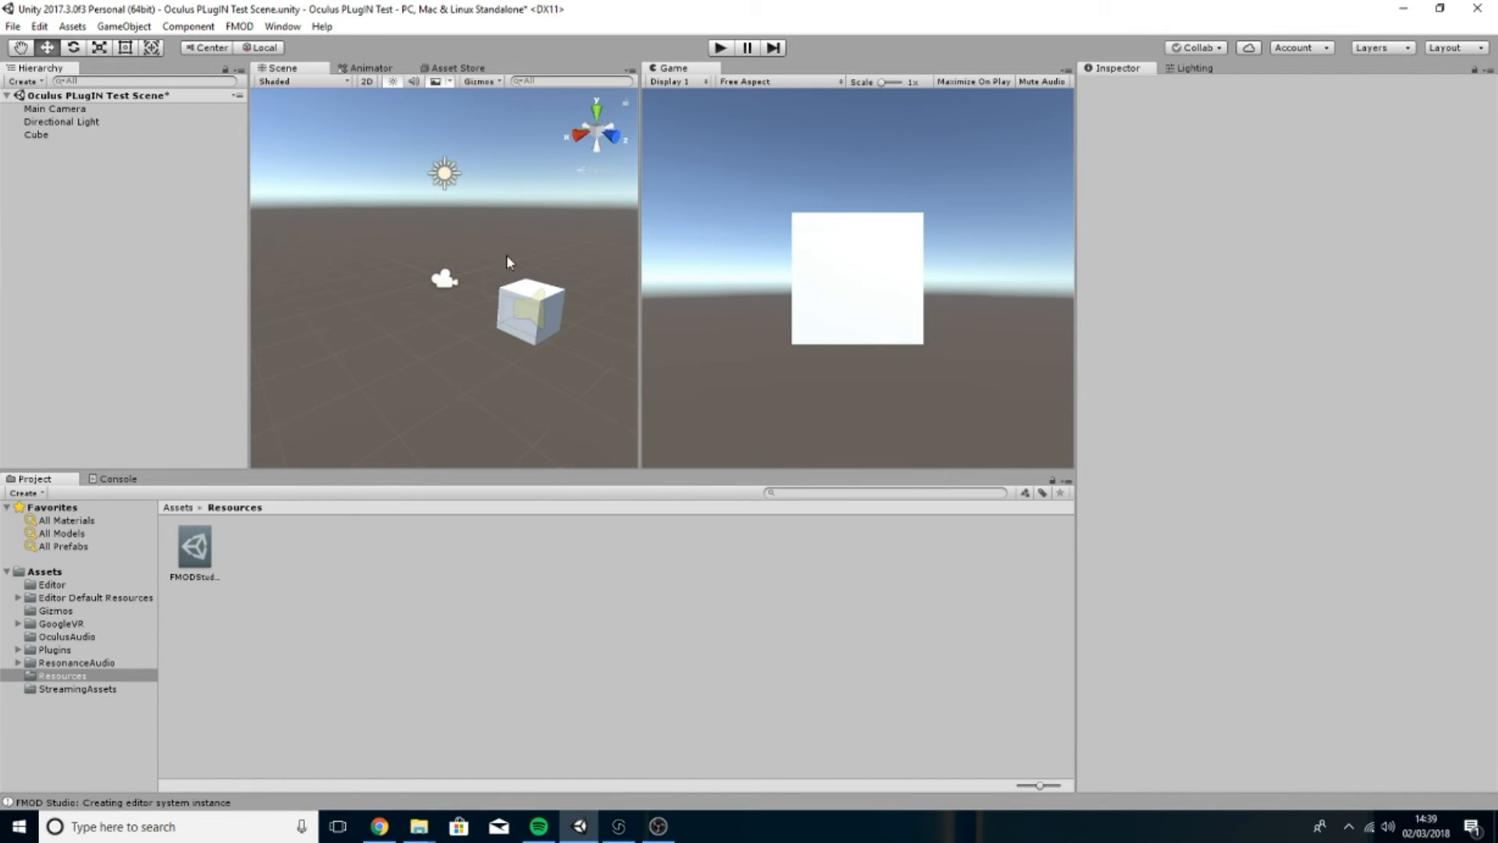
mouse_move(525, 242)
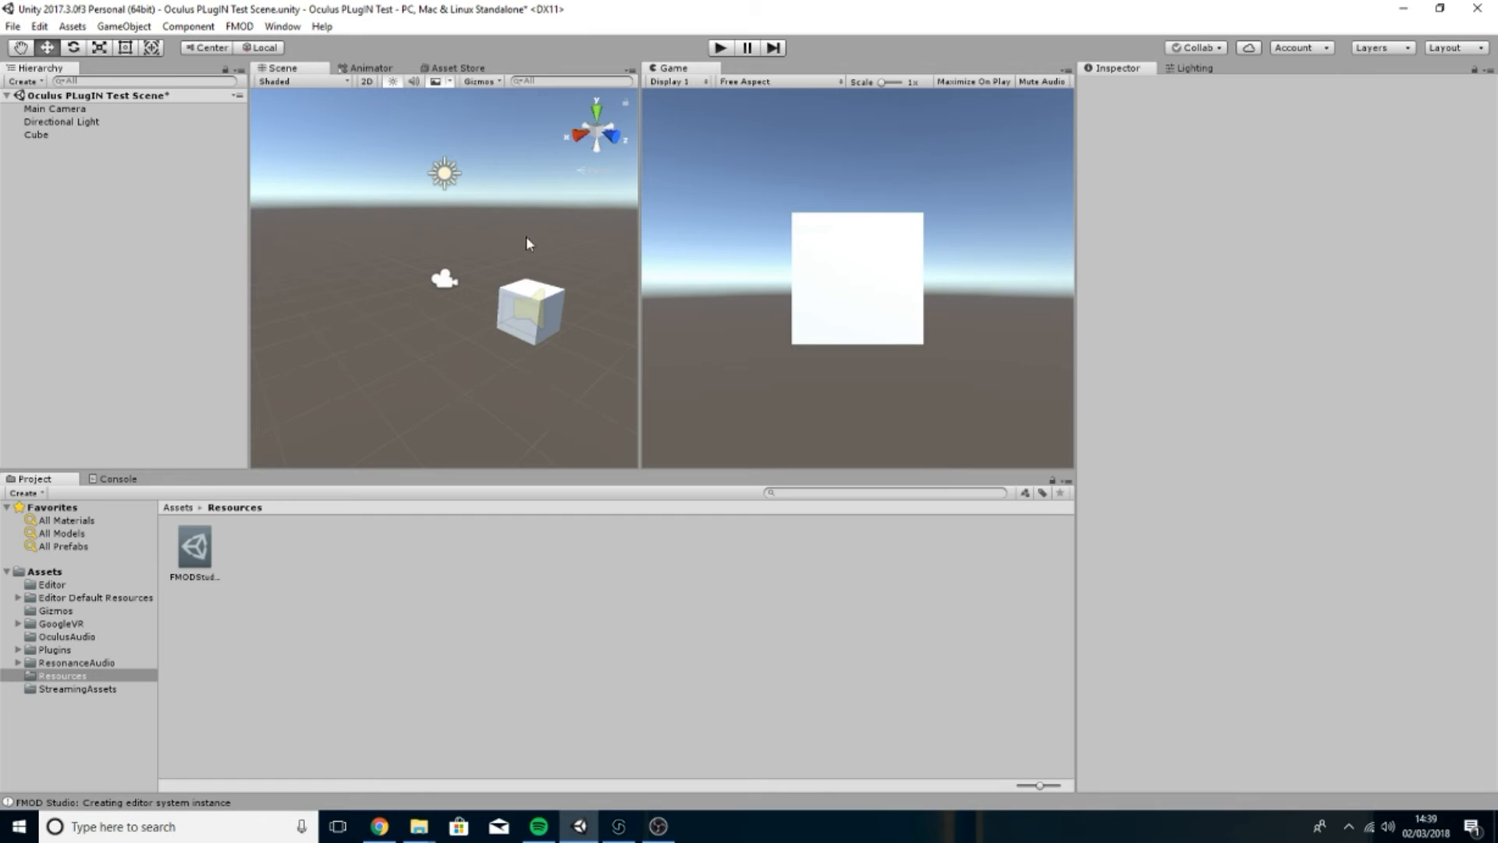
left_click(35, 133)
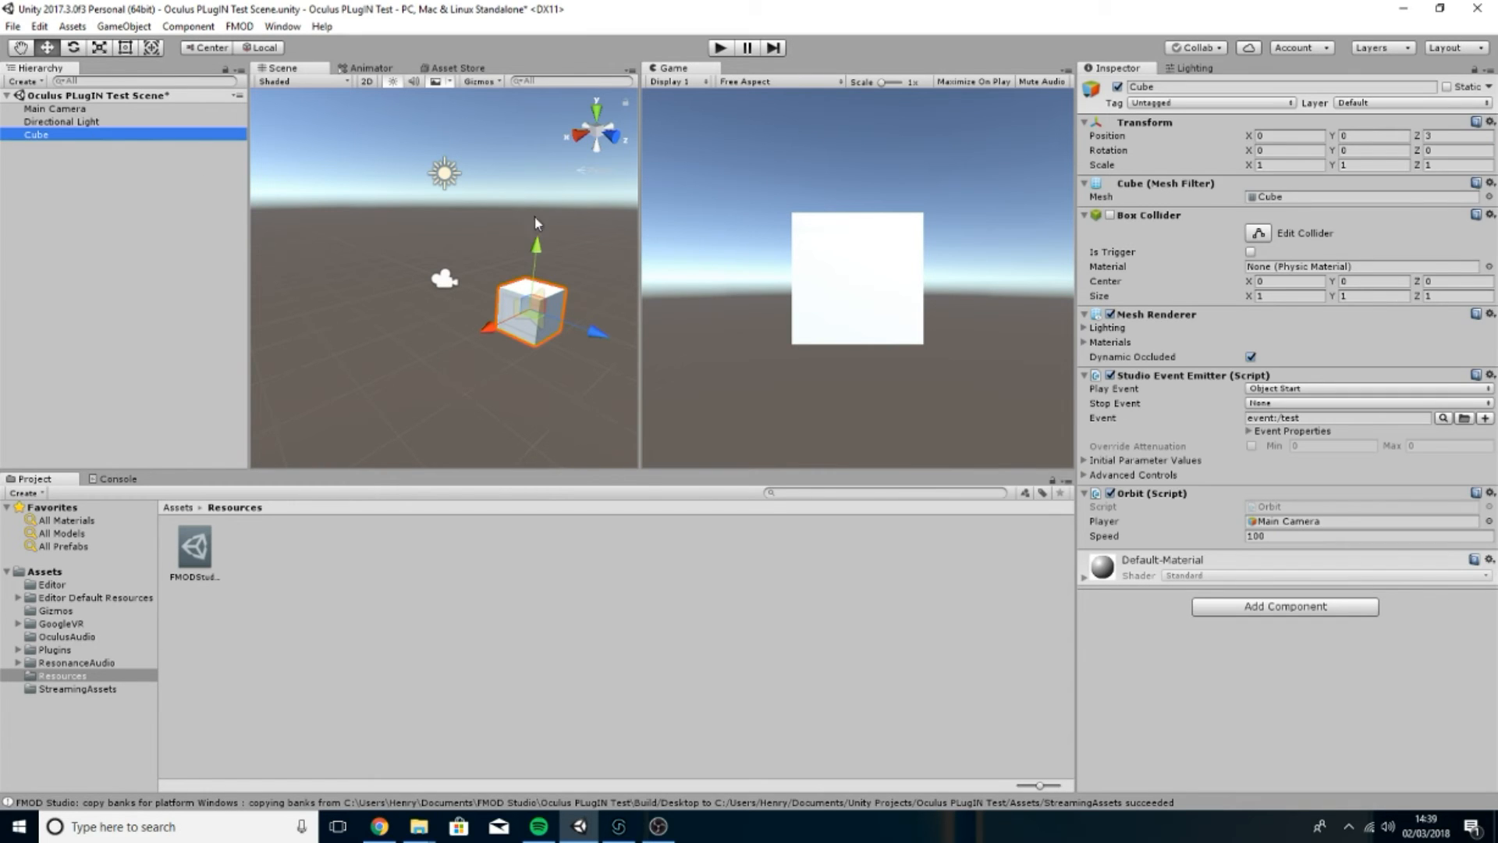
mouse_move(1200, 391)
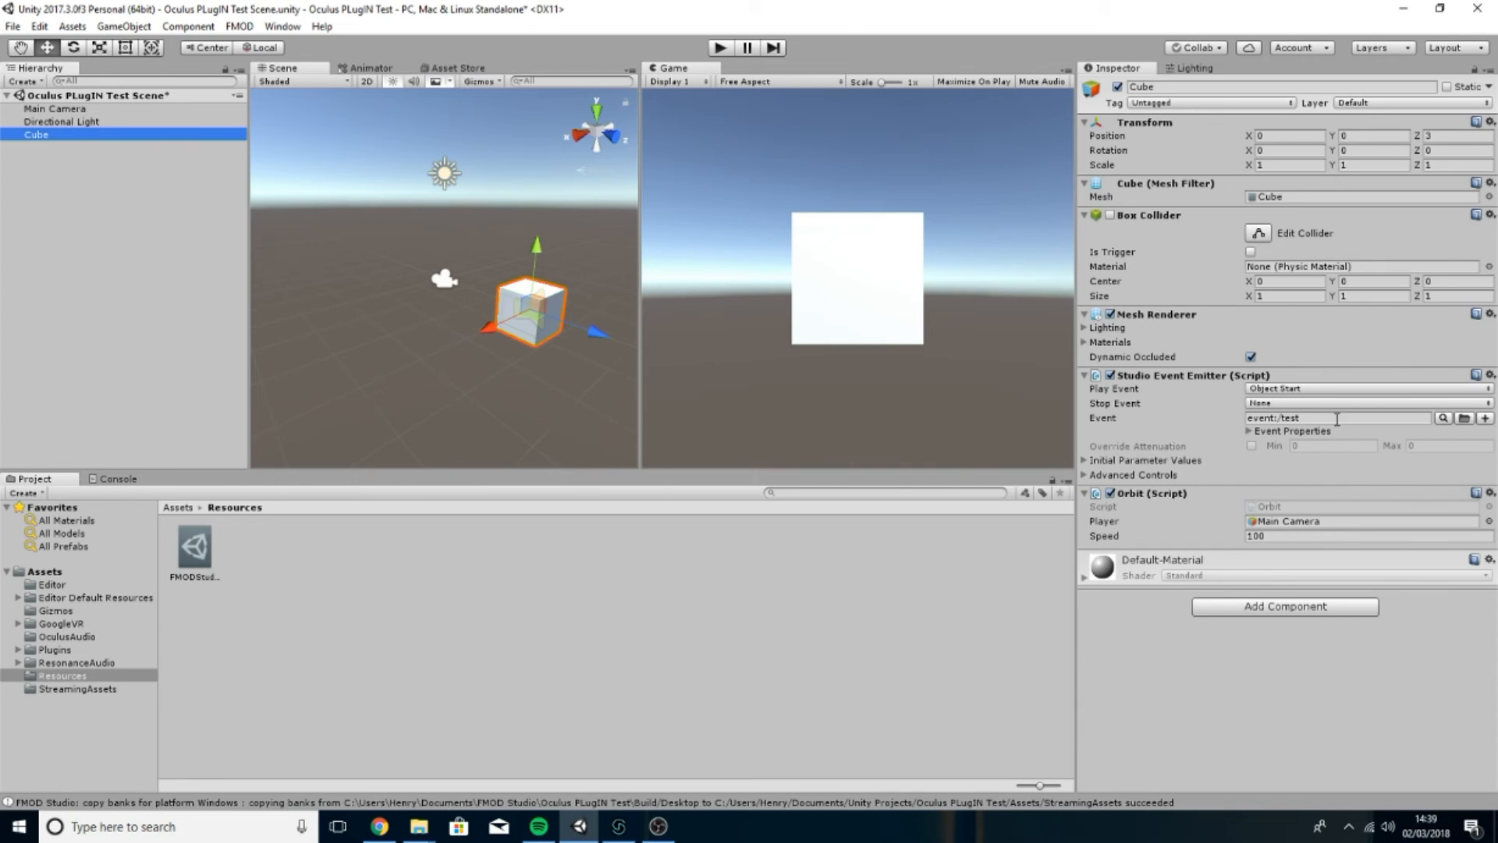
left_click(56, 108)
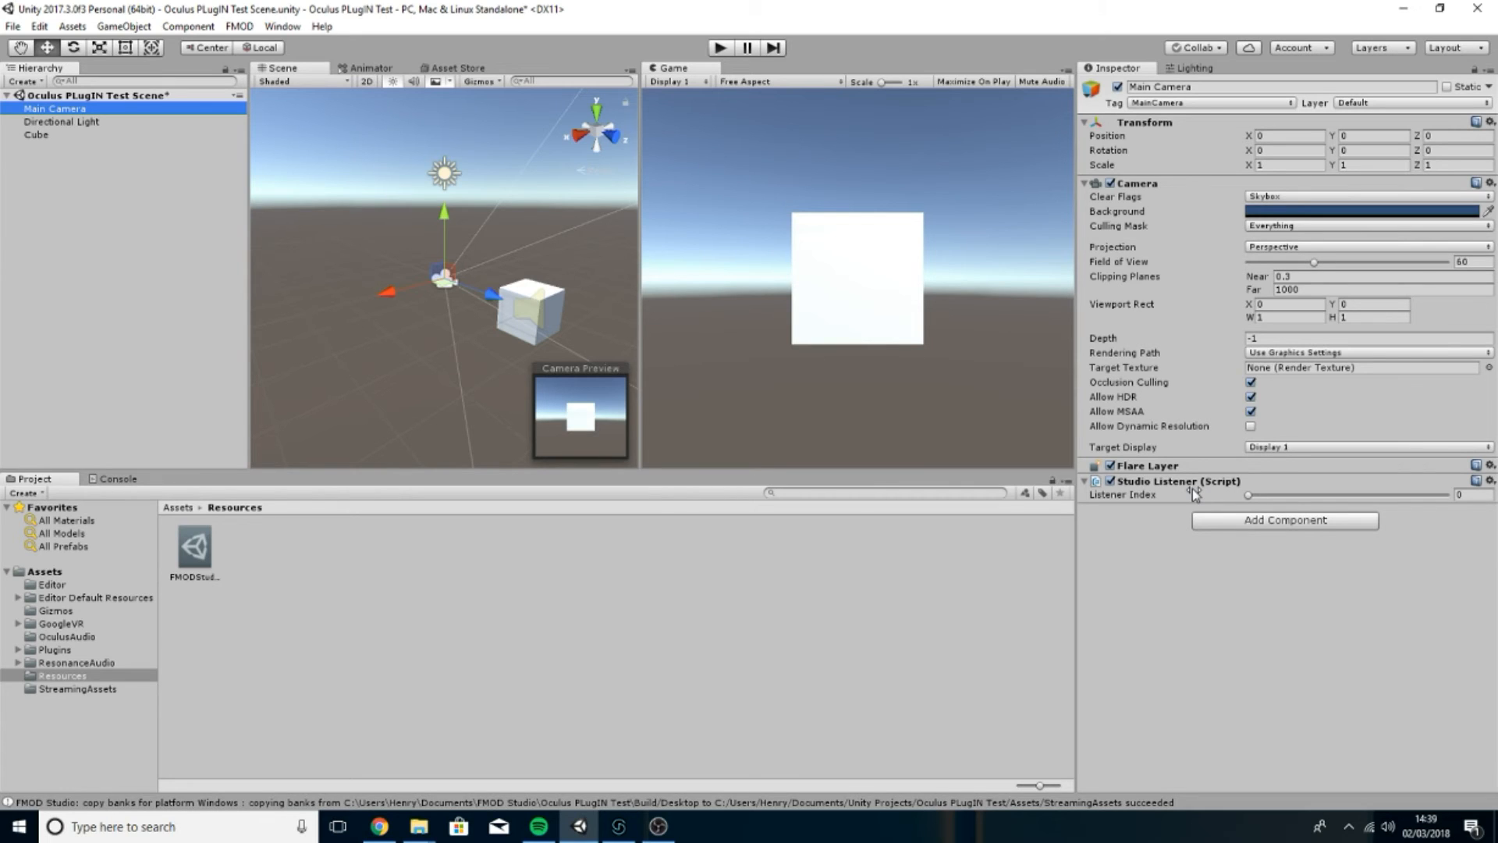
left_click(37, 133)
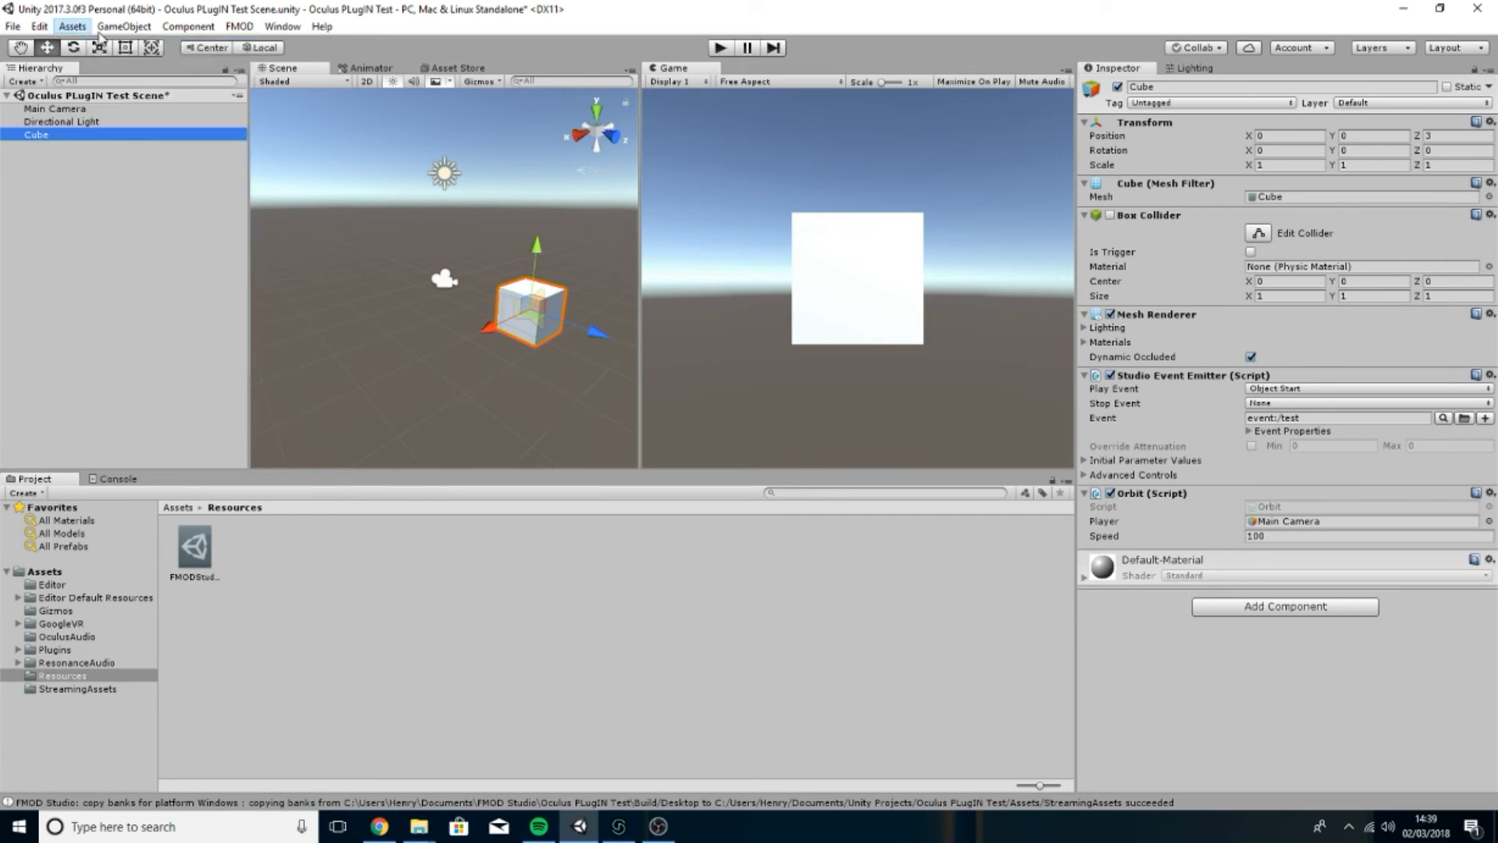
left_click(72, 25)
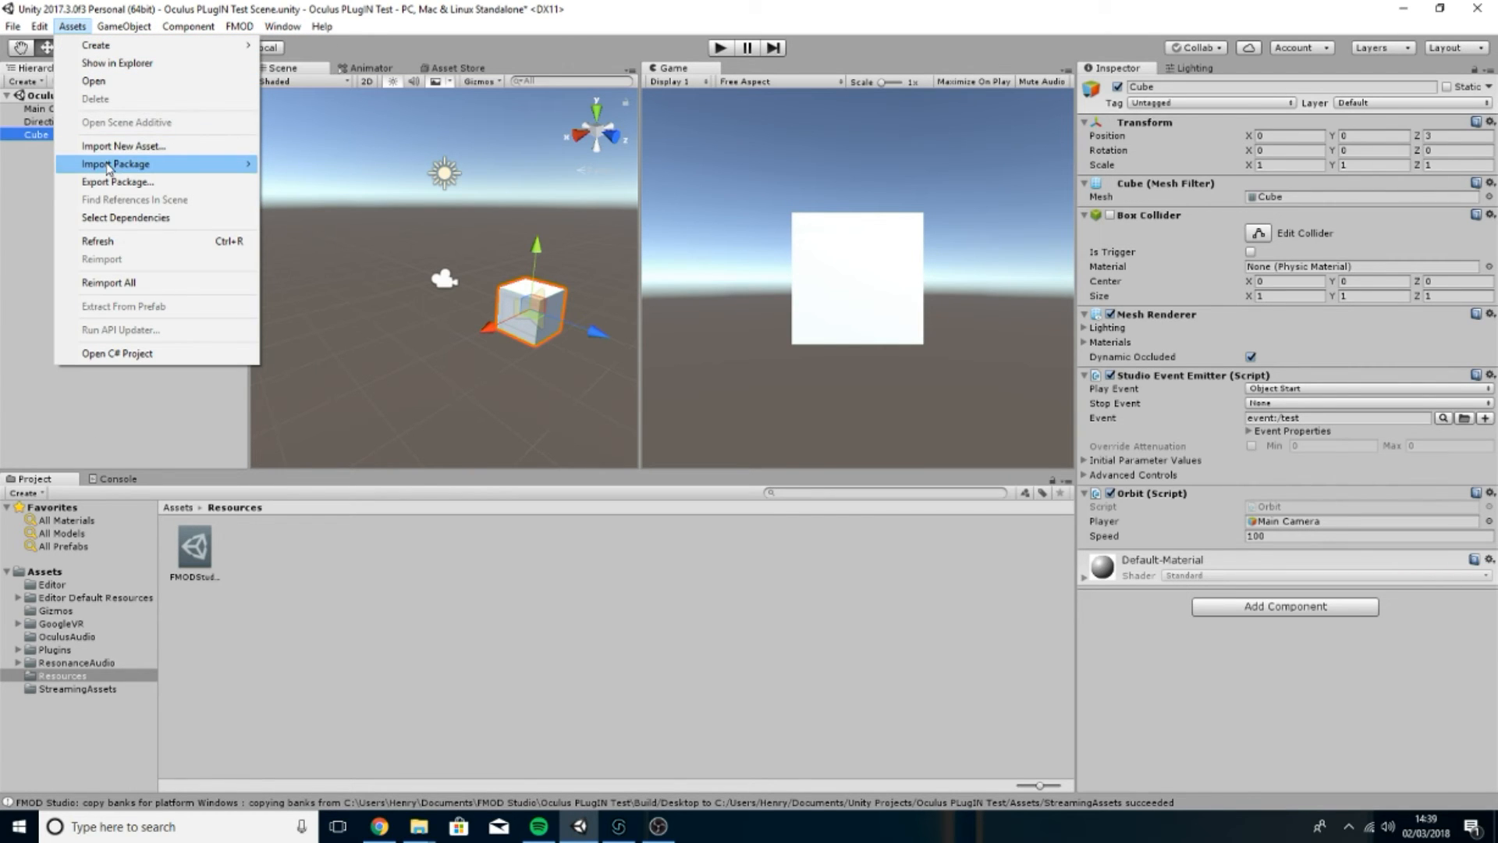
left_click(112, 163)
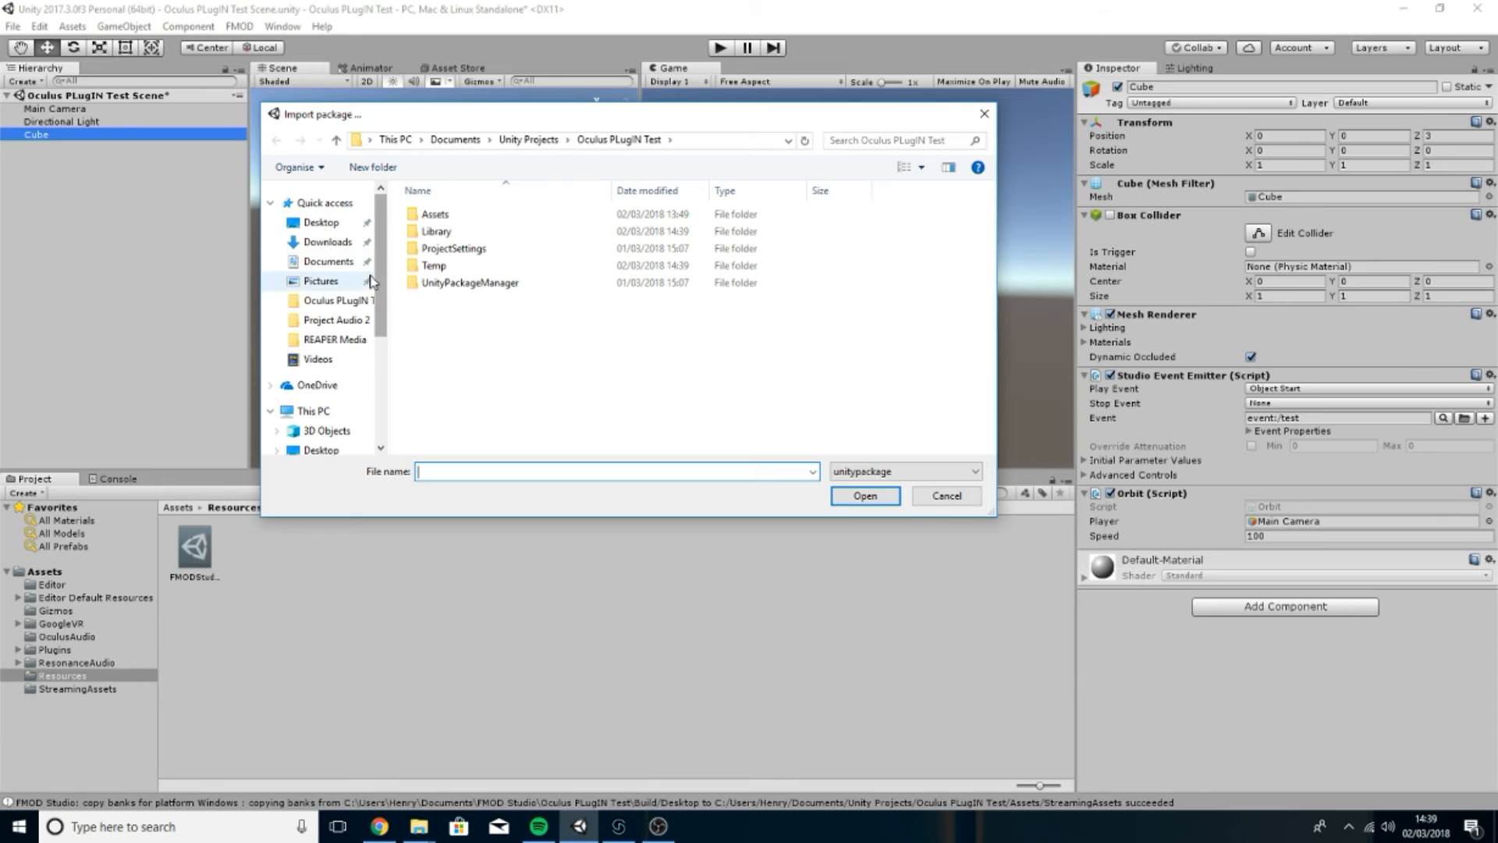
left_click(327, 241)
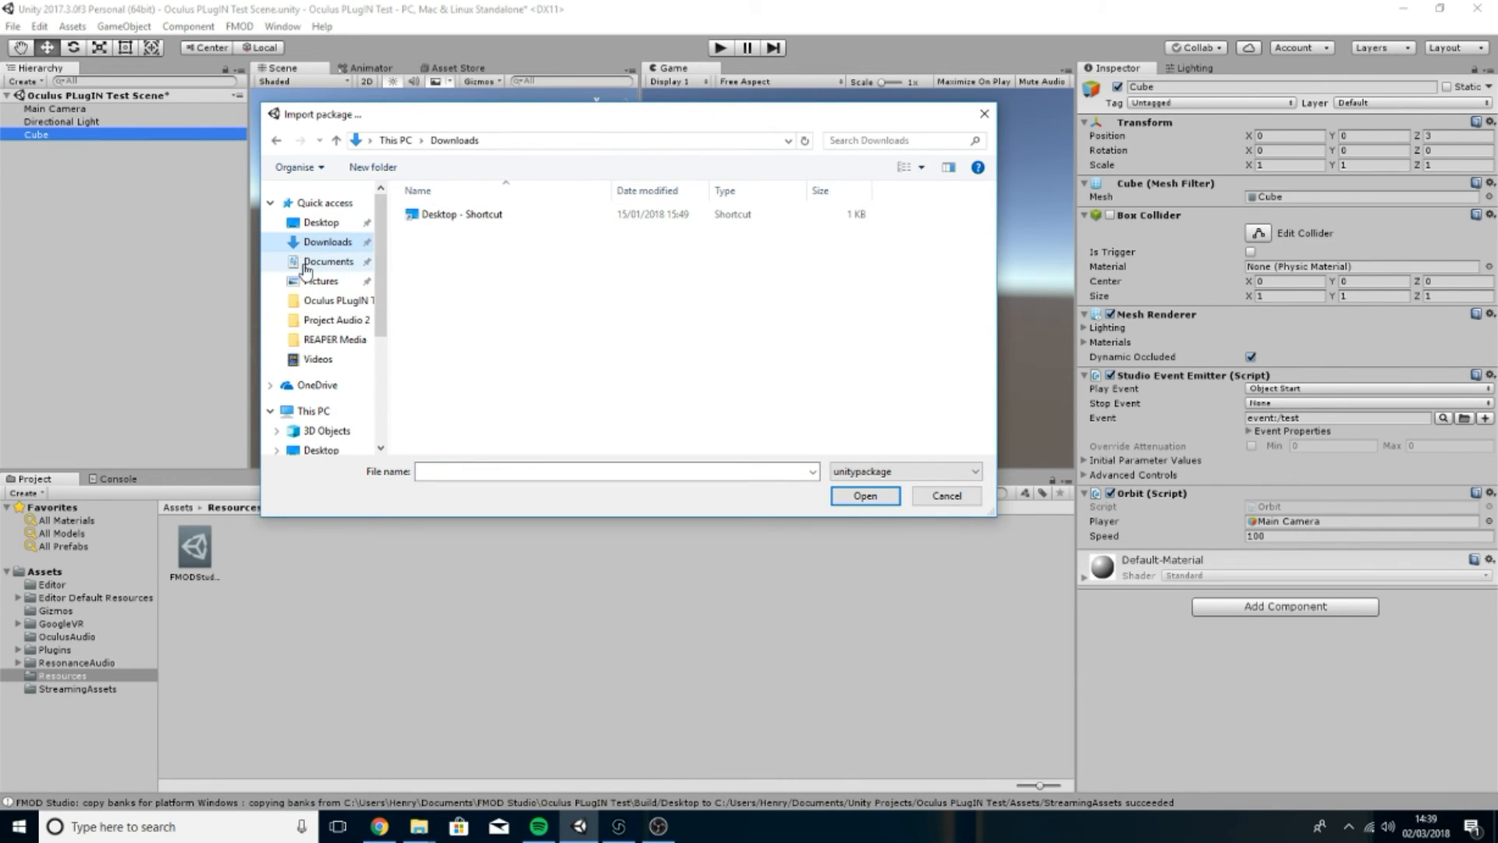
left_click(329, 261)
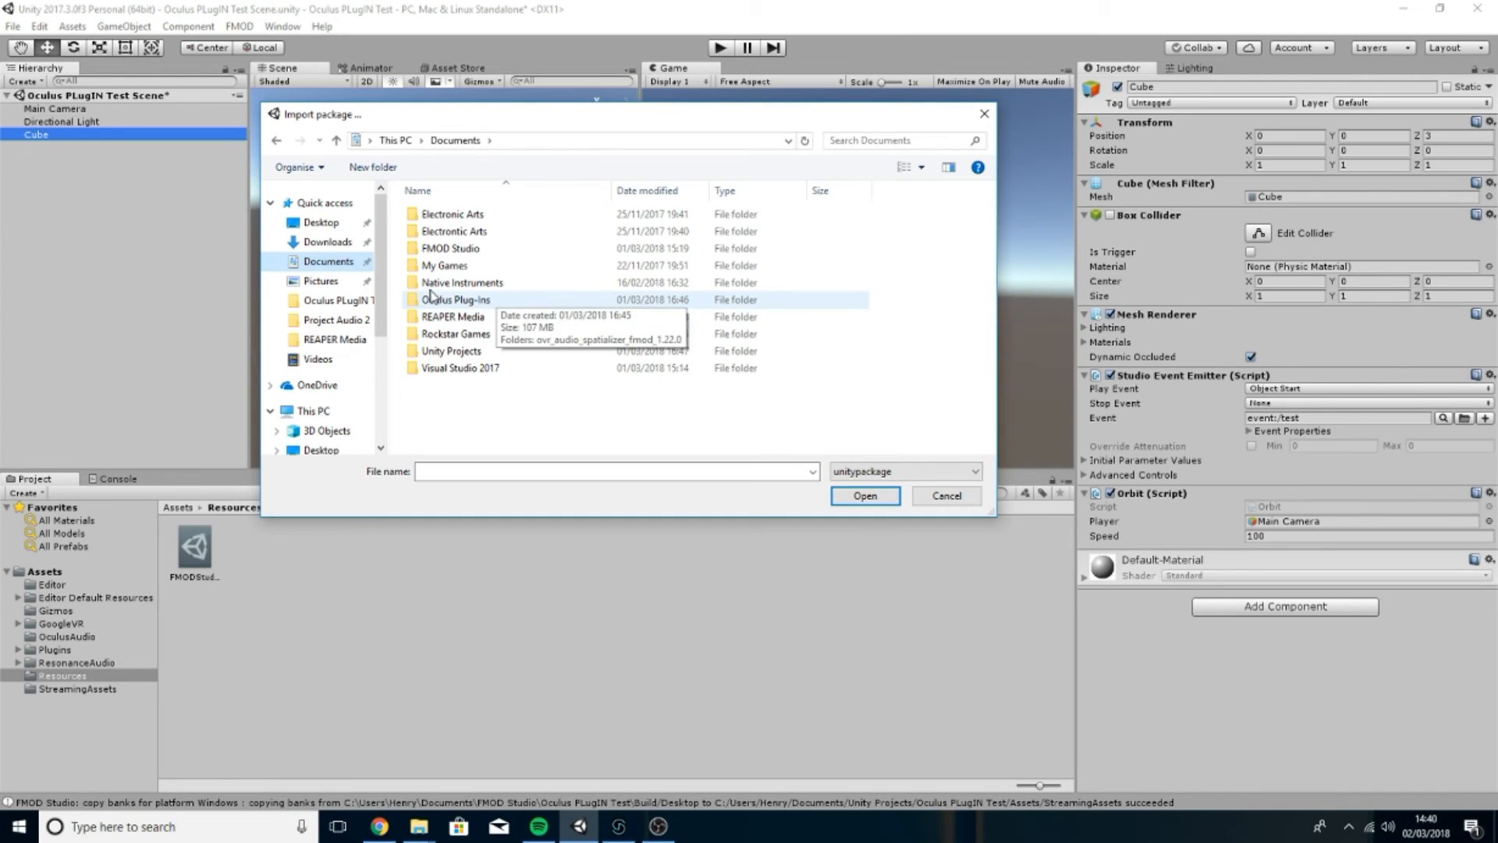
double_click(456, 299)
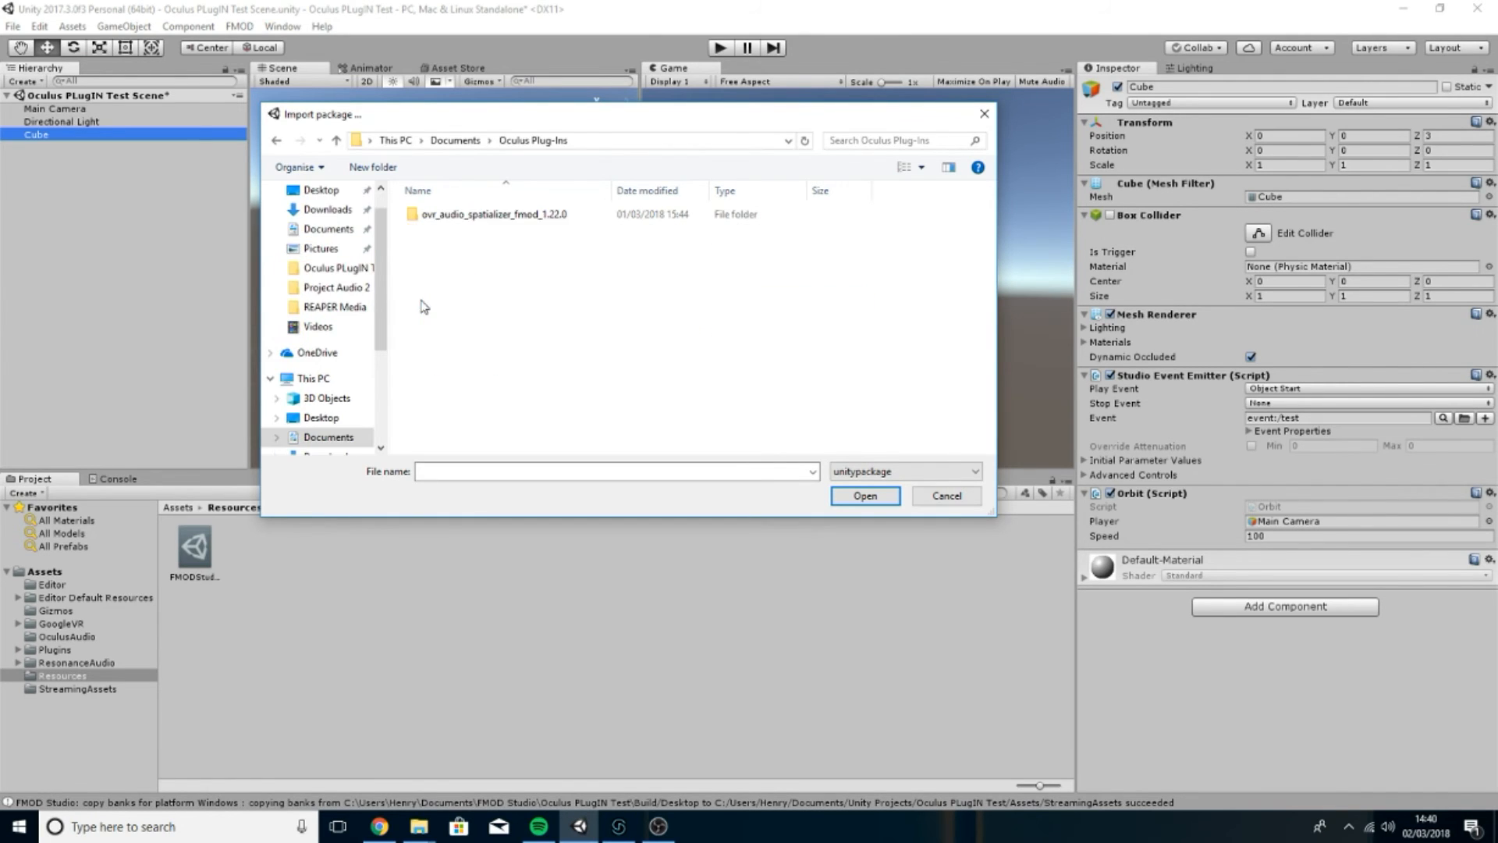
left_click(492, 213)
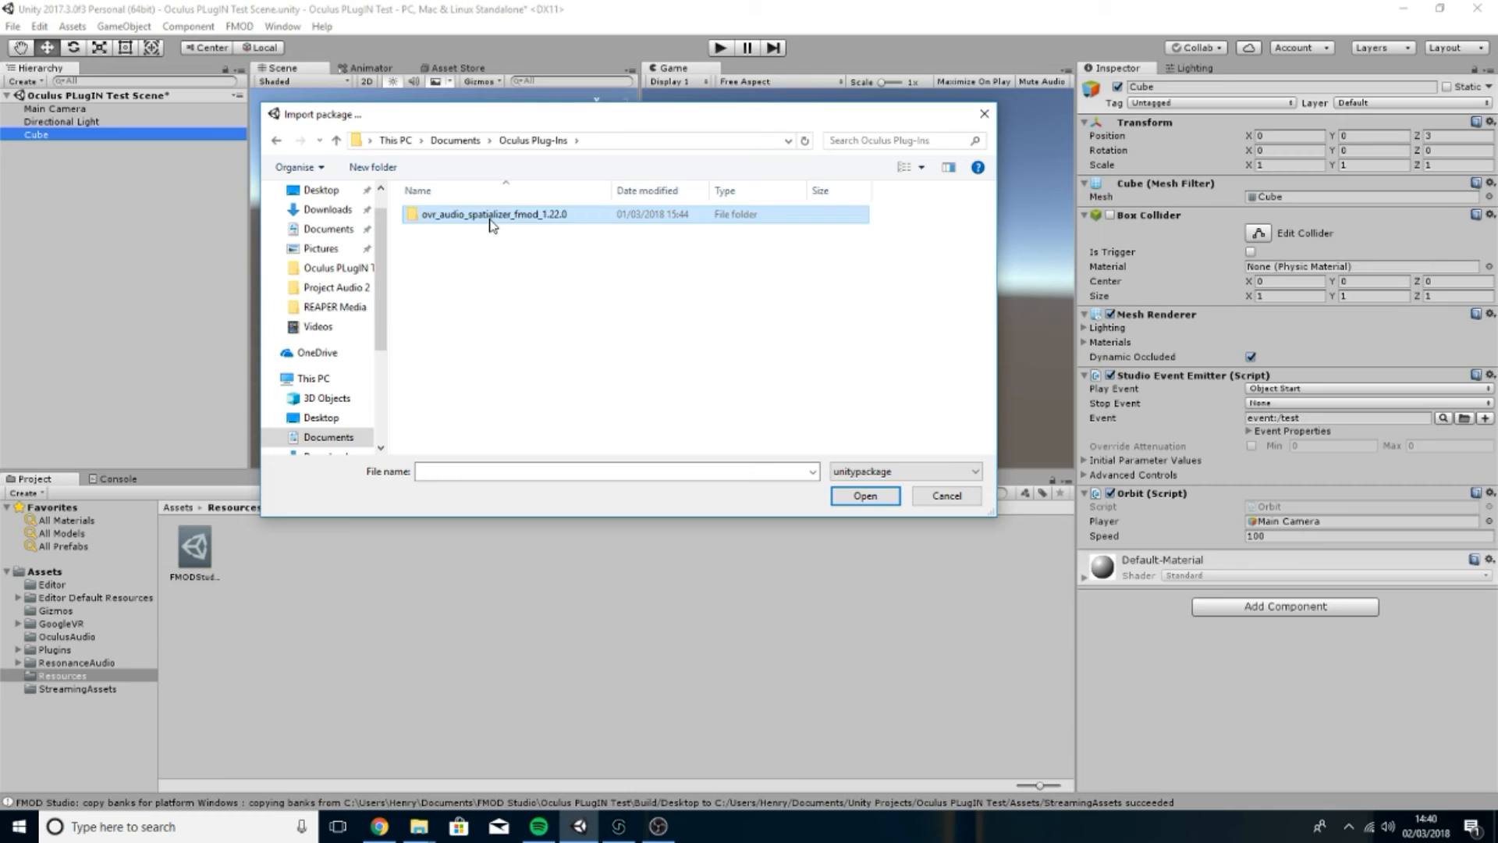
double_click(494, 214)
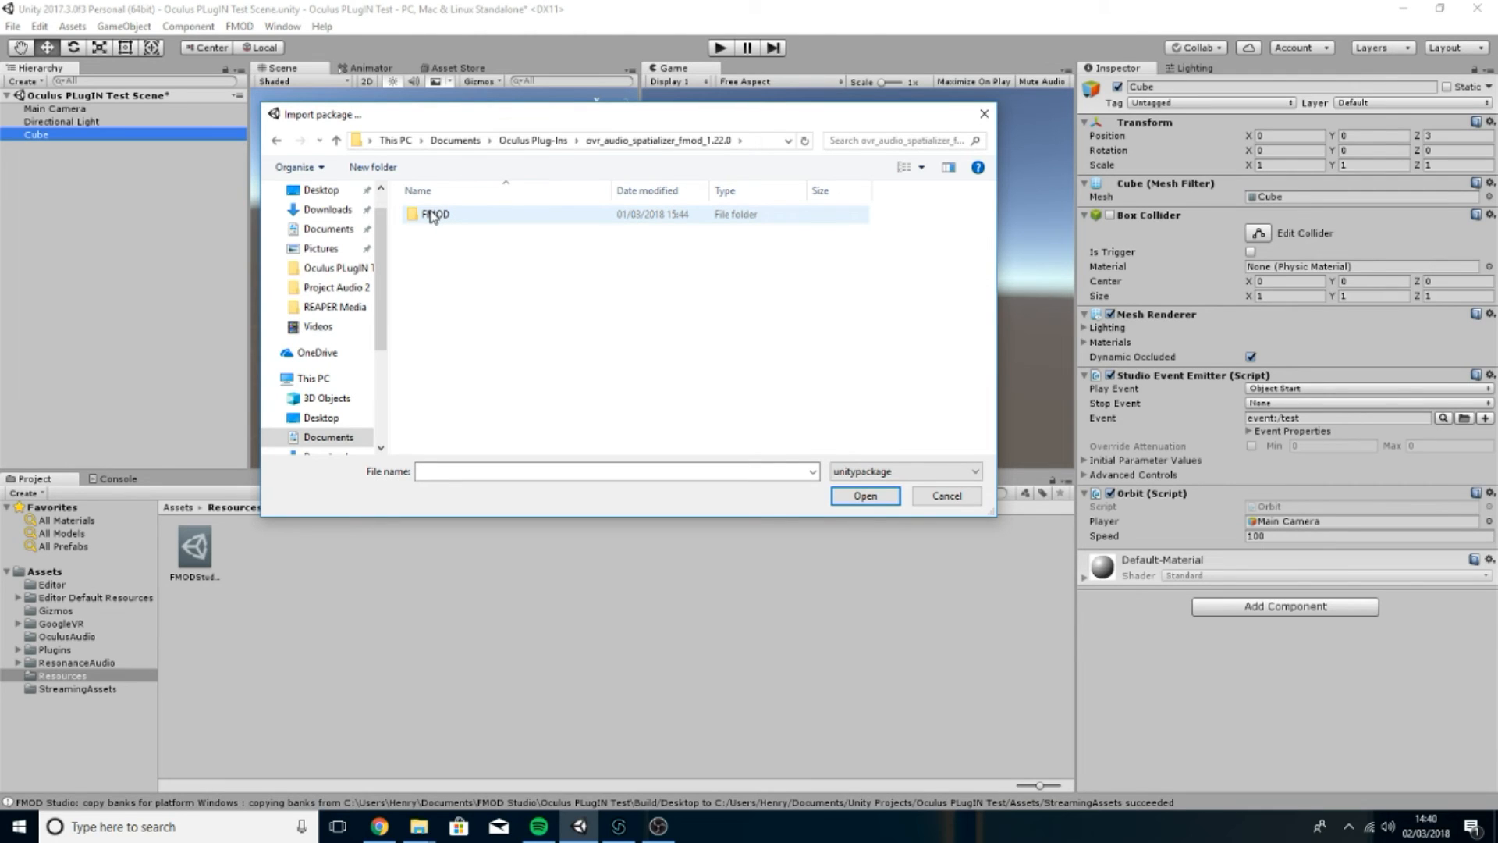
double_click(435, 213)
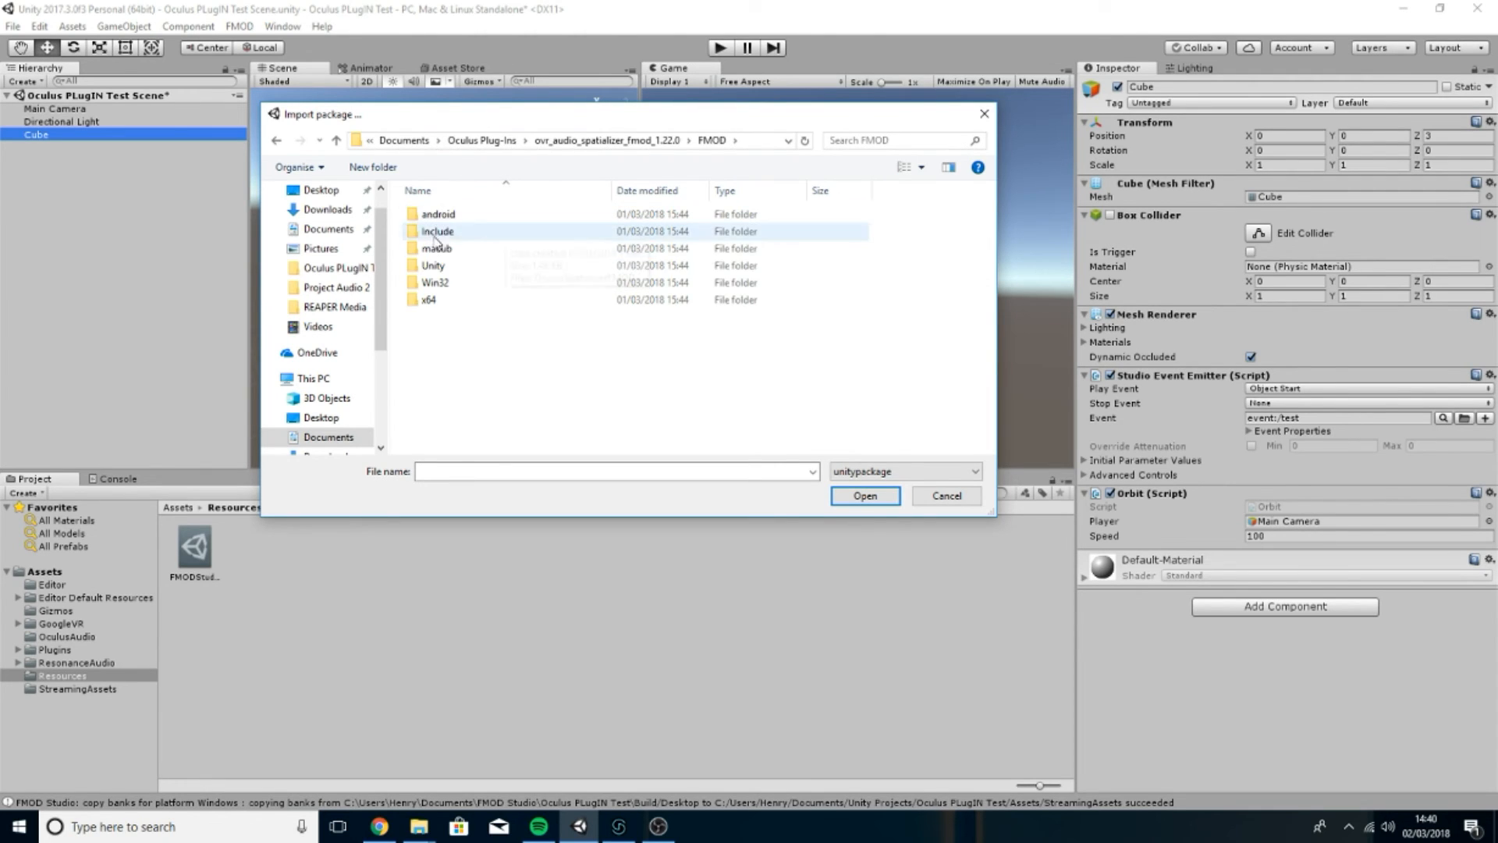
double_click(431, 264)
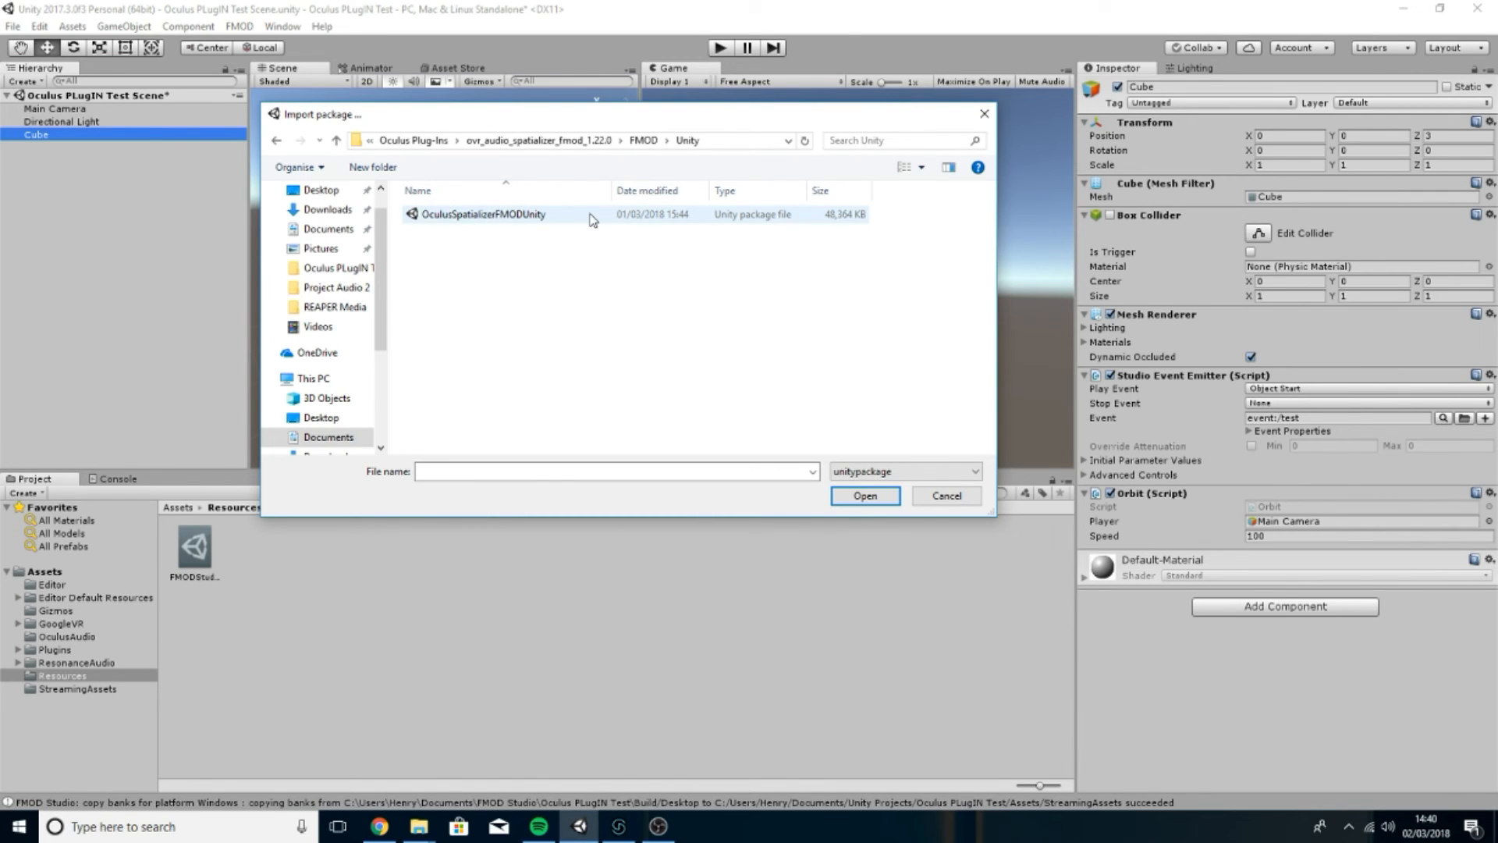
mouse_move(576, 225)
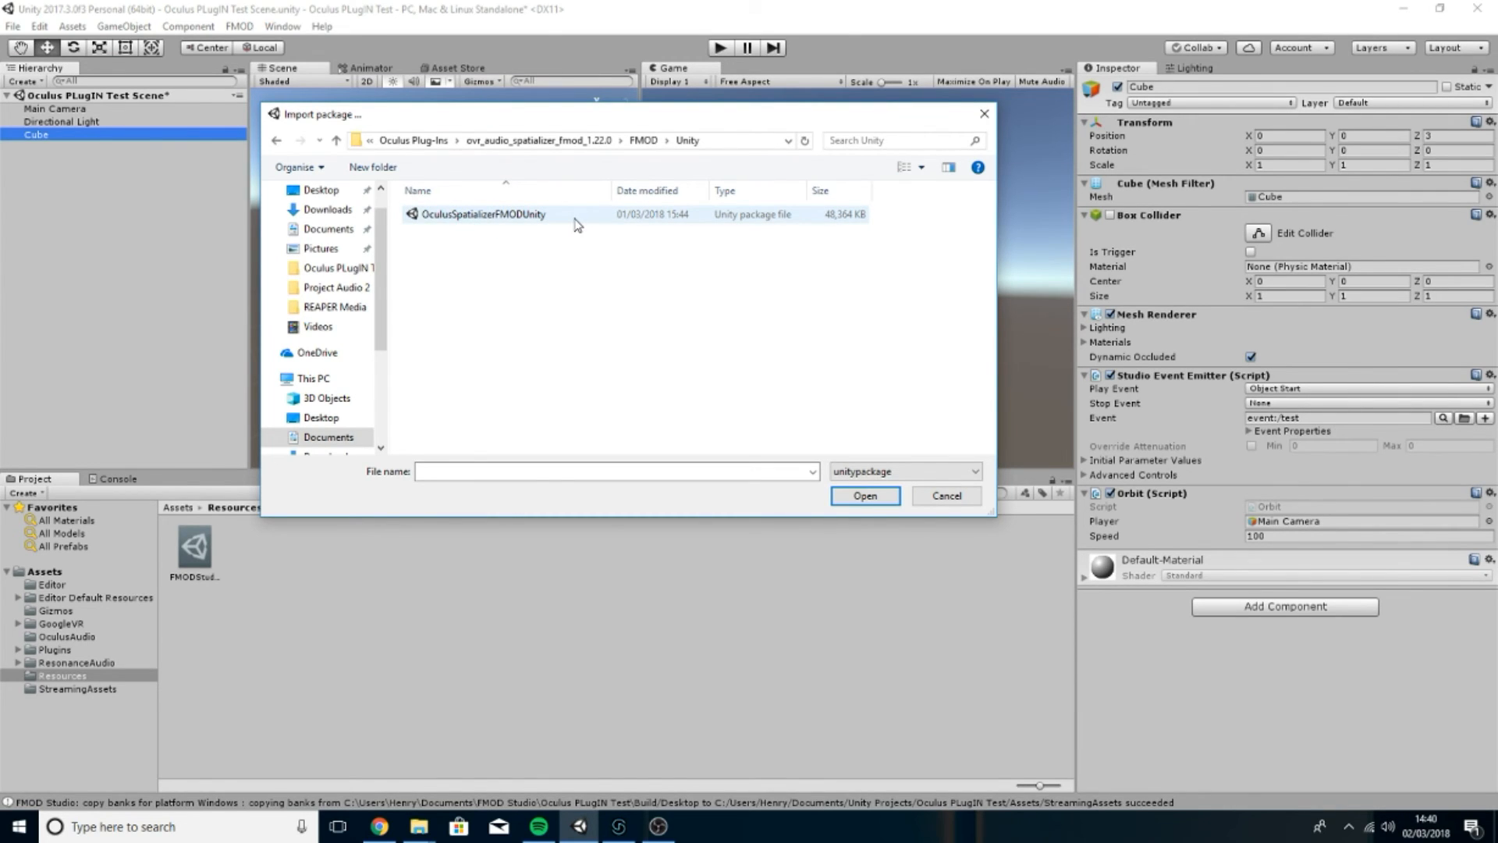
left_click(482, 213)
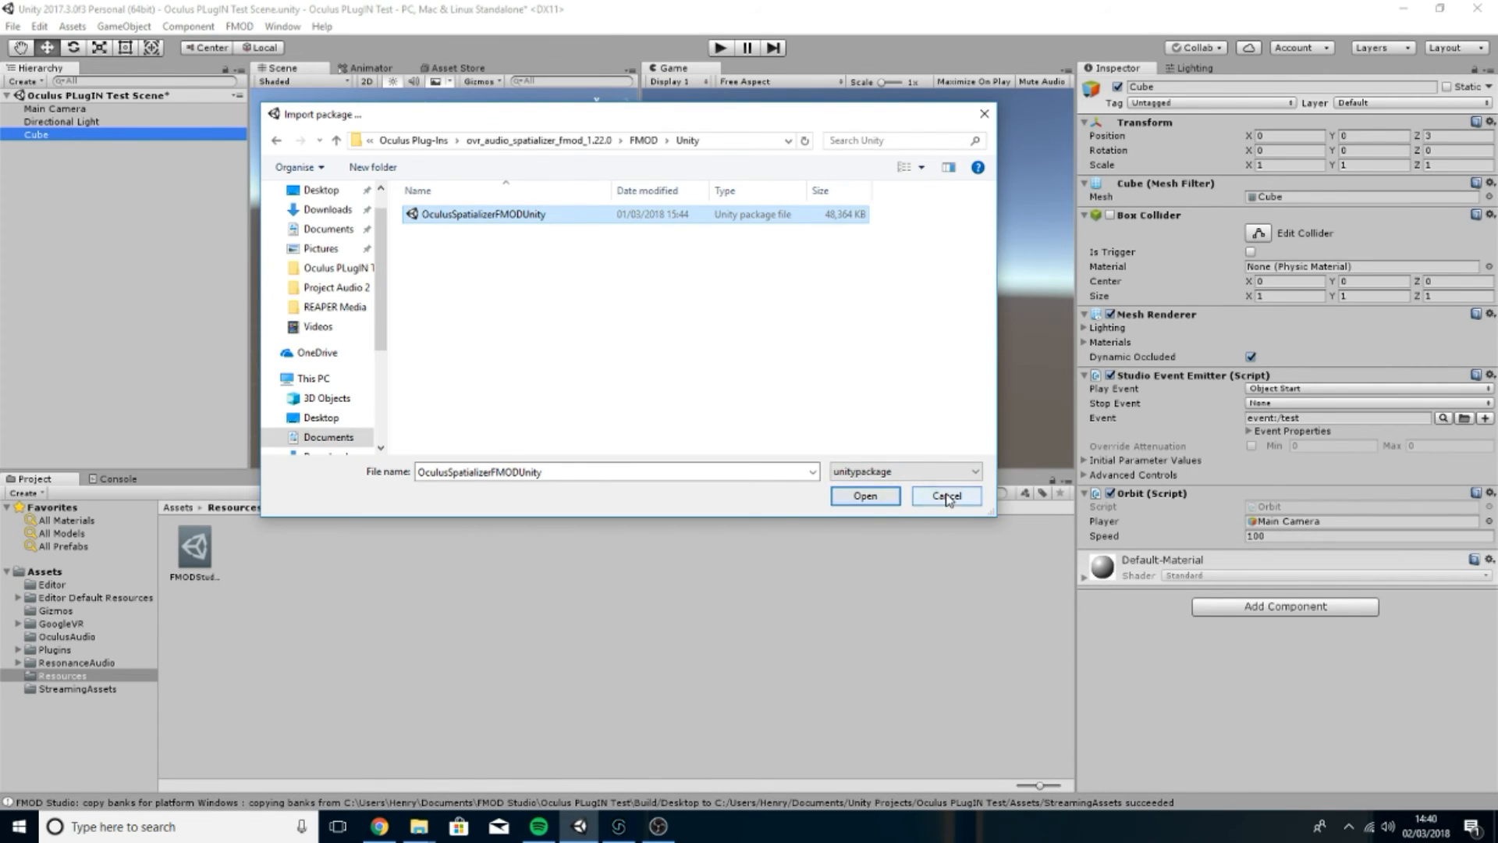
left_click(944, 496)
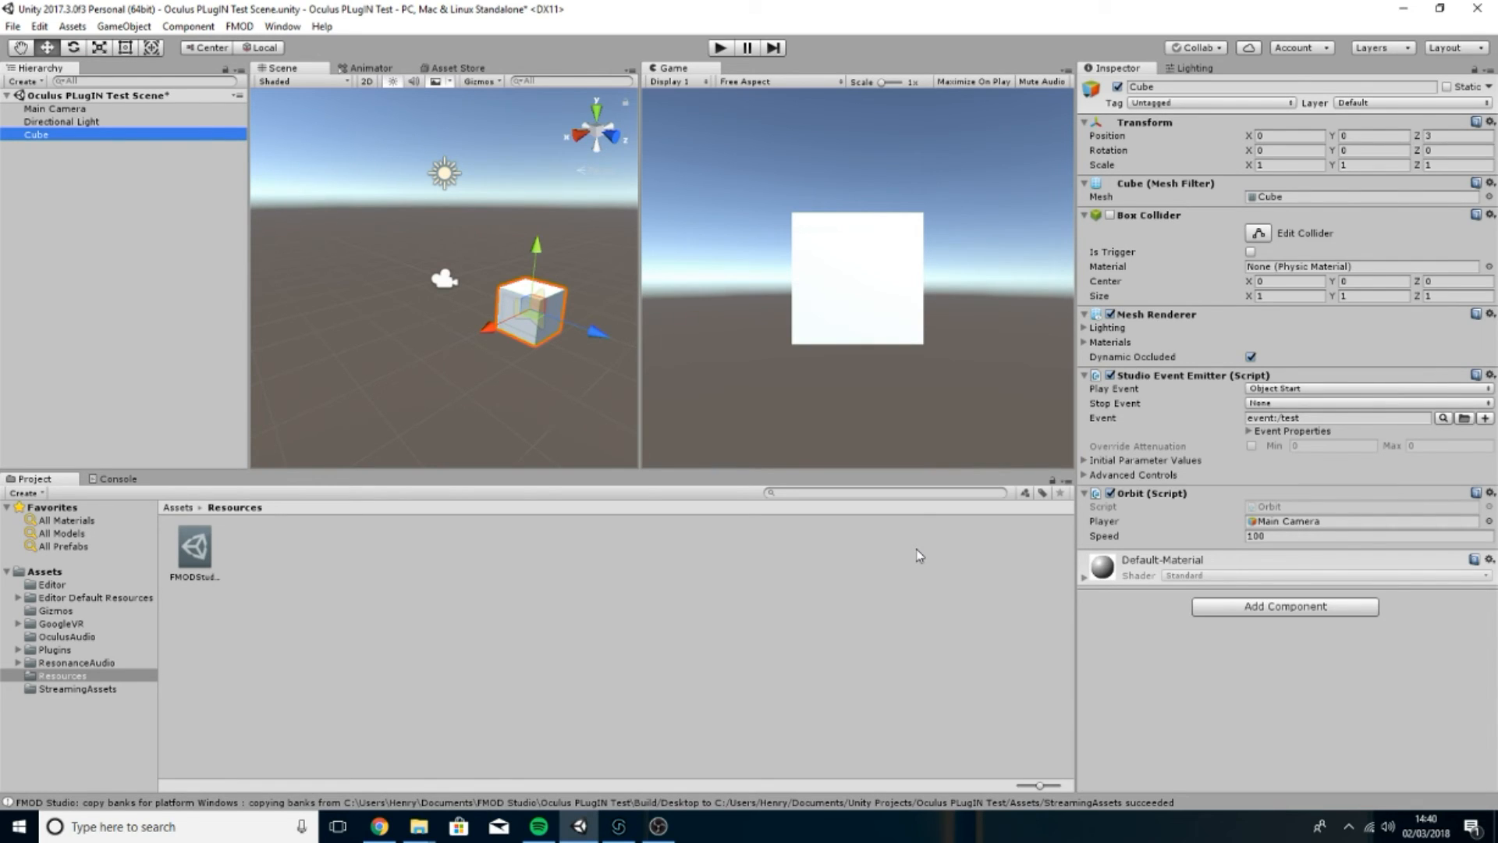
left_click(239, 26)
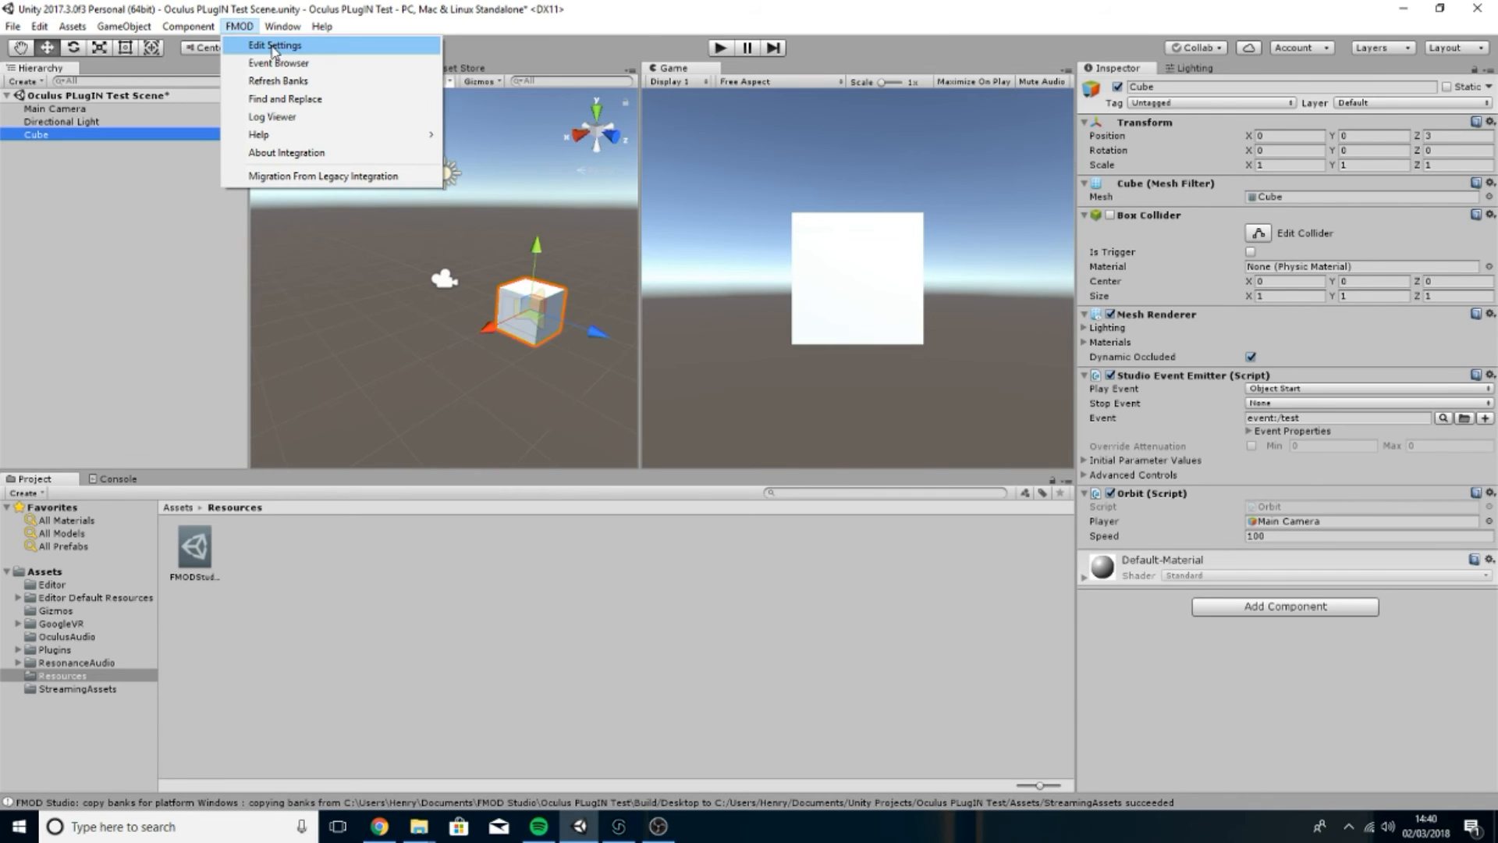
left_click(274, 45)
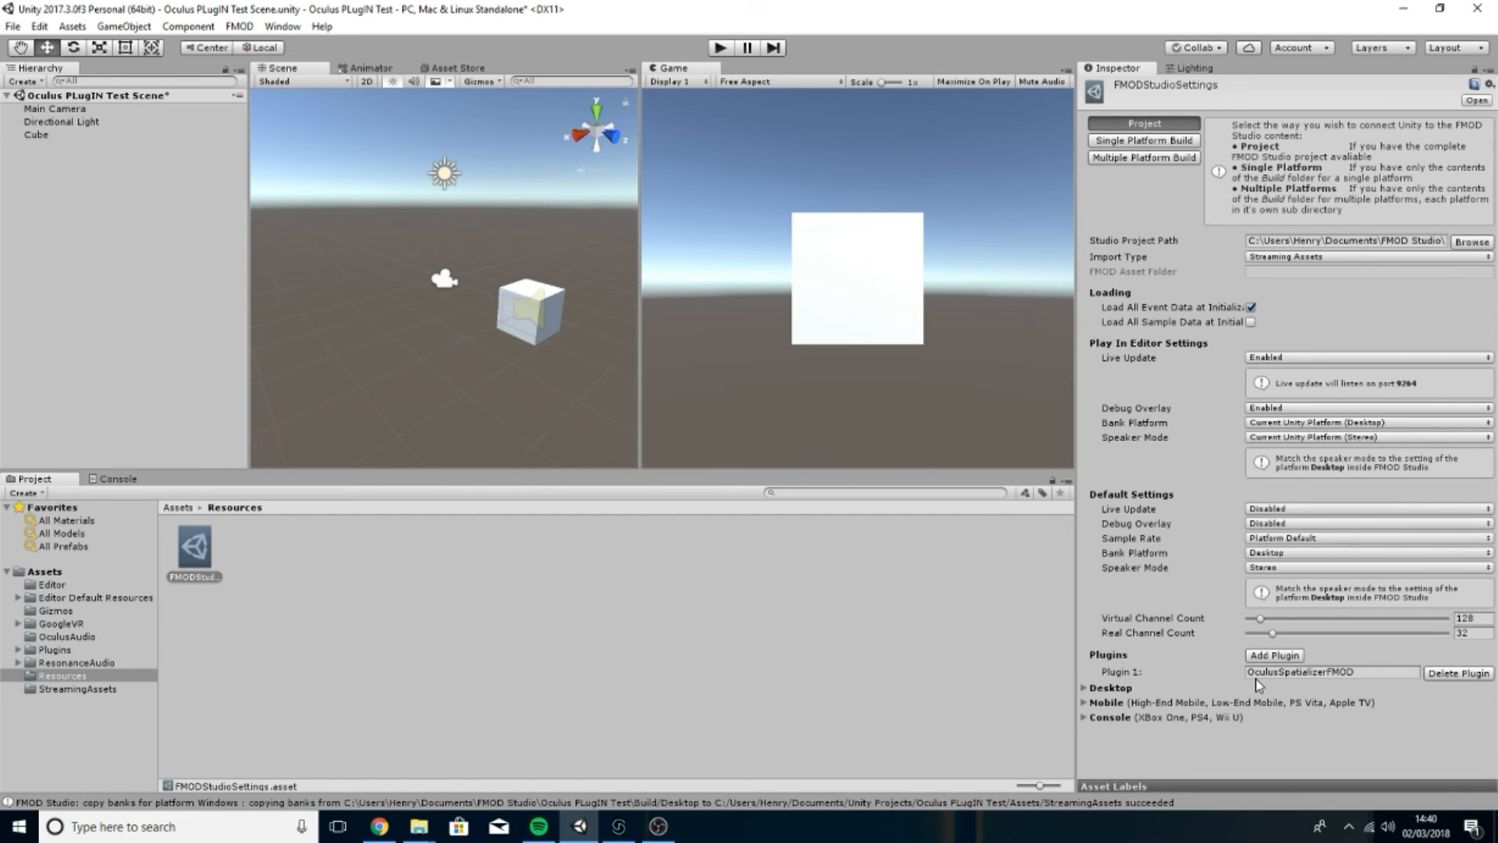
left_click(60, 121)
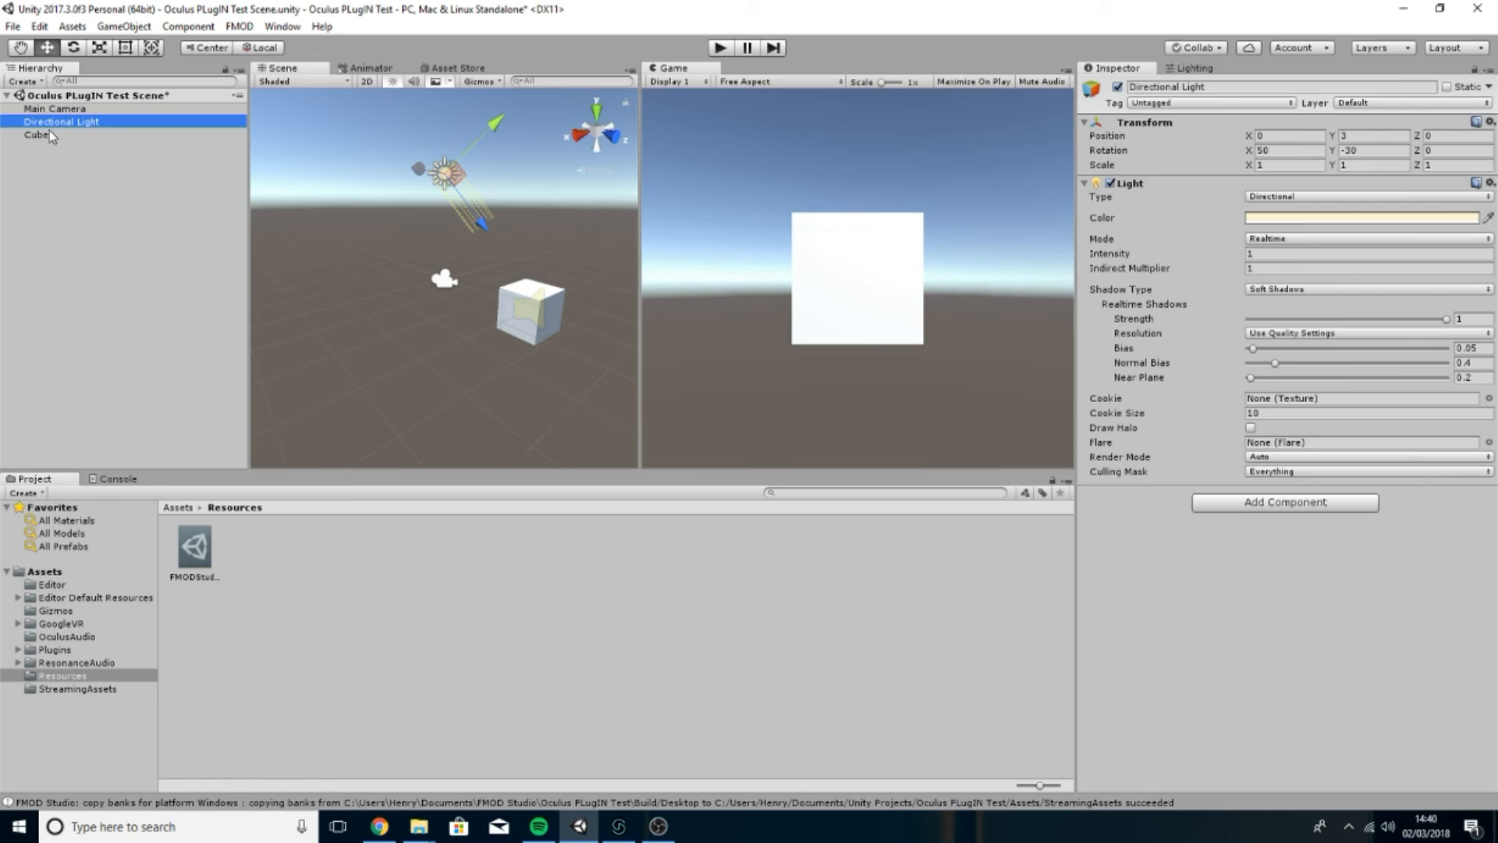
left_click(37, 135)
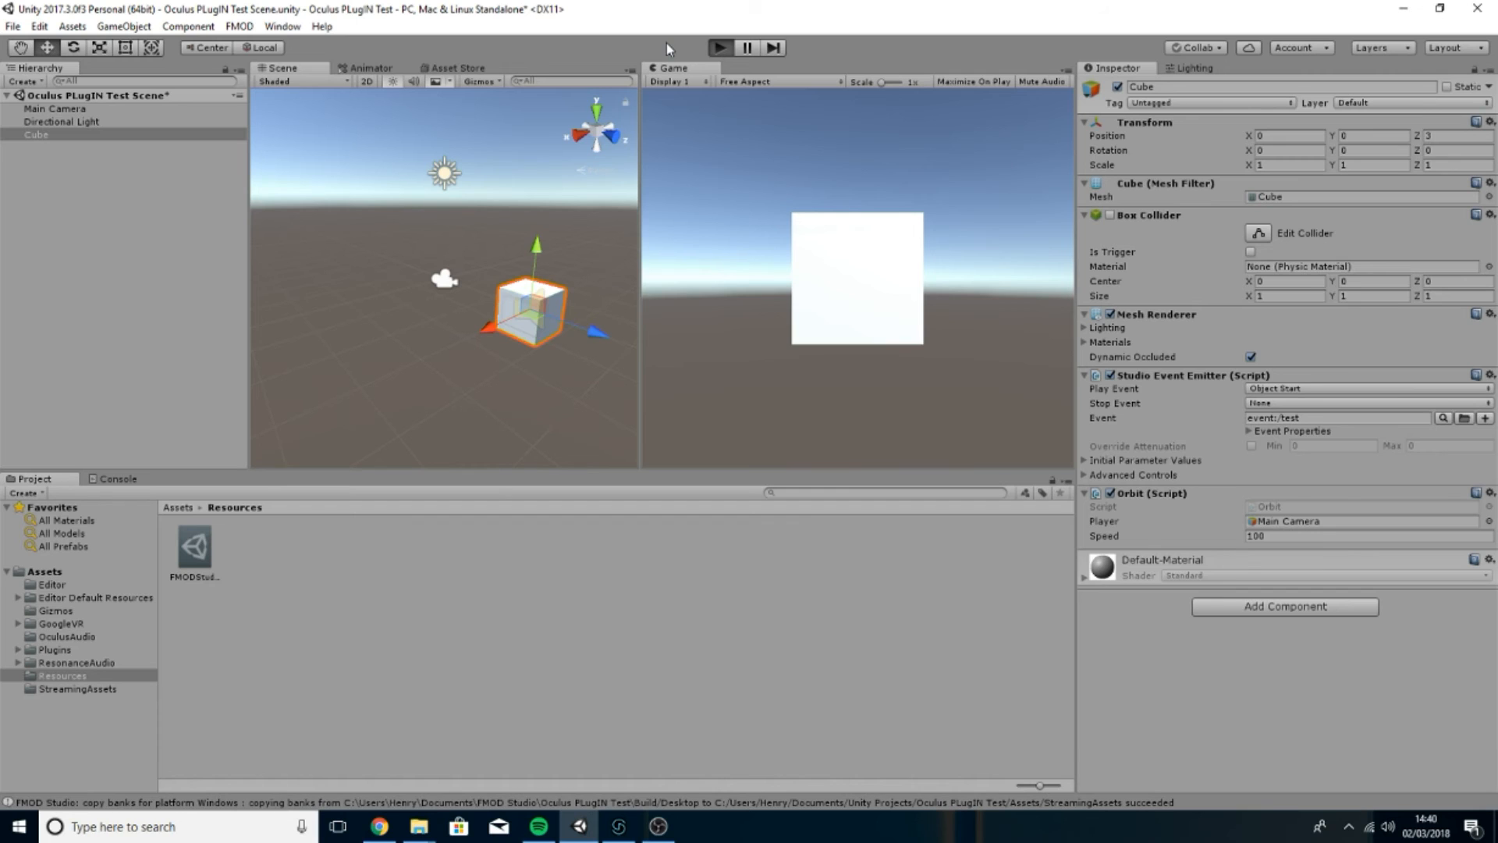
left_click(719, 46)
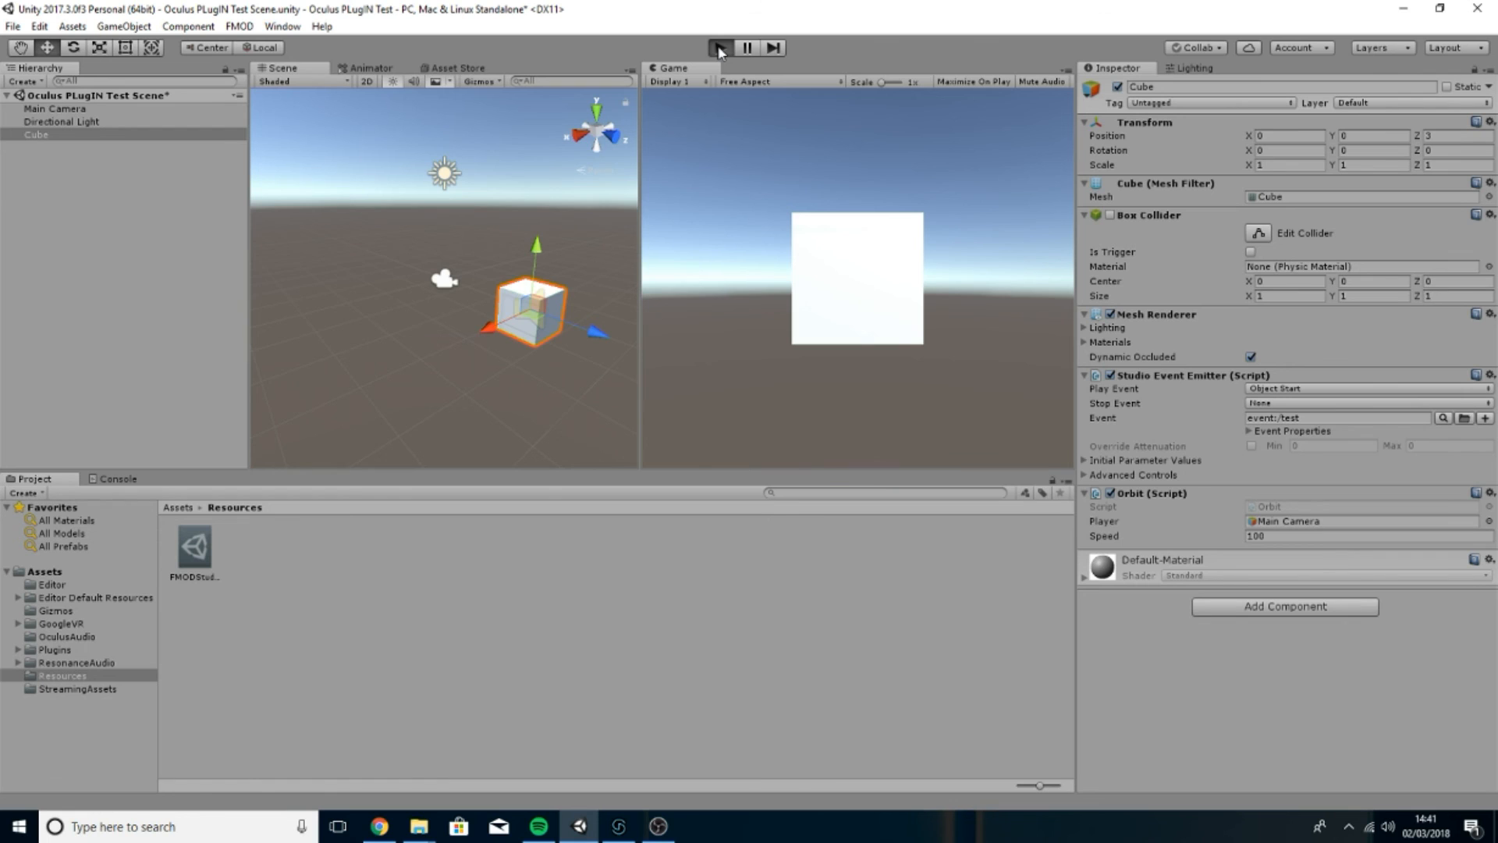
left_click(718, 47)
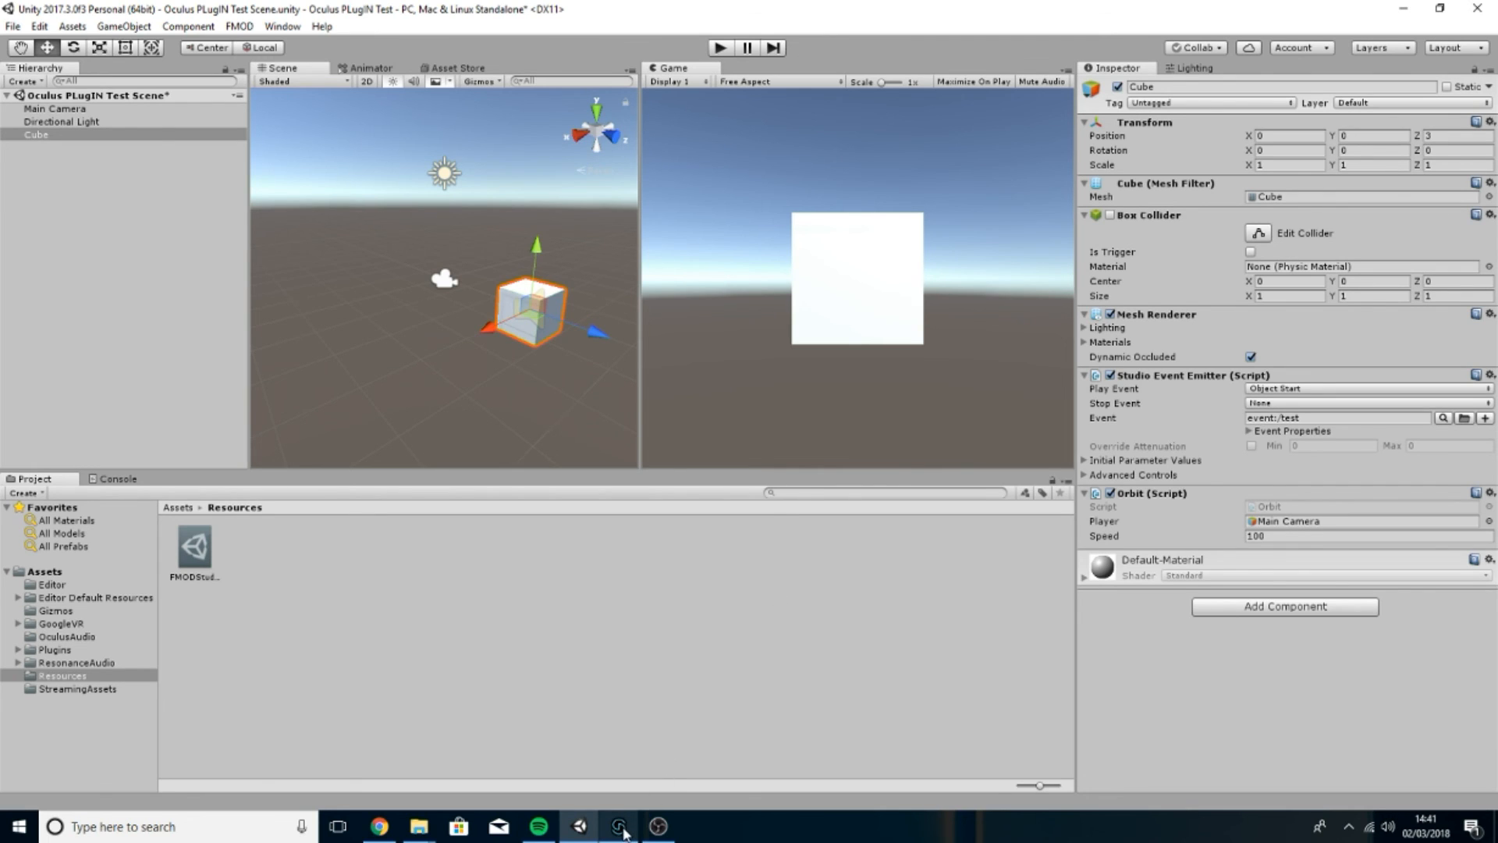
- Add an Oculus Spatial Reverb effect to the test event, then delete it
left_click(619, 826)
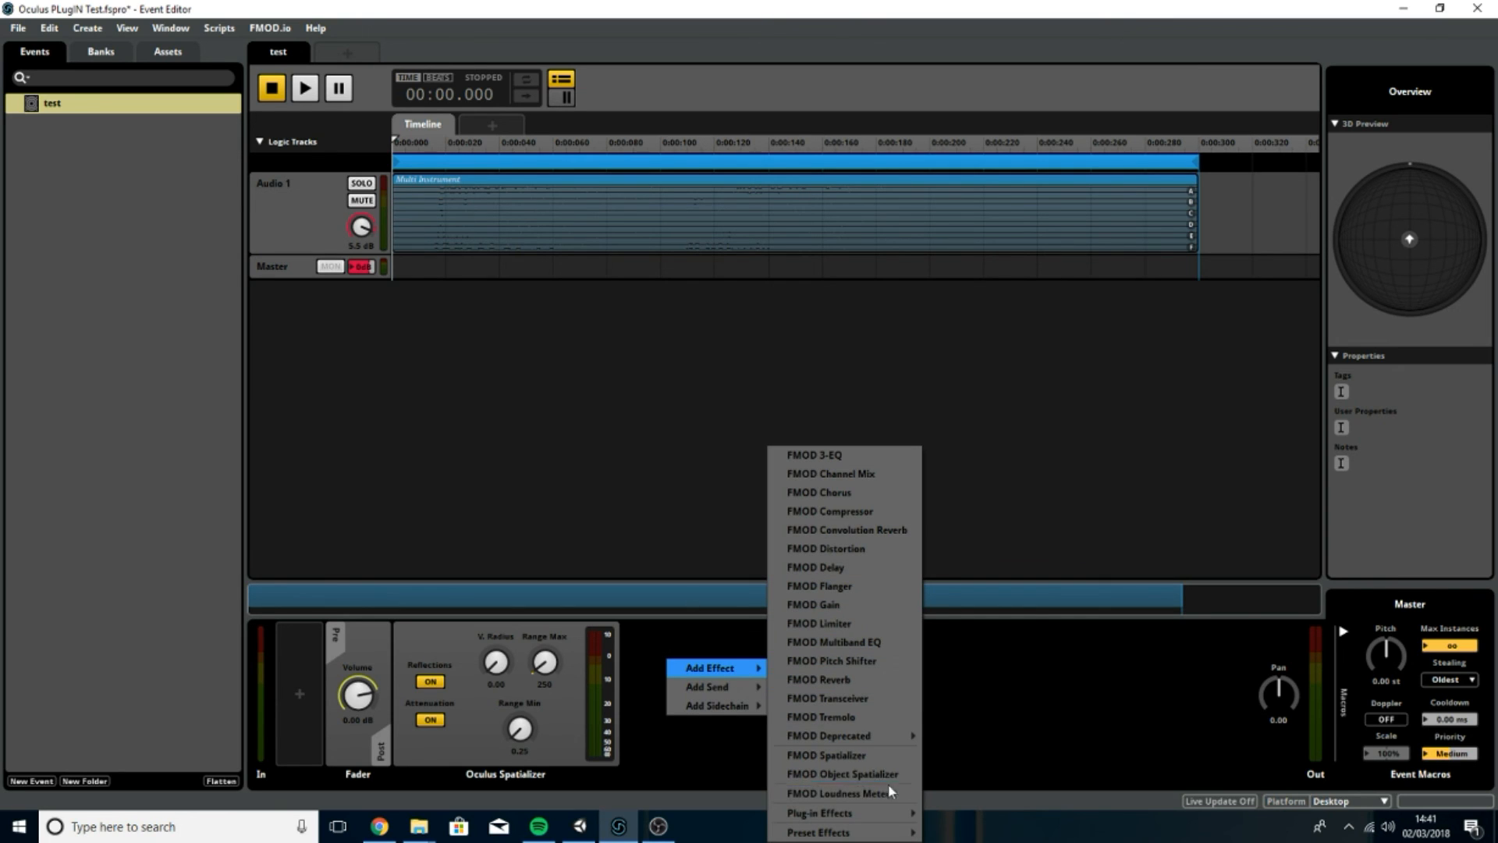
mouse_move(818, 812)
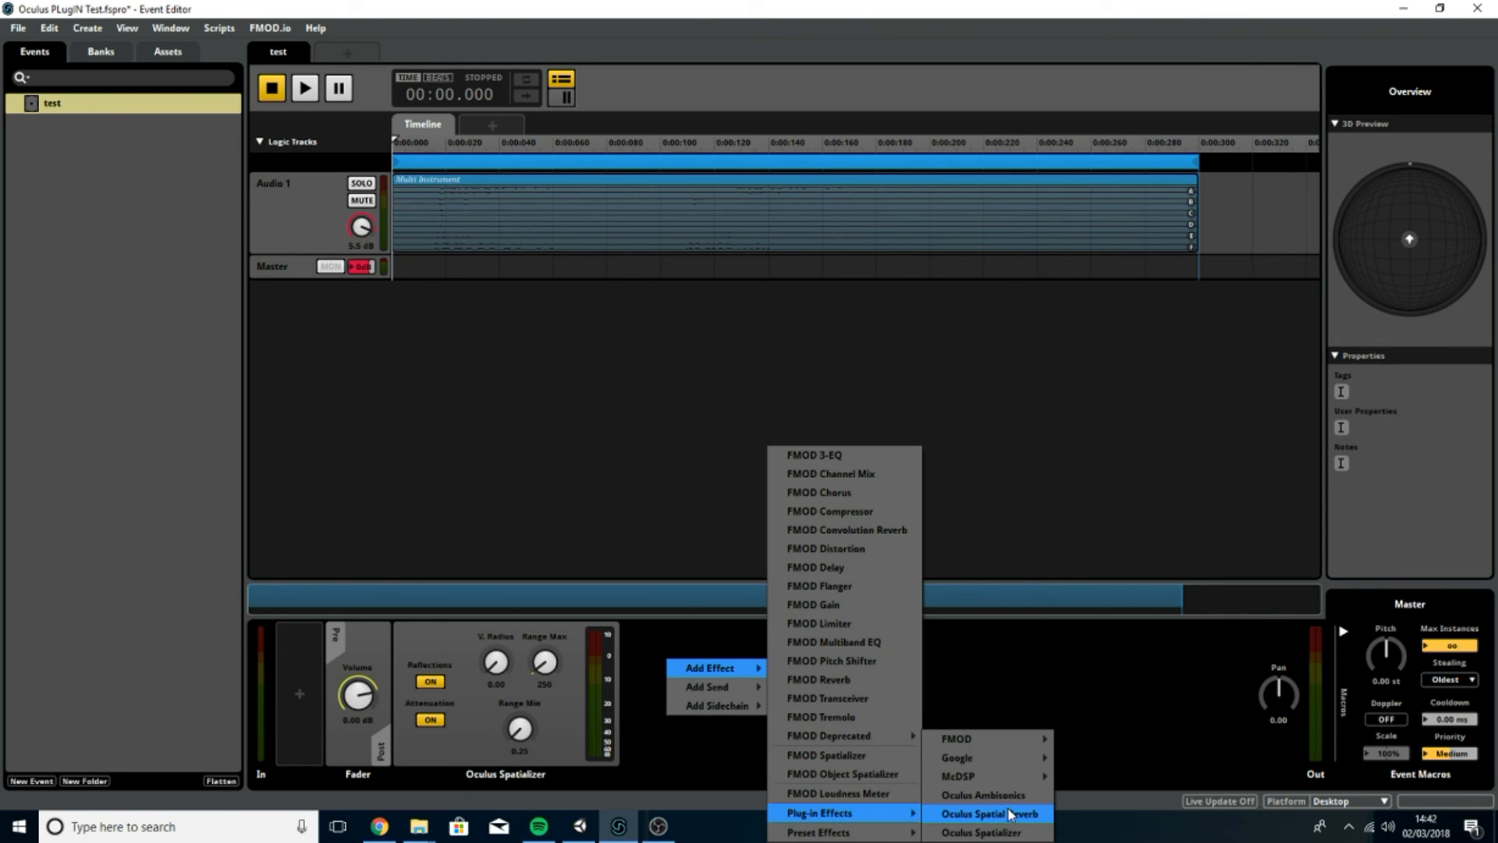
left_click(992, 813)
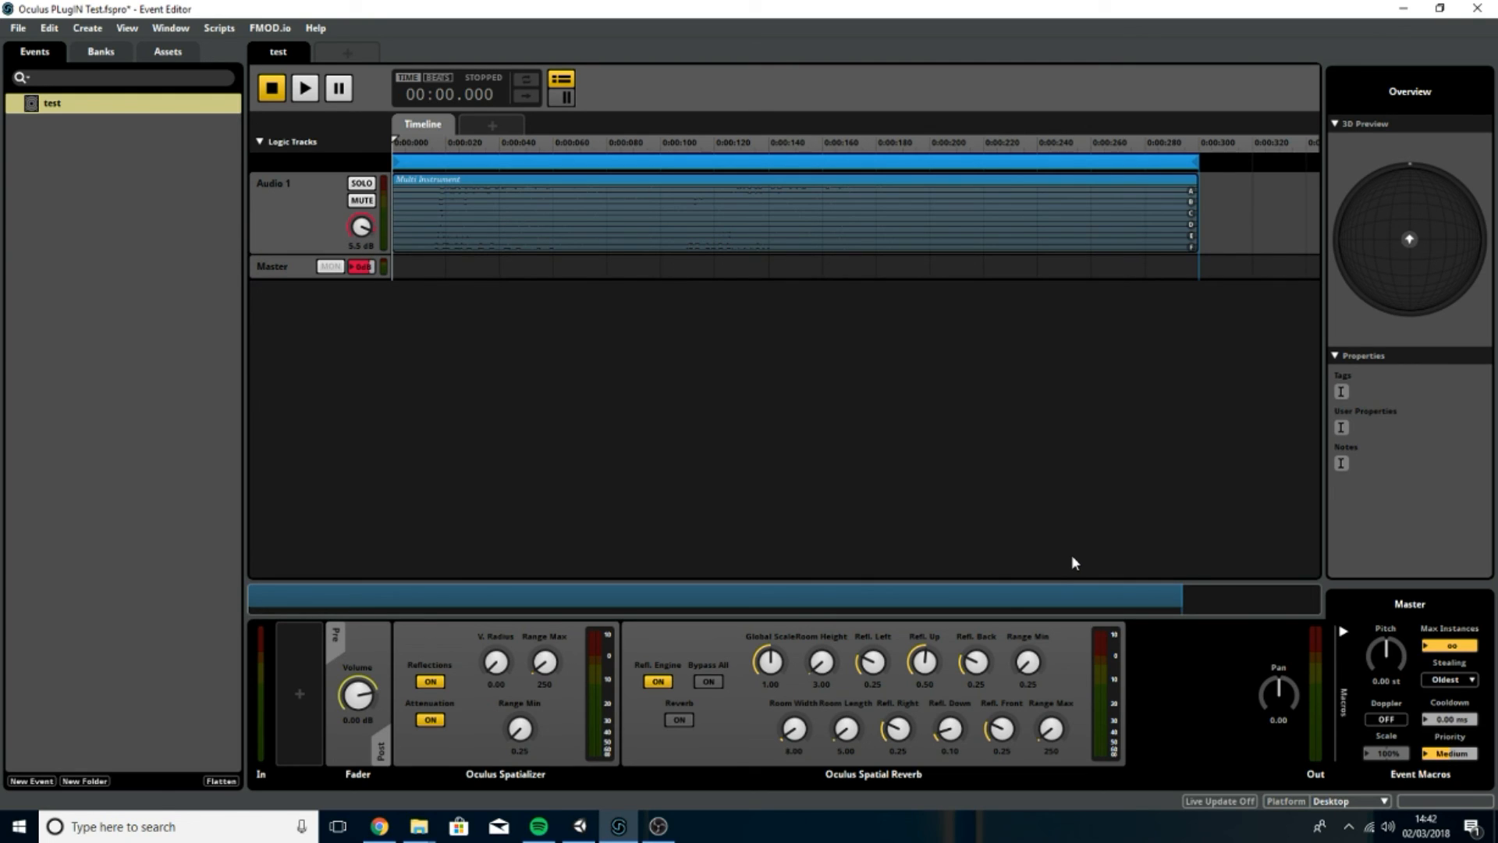
right_click(871, 693)
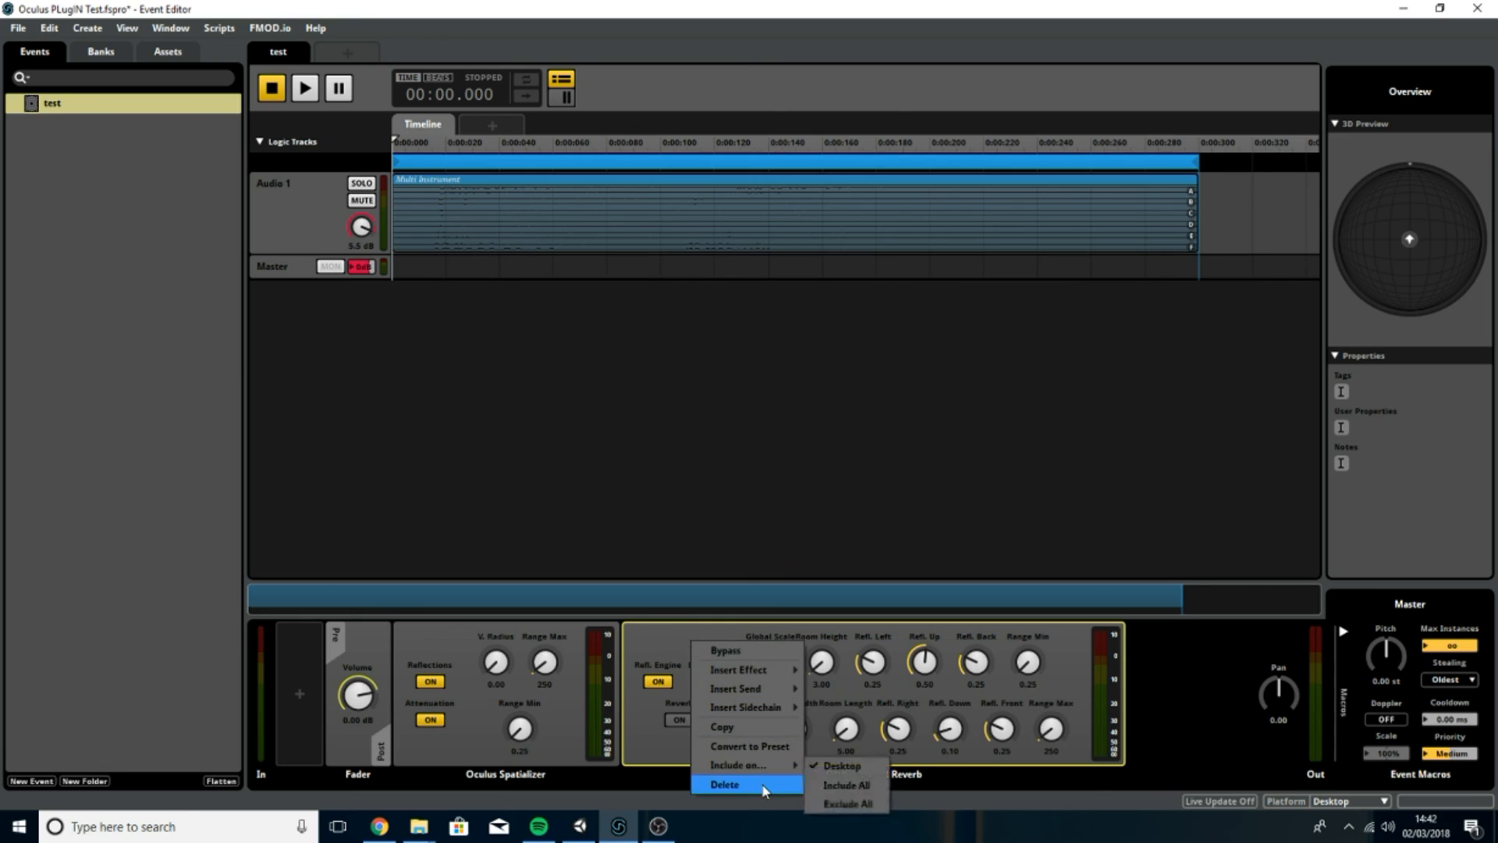
left_click(724, 783)
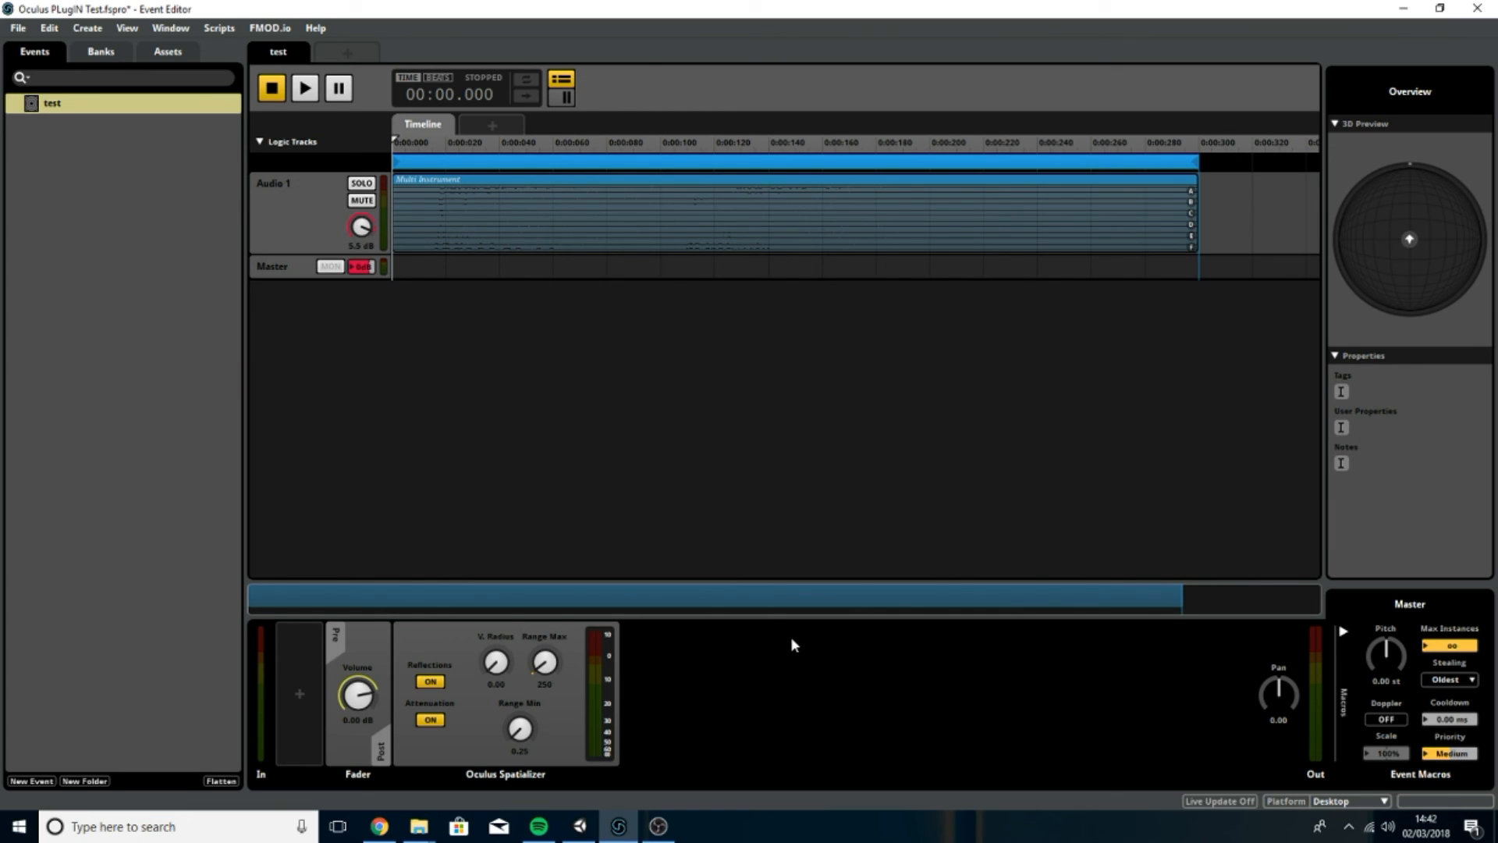
mouse_move(737, 663)
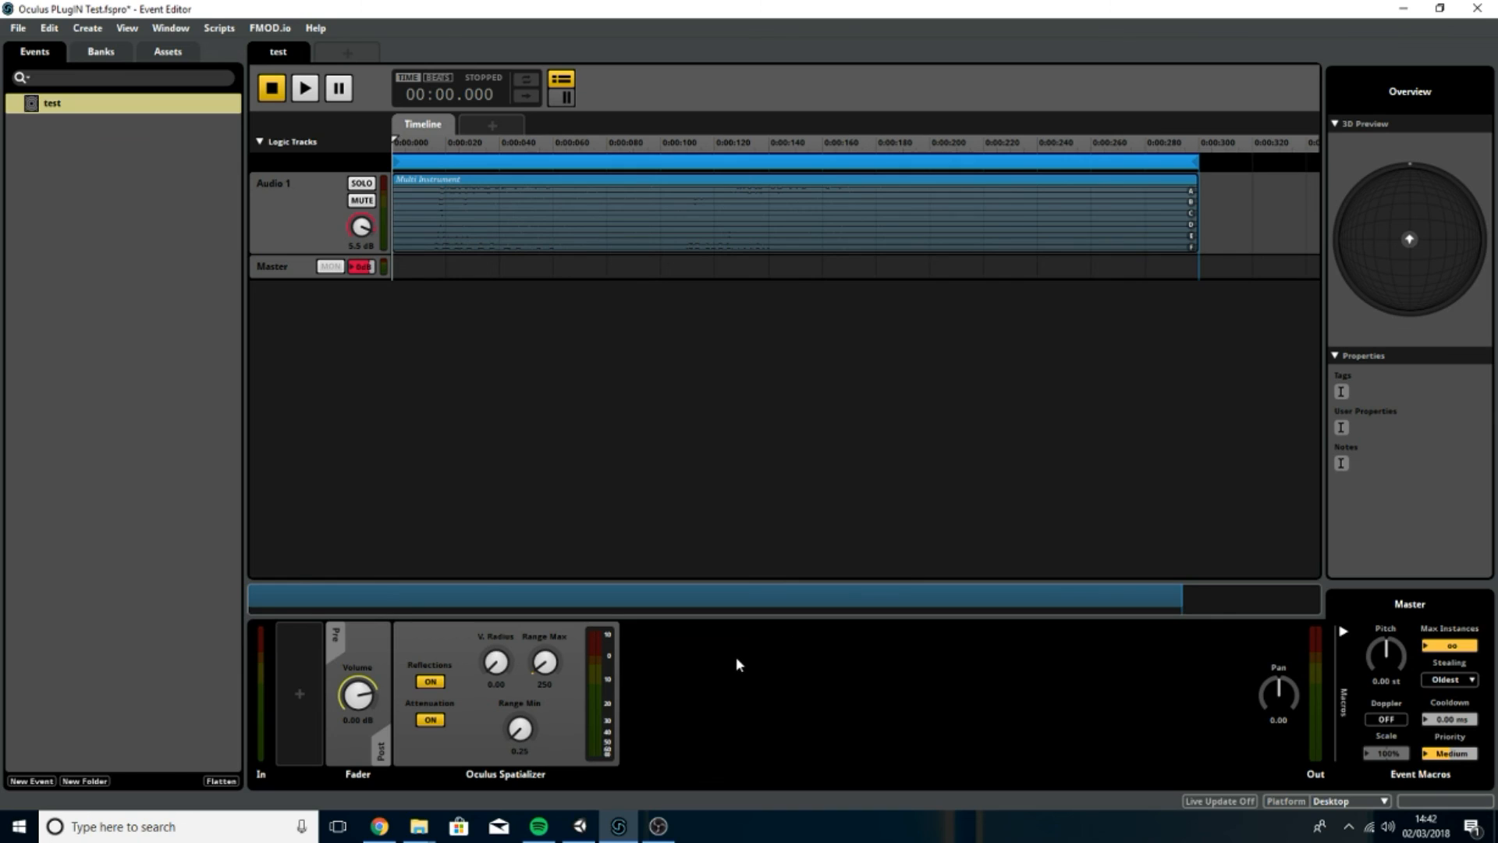